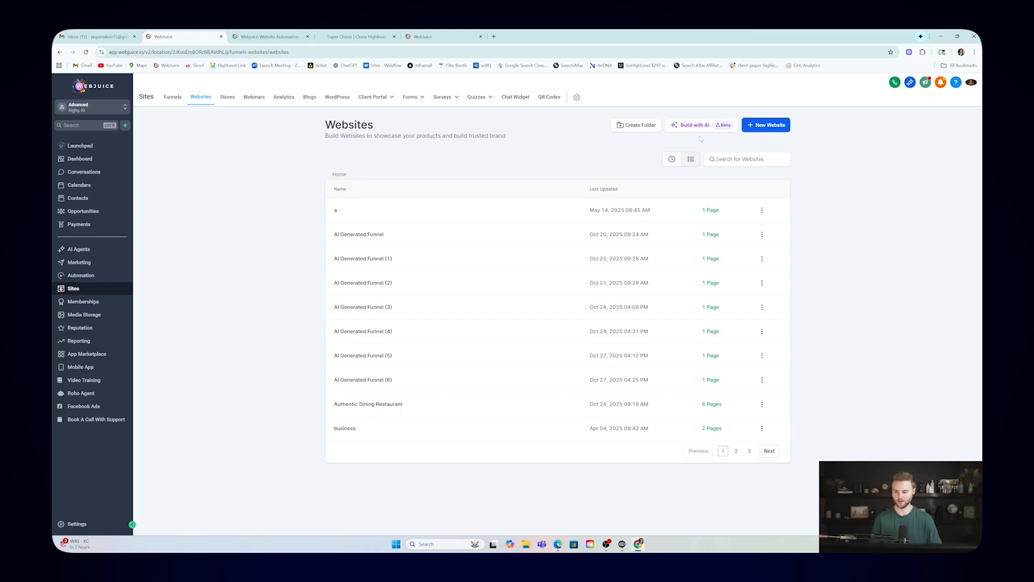
{"action": "mouse_move", "coordinate": [699, 131]}
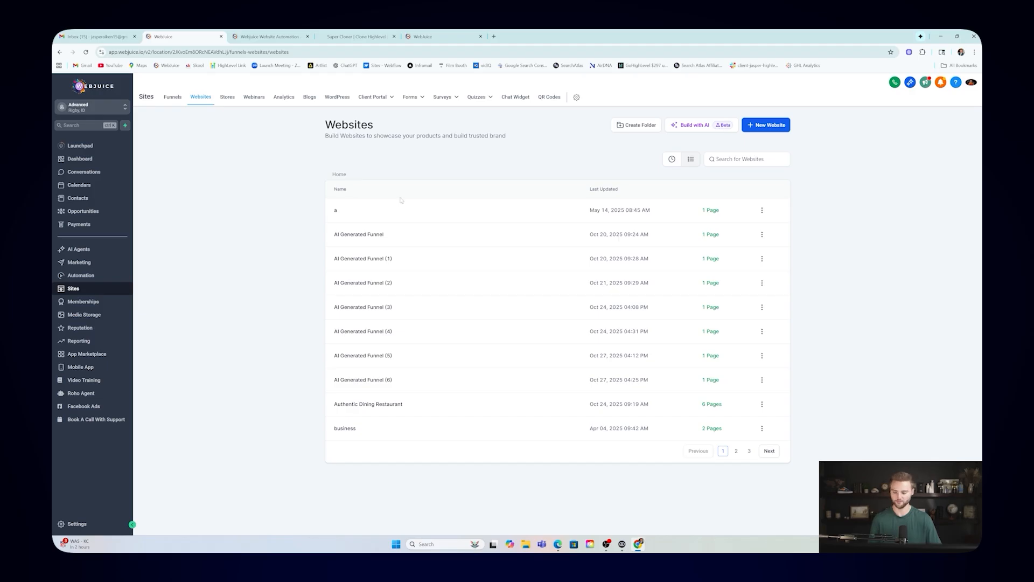
Step: Verify the Brand New Funnel AI & Website AI beta toggle is on in Settings > Labs
{"action": "left_click", "coordinate": [576, 97]}
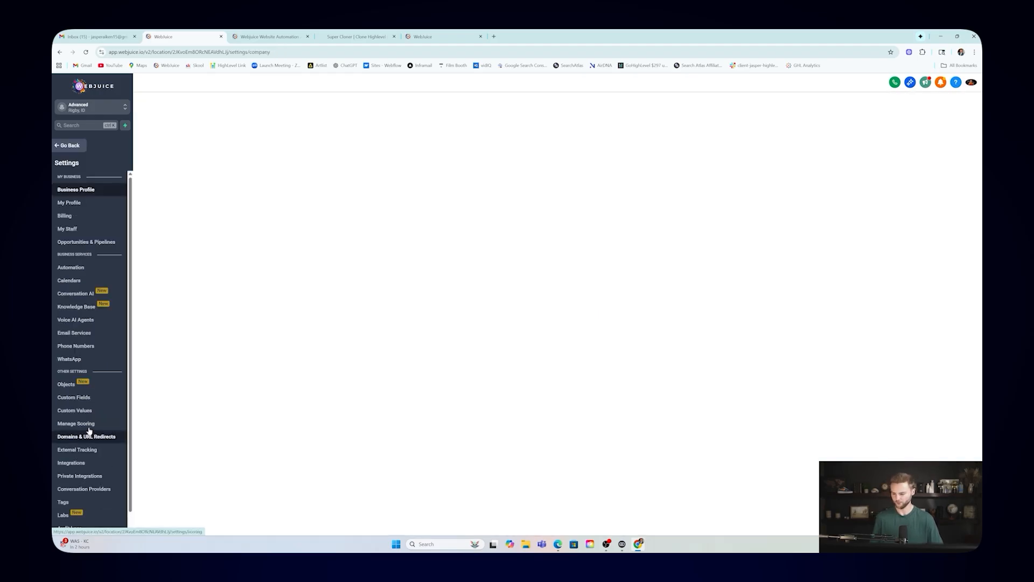
{"action": "left_click", "coordinate": [75, 189]}
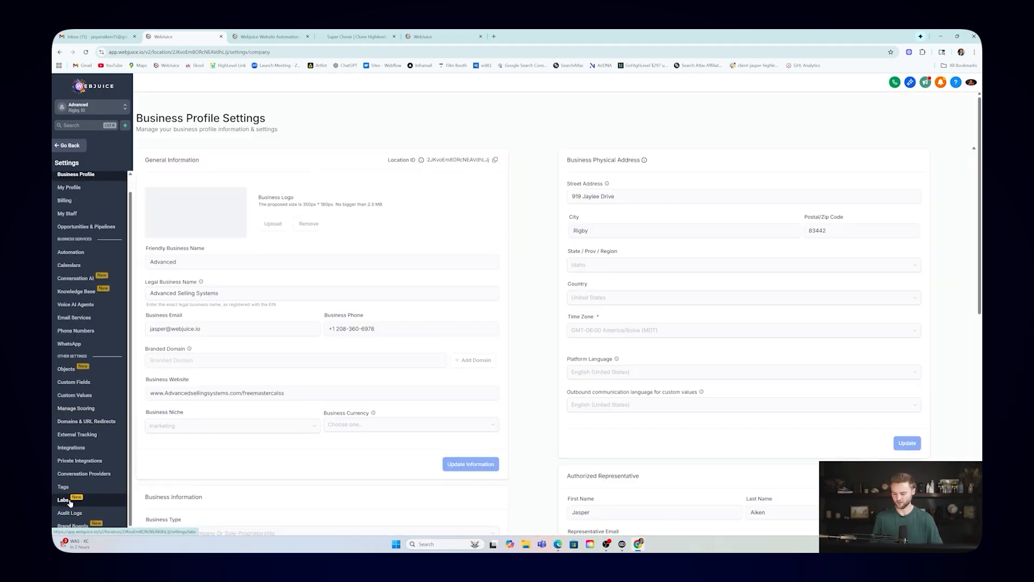
{"action": "left_click", "coordinate": [63, 499]}
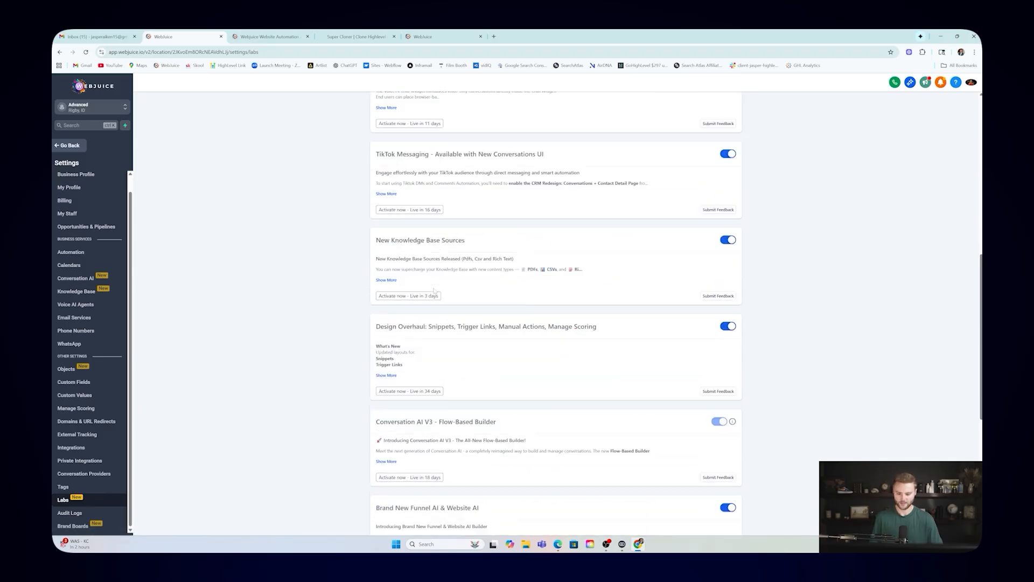
{"action": "scroll", "scroll_direction": "down", "scroll_amount": 3}
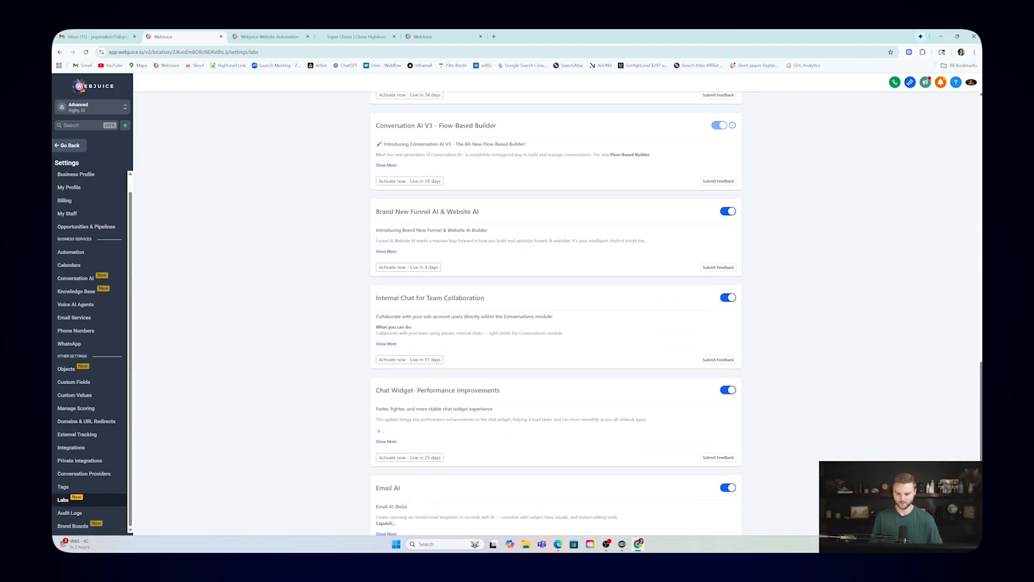
{"action": "double_click", "coordinate": [426, 211]}
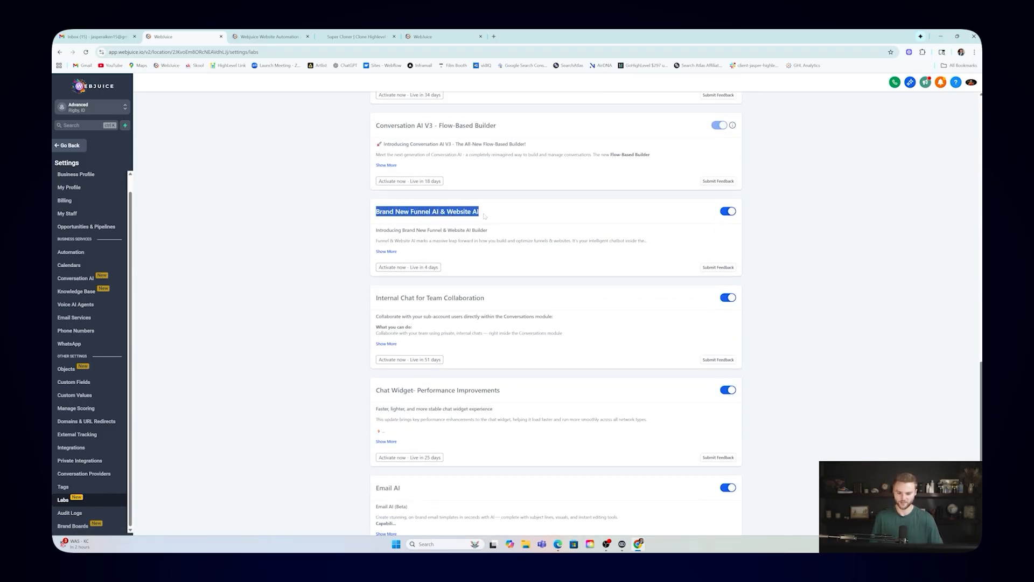
{"action": "left_click", "coordinate": [727, 210]}
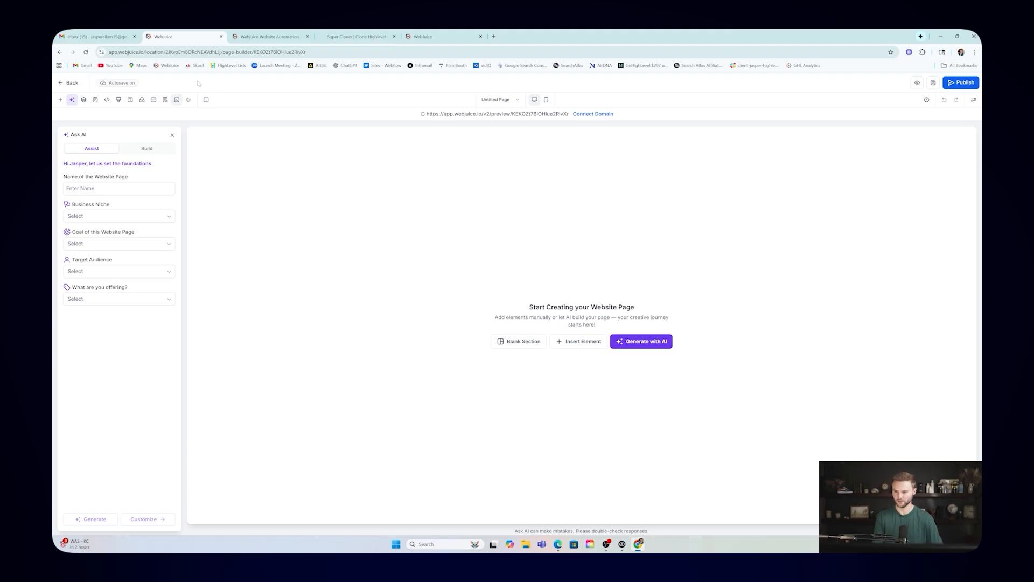
Step: Enter the page name and set a custom business niche of 'Landscaping'
{"action": "left_click", "coordinate": [118, 189]}
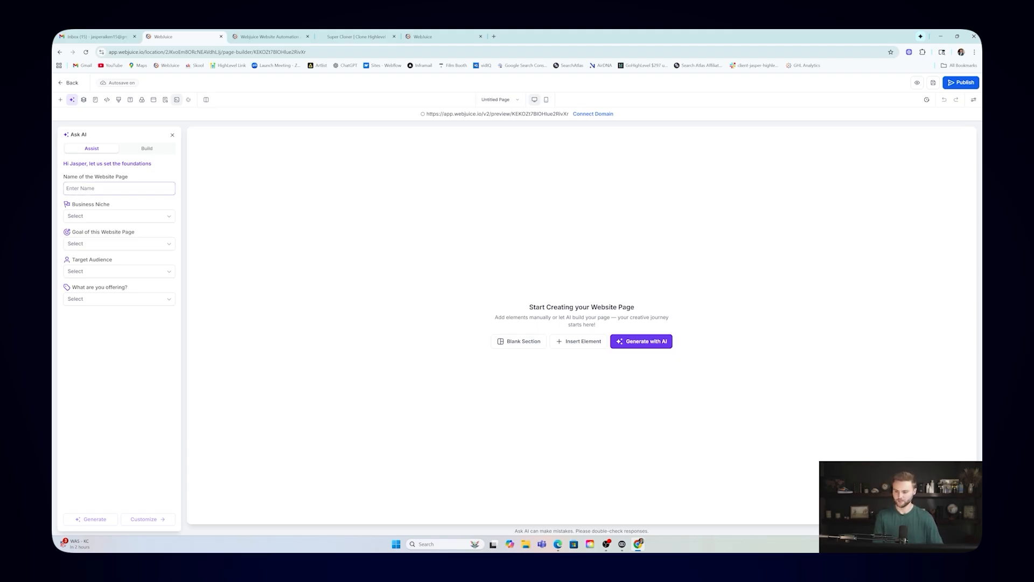
{"action": "type", "text": "Landscaping 101"}
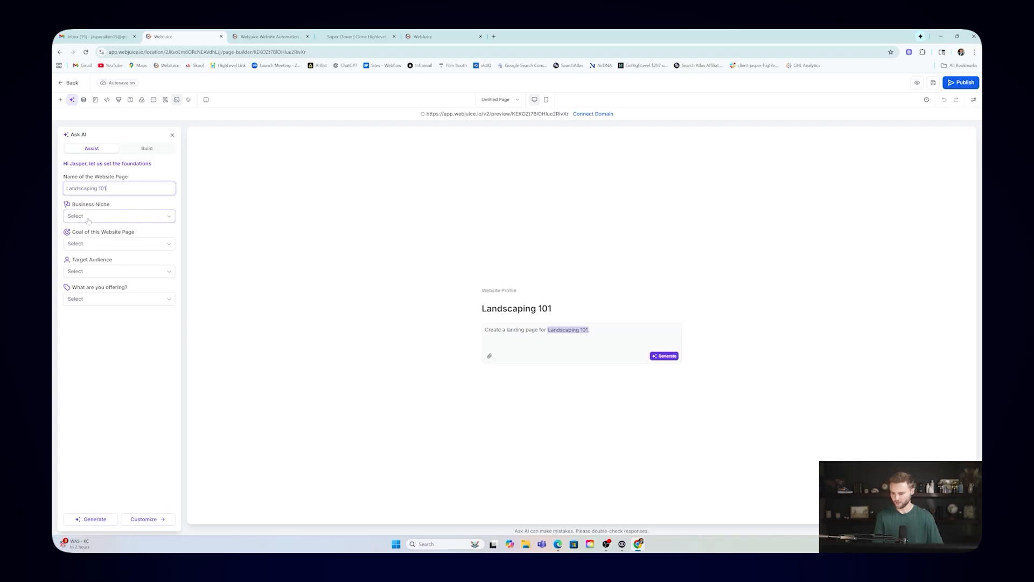
{"action": "key", "text": "Backspace"}
{"action": "type", "text": "Home Page"}
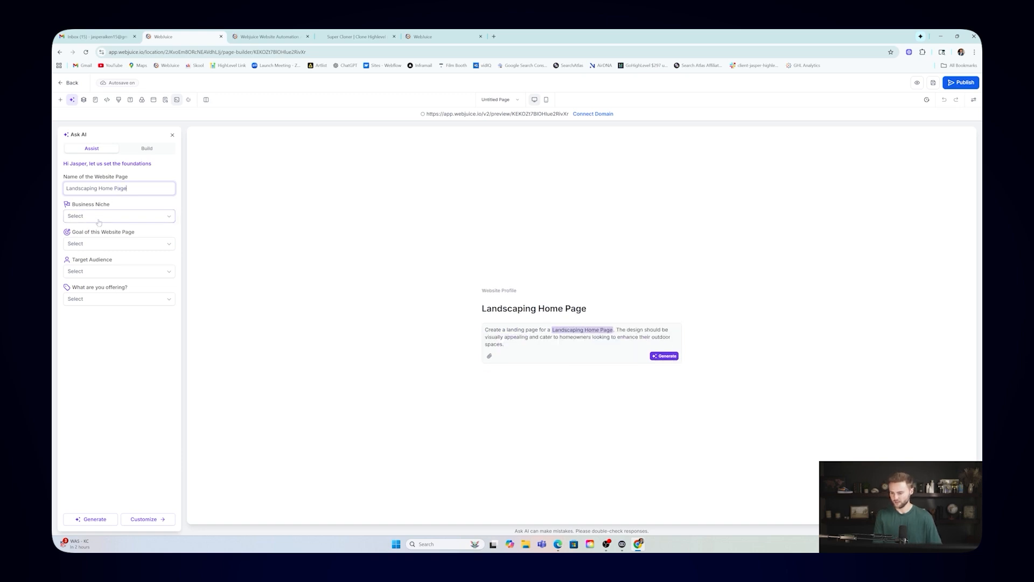
{"action": "left_click", "coordinate": [118, 215]}
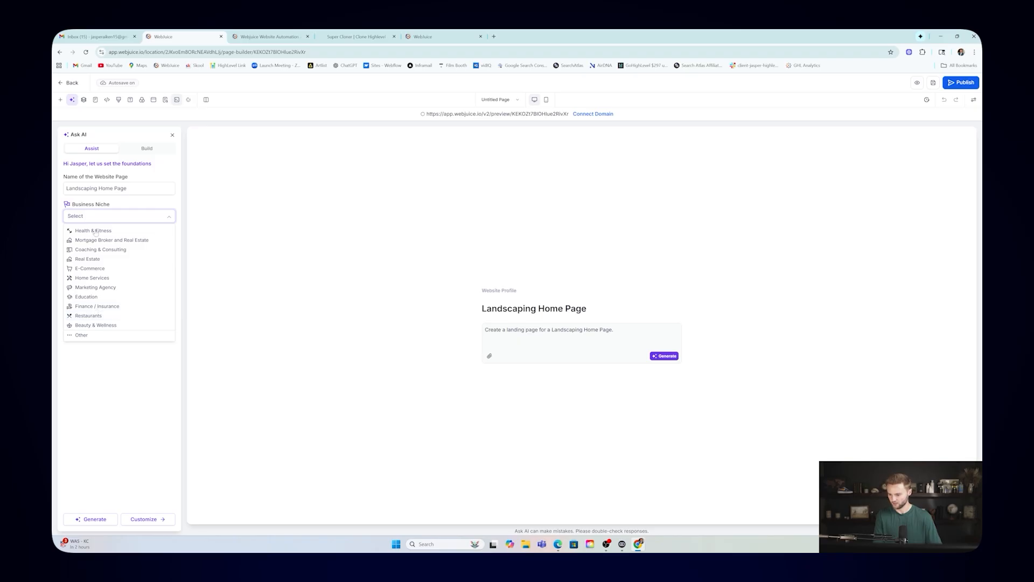
{"action": "left_click", "coordinate": [80, 335]}
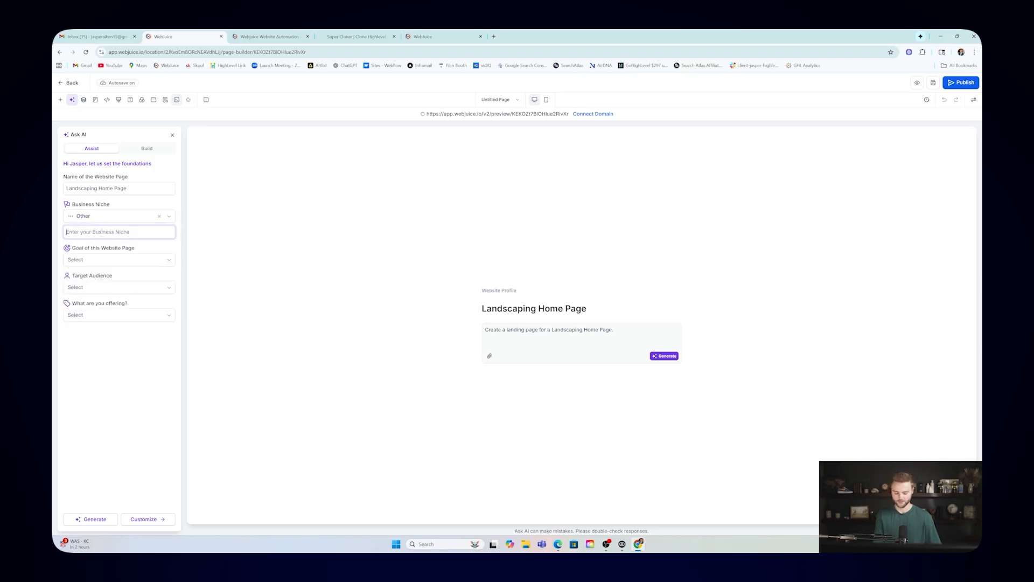
{"action": "type", "text": "Landscaping"}
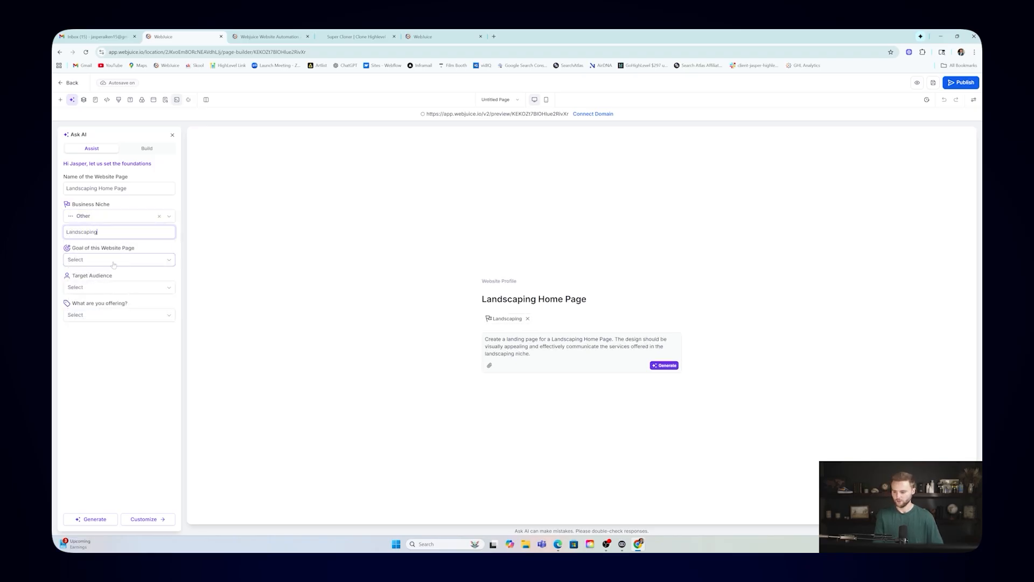
Step: Choose goal Generate Leads, audience Individuals / Consumers, and custom offering 'Landscaping Services'
{"action": "left_click", "coordinate": [118, 260]}
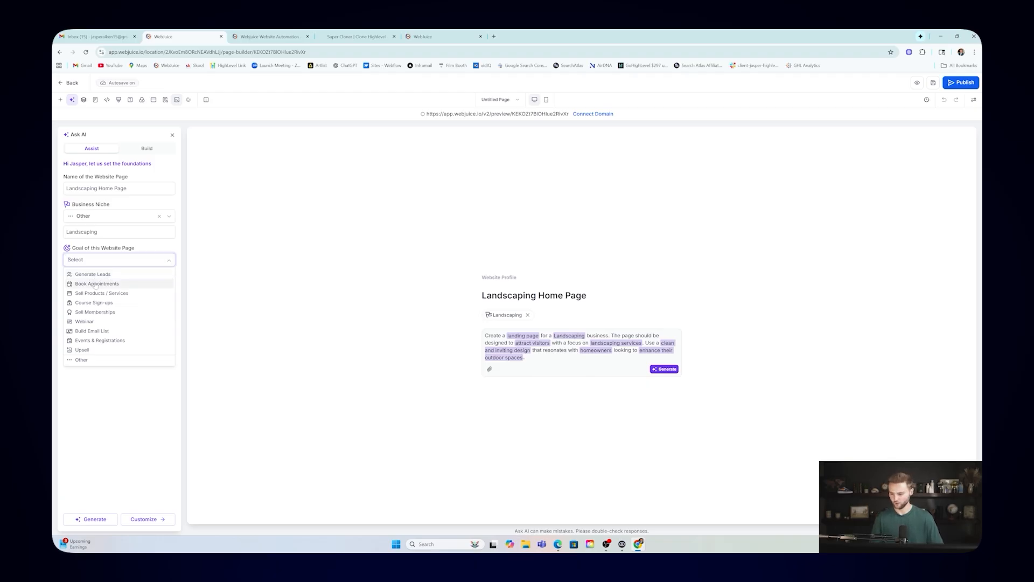
{"action": "mouse_move", "coordinate": [92, 274]}
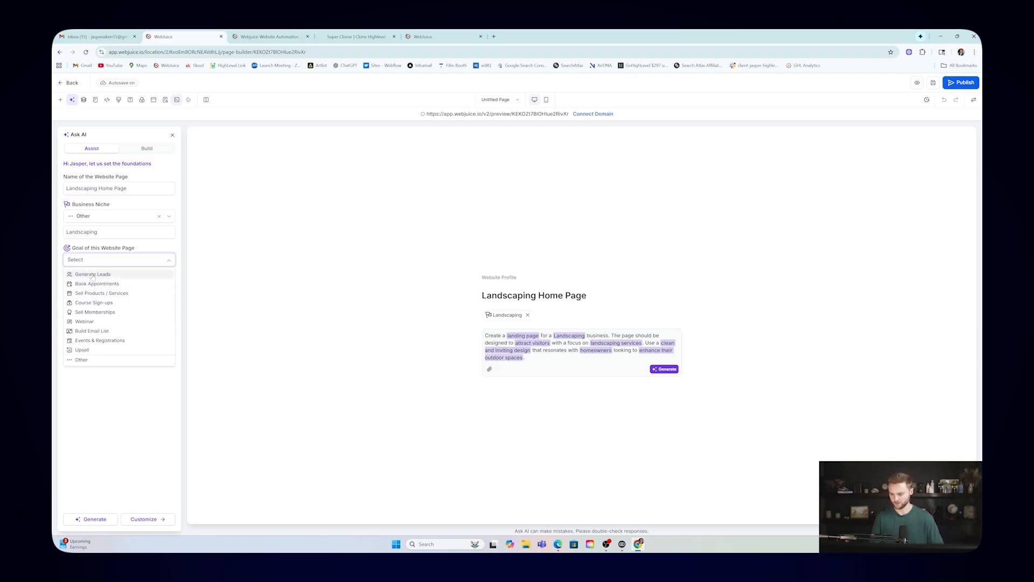
{"action": "left_click", "coordinate": [92, 274]}
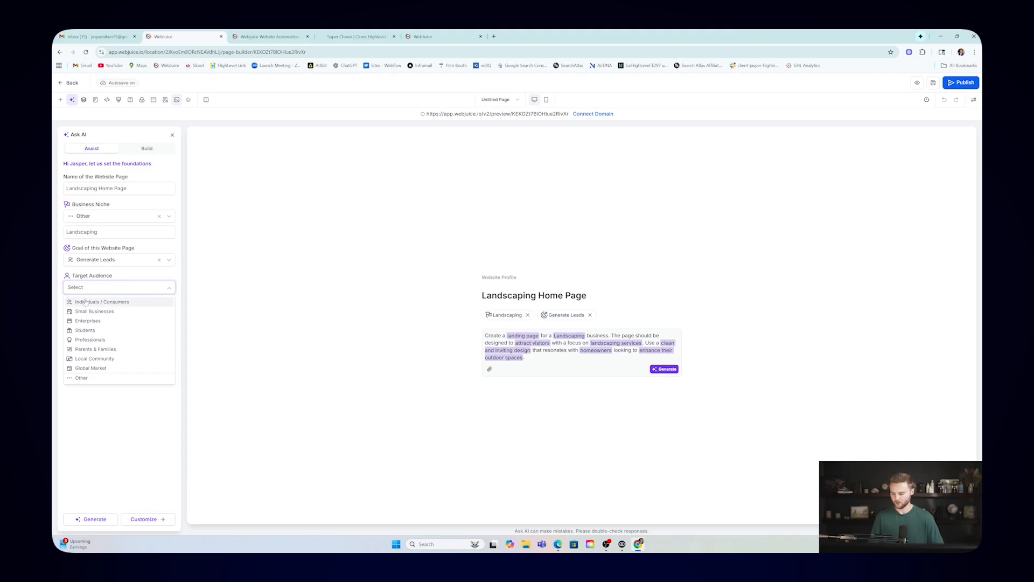
{"action": "left_click", "coordinate": [102, 302]}
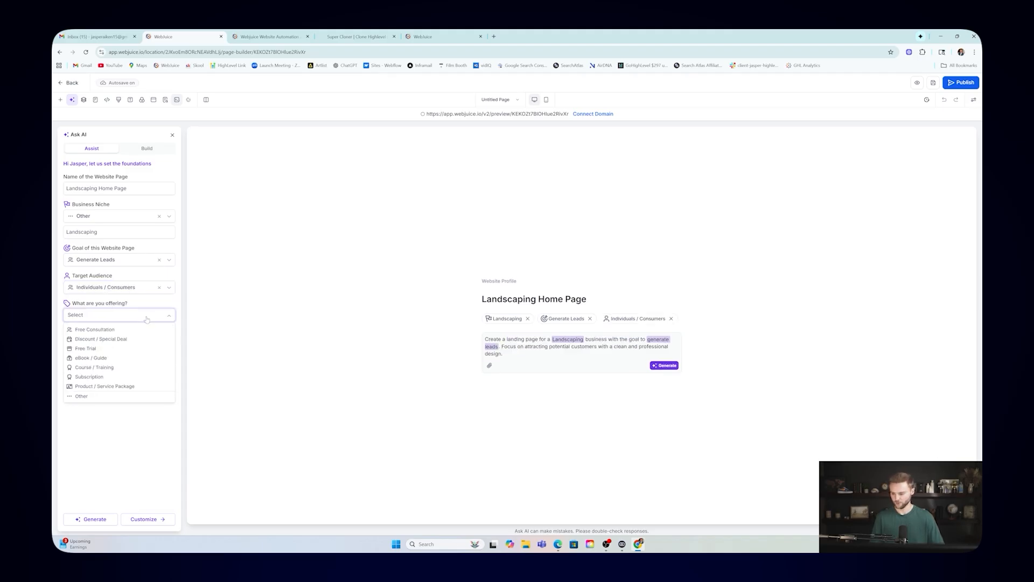
{"action": "left_click", "coordinate": [80, 396]}
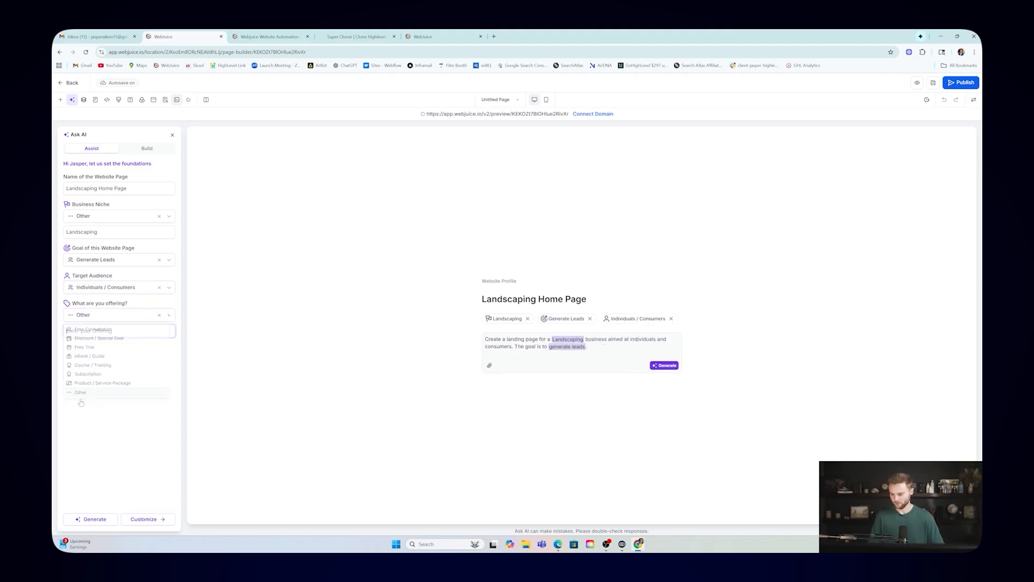
{"action": "type", "text": "Landscaping Servic"}
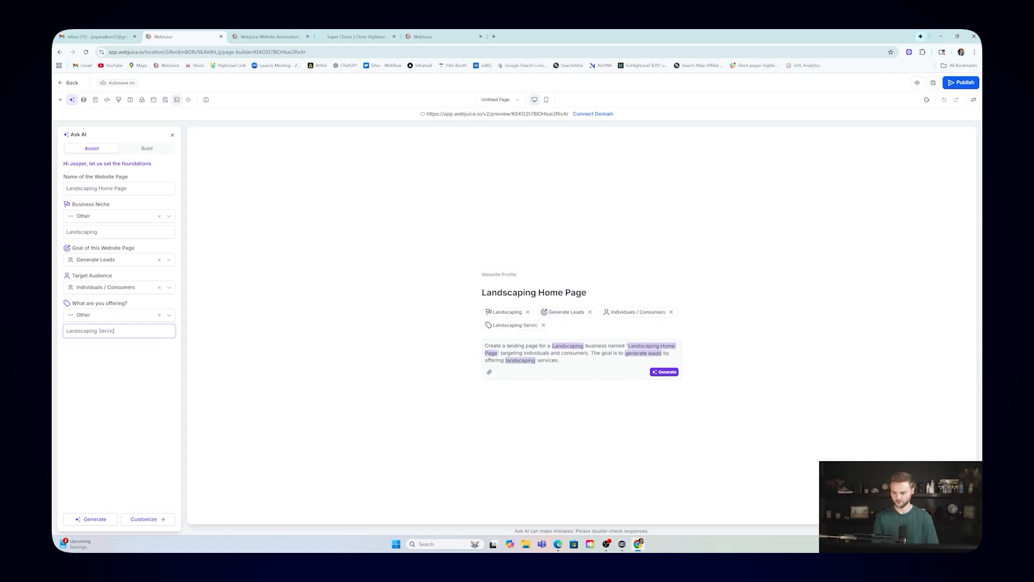
{"action": "type", "text": "es"}
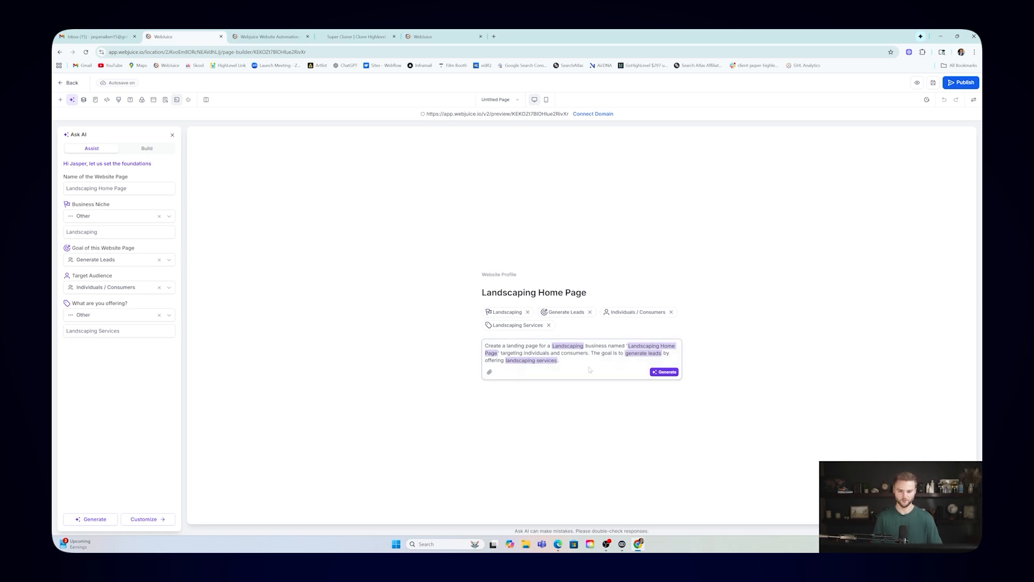
{"action": "mouse_move", "coordinate": [592, 271]}
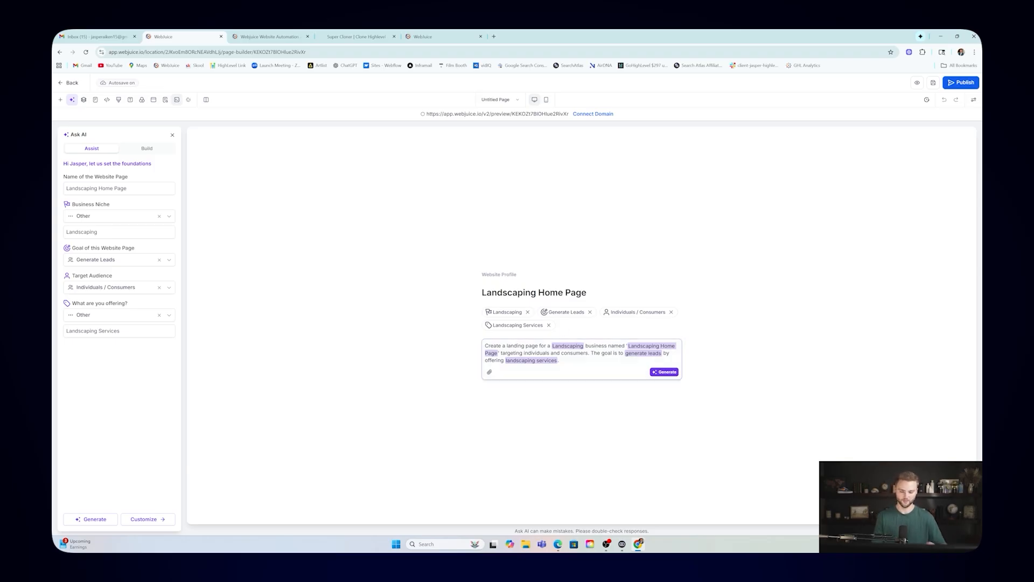
{"action": "mouse_move", "coordinate": [512, 47]}
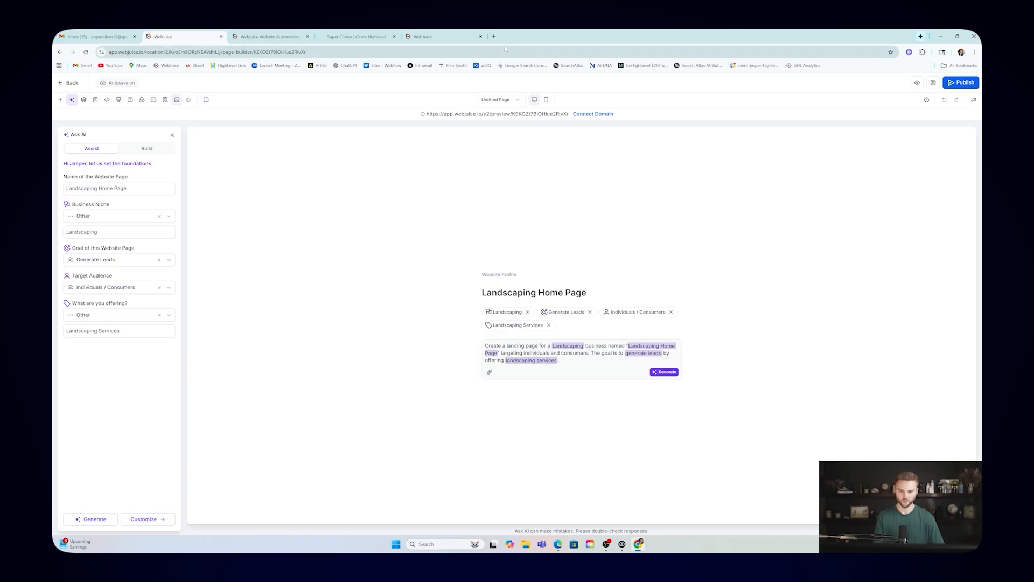
Step: Search Webflow's website template library for landscaping templates
{"action": "left_click", "coordinate": [491, 36]}
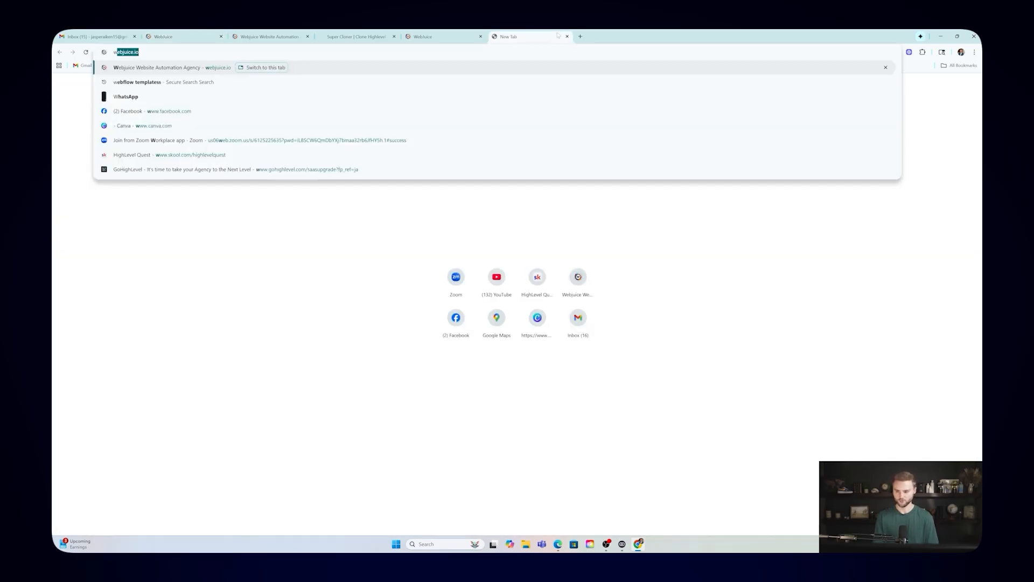
{"action": "type", "text": "webflow templates"}
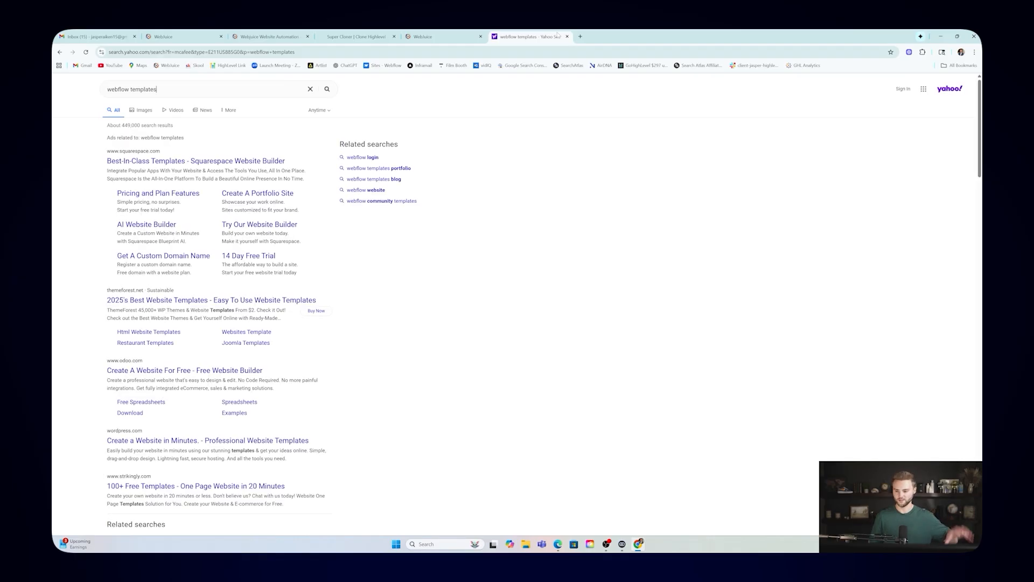
{"action": "scroll", "scroll_direction": "down", "scroll_amount": 3}
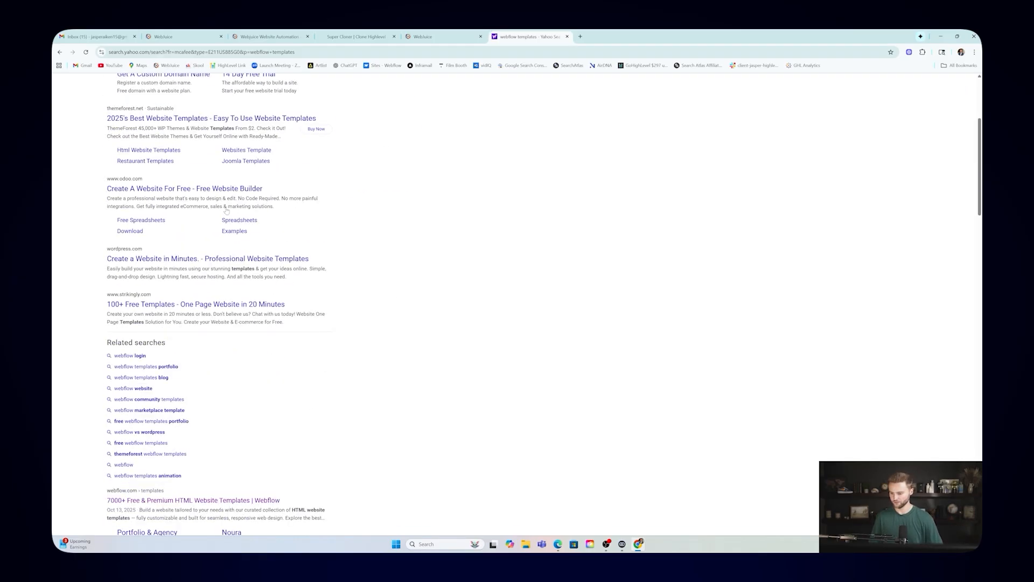
{"action": "left_click", "coordinate": [193, 500]}
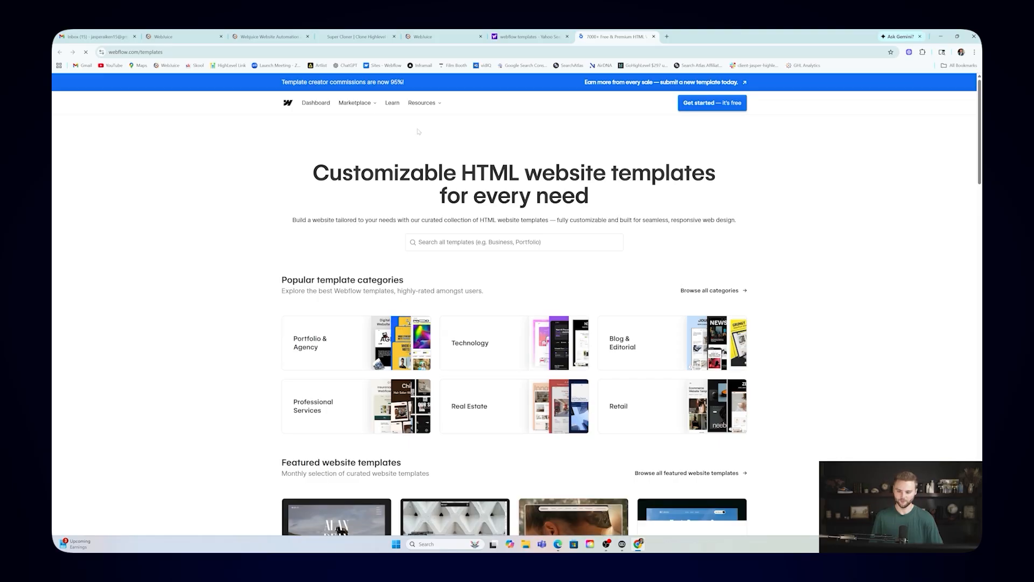
{"action": "left_click", "coordinate": [513, 242]}
{"action": "type", "text": "landscaping"}
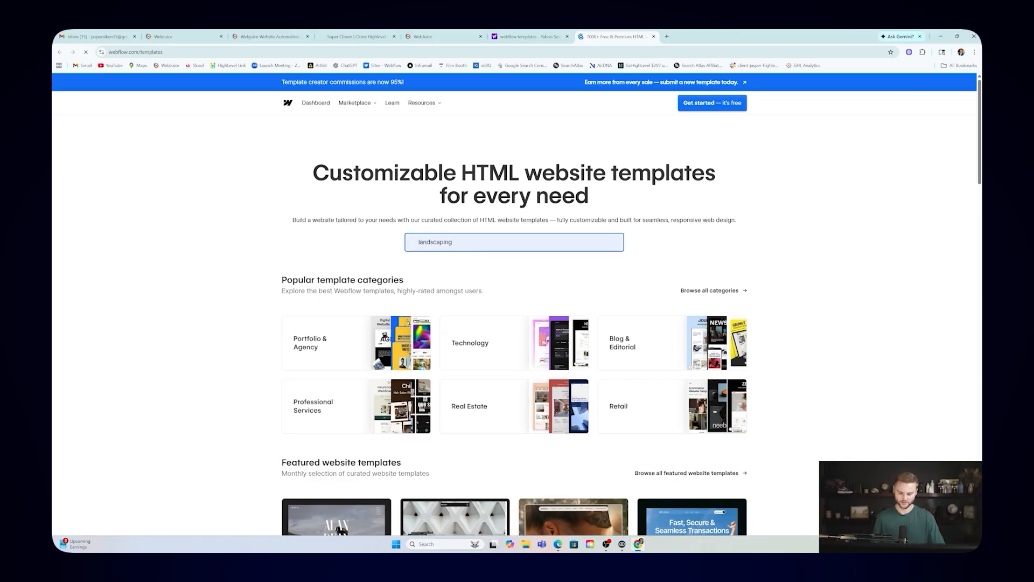
{"action": "key", "text": "Enter"}
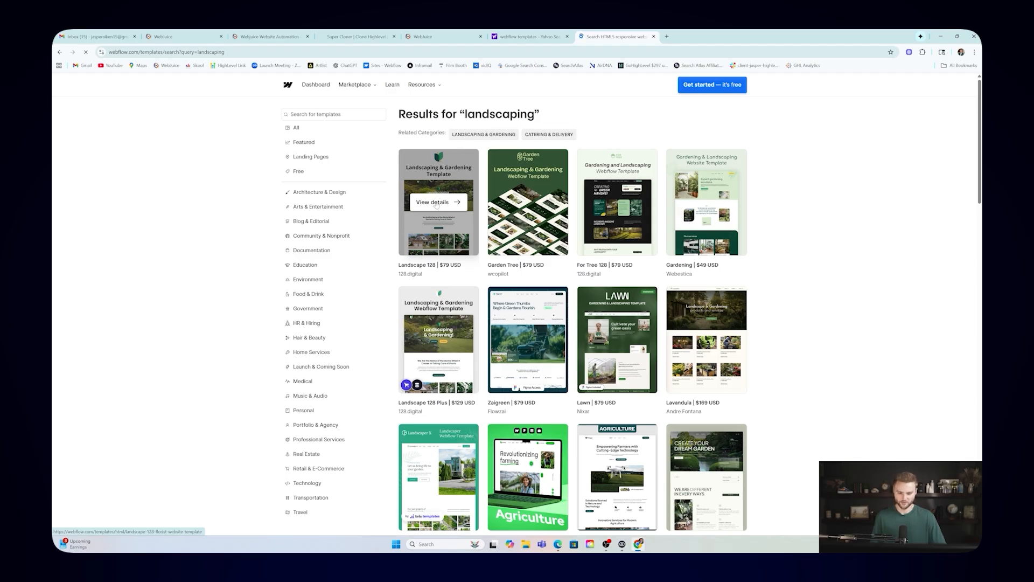
Step: Preview the Landscape 128 template live, then open the For Tree 128 template
{"action": "left_click", "coordinate": [438, 202]}
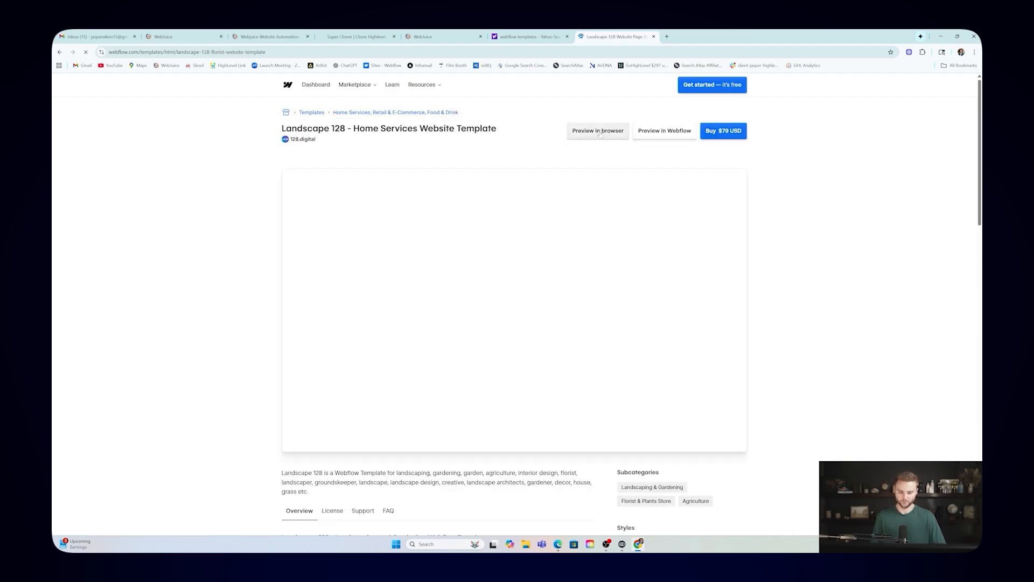
{"action": "left_click", "coordinate": [598, 130]}
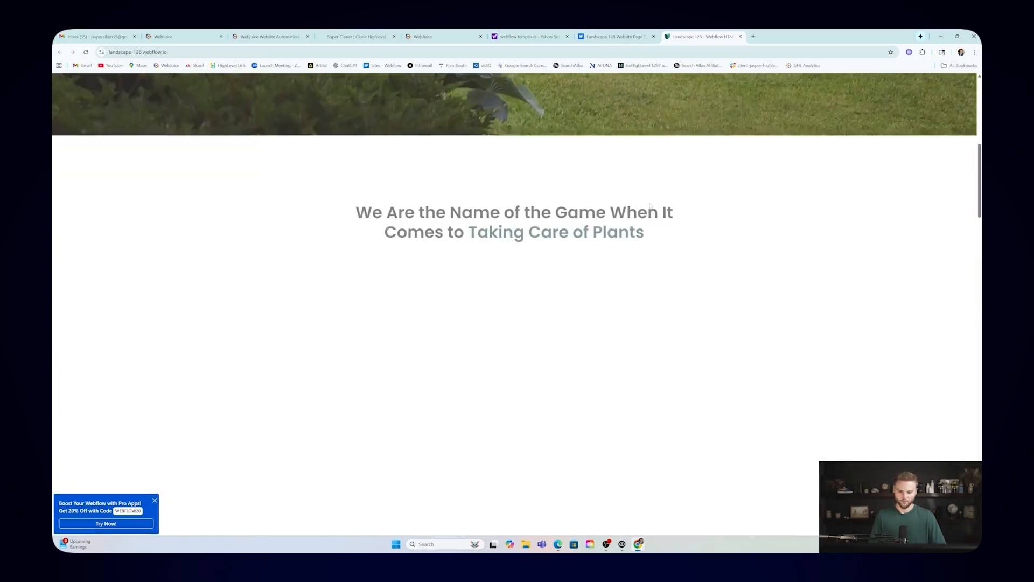
{"action": "scroll", "scroll_direction": "down", "scroll_amount": 3}
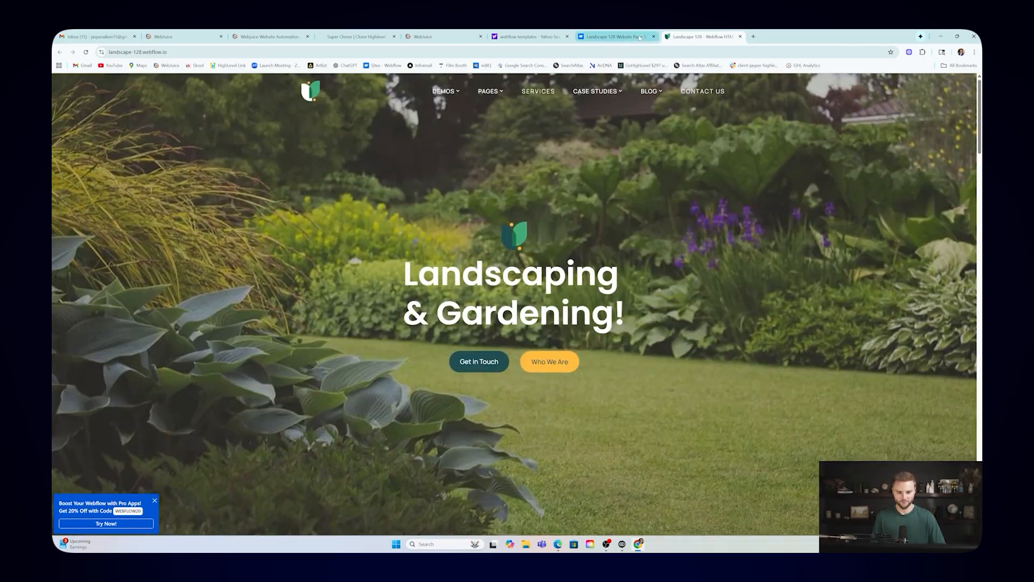
{"action": "left_click", "coordinate": [619, 36]}
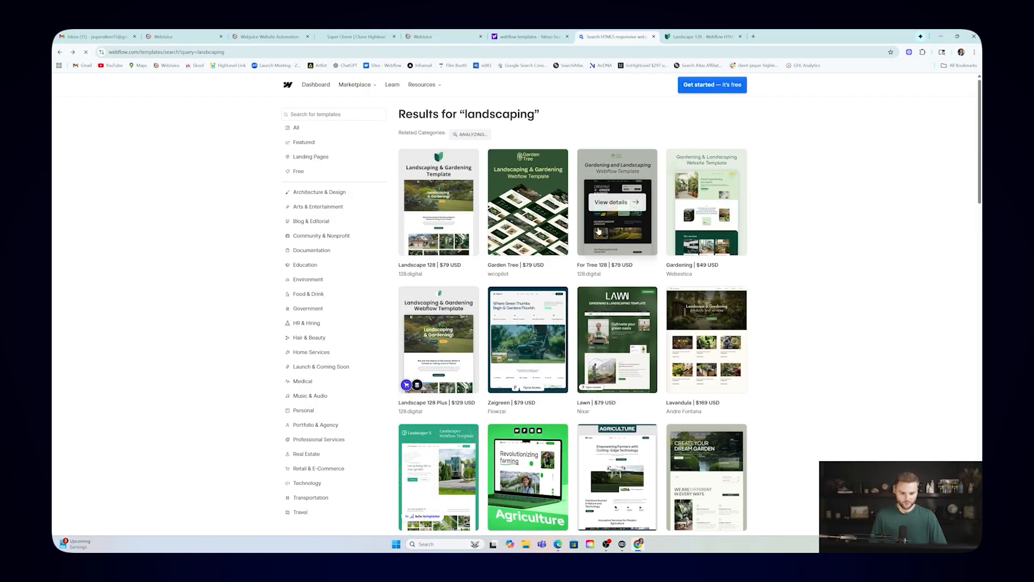
{"action": "mouse_move", "coordinate": [636, 224]}
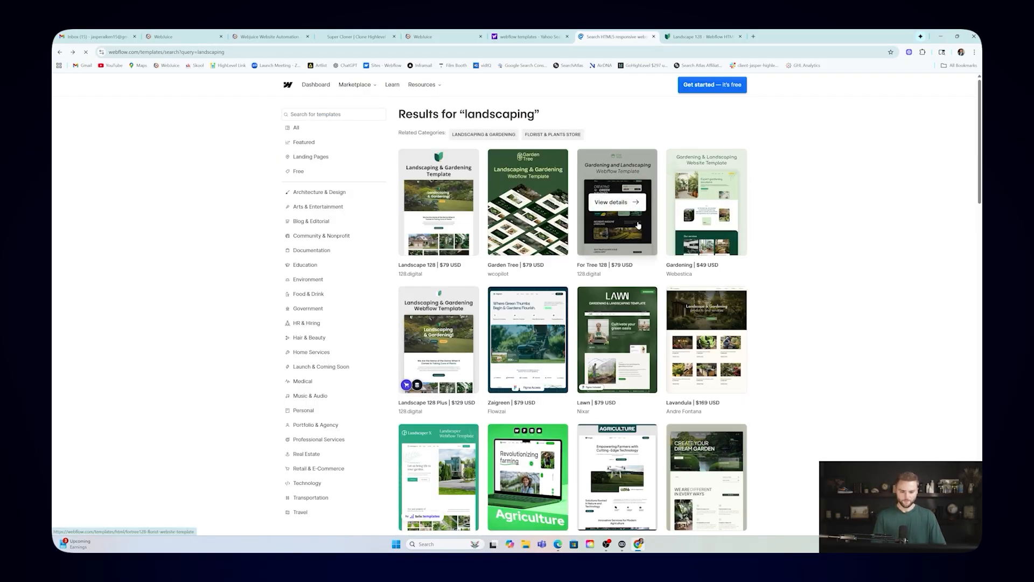
{"action": "left_click", "coordinate": [618, 202]}
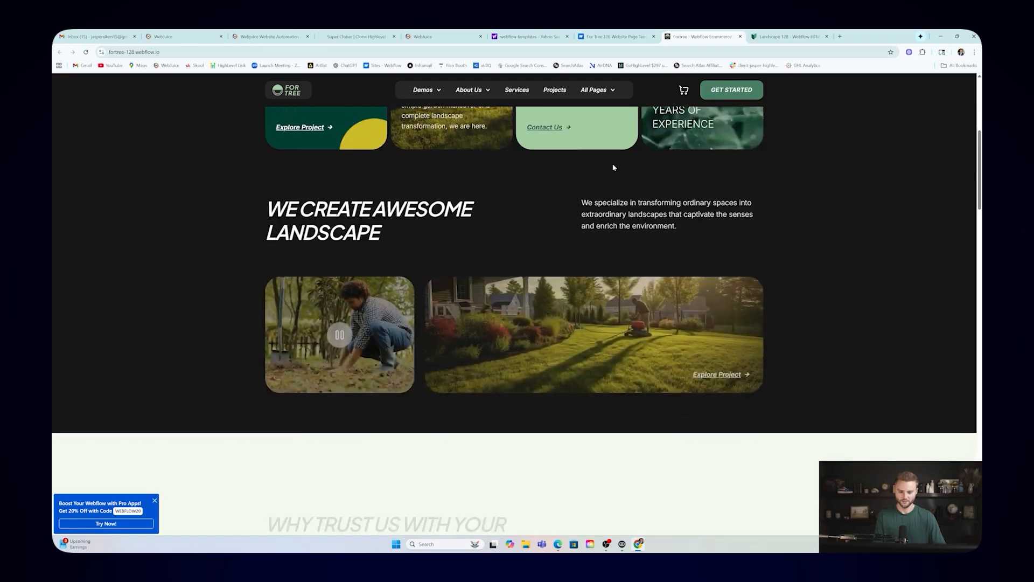
Step: Prompt the AI to make the page resemble the For Tree 128 landscaping site and generate
{"action": "scroll", "scroll_direction": "up", "scroll_amount": 3}
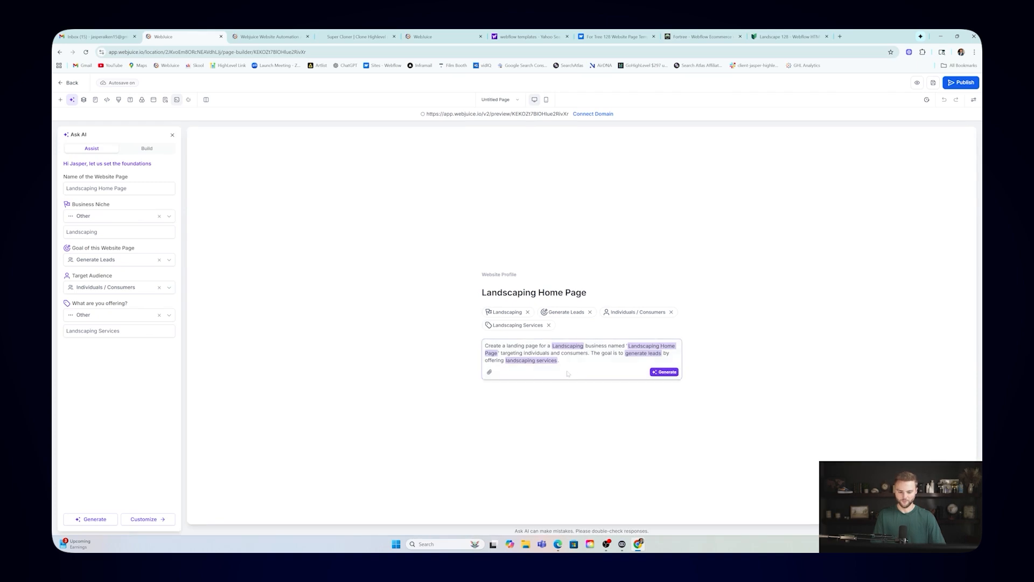
{"action": "type", "text": "Make our website look as similar as possible to this"}
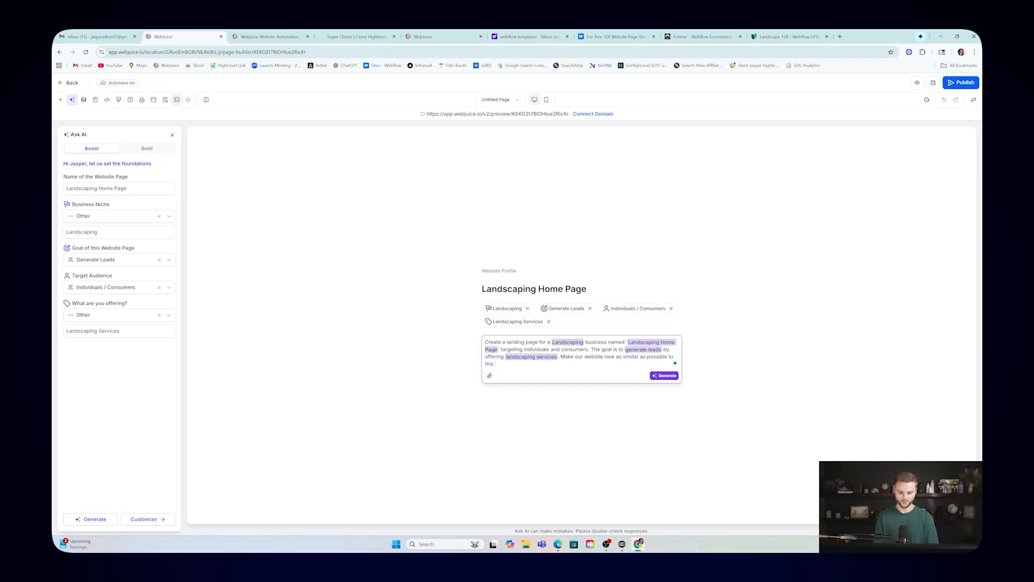
{"action": "type", "text": "landscaping site here: https://fortree-128.webflow.io/"}
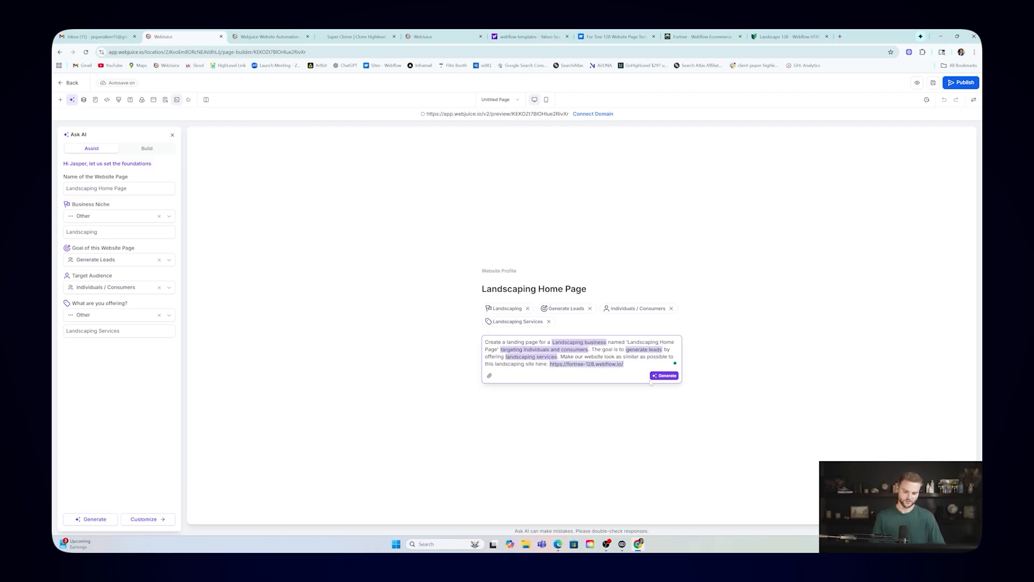
{"action": "left_click", "coordinate": [664, 375]}
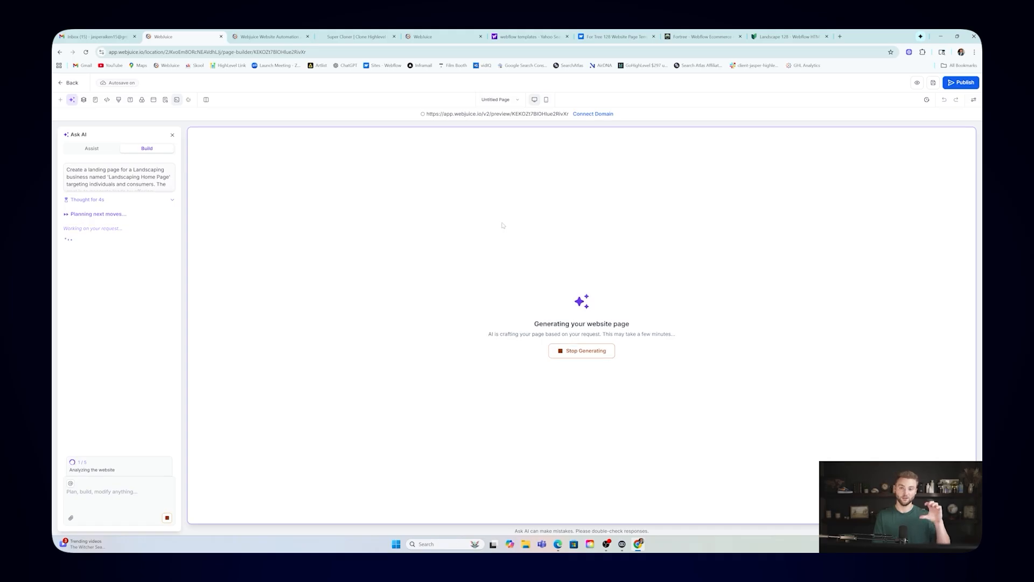
{"action": "left_click", "coordinate": [358, 37]}
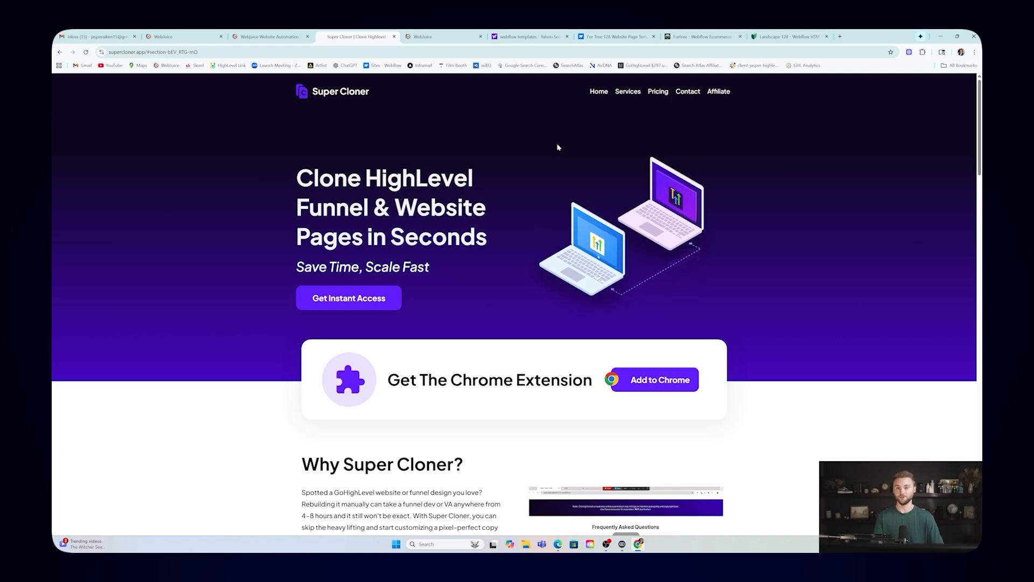
Step: Scroll through Super Cloner's cloning steps and credit pricing plans
{"action": "scroll", "scroll_direction": "down", "scroll_amount": 3}
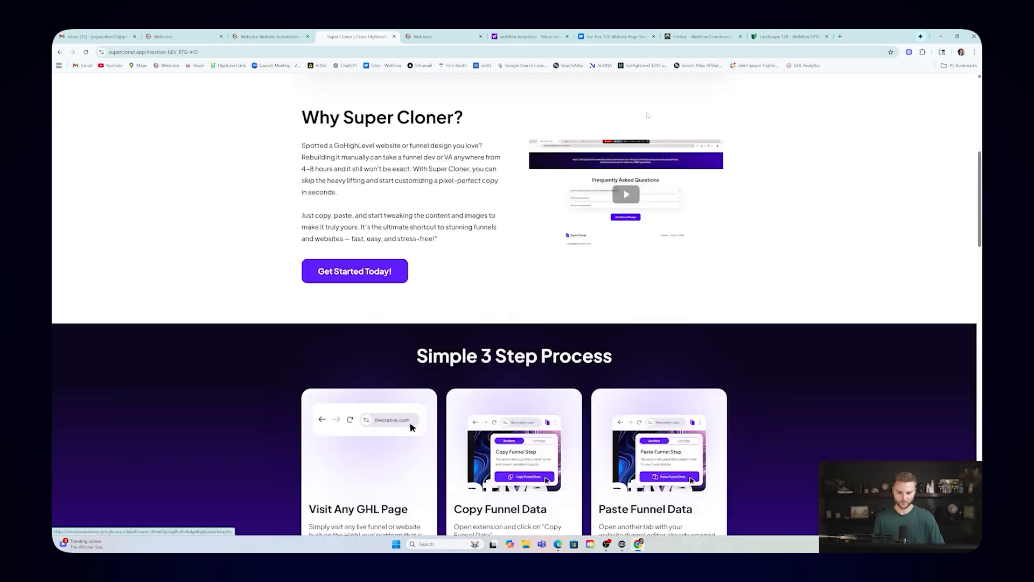
{"action": "scroll", "scroll_direction": "down", "scroll_amount": 3}
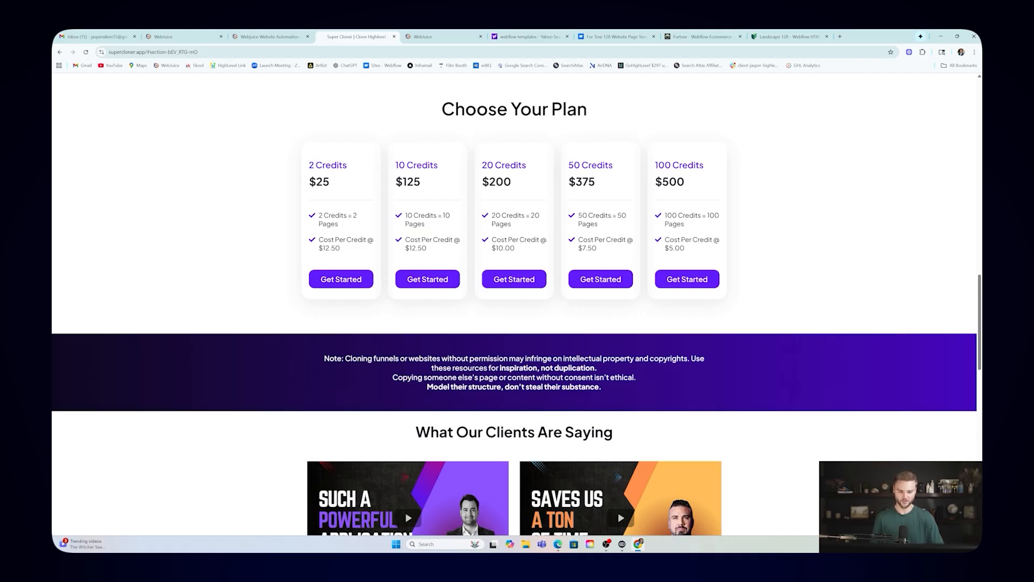
{"action": "mouse_move", "coordinate": [514, 279]}
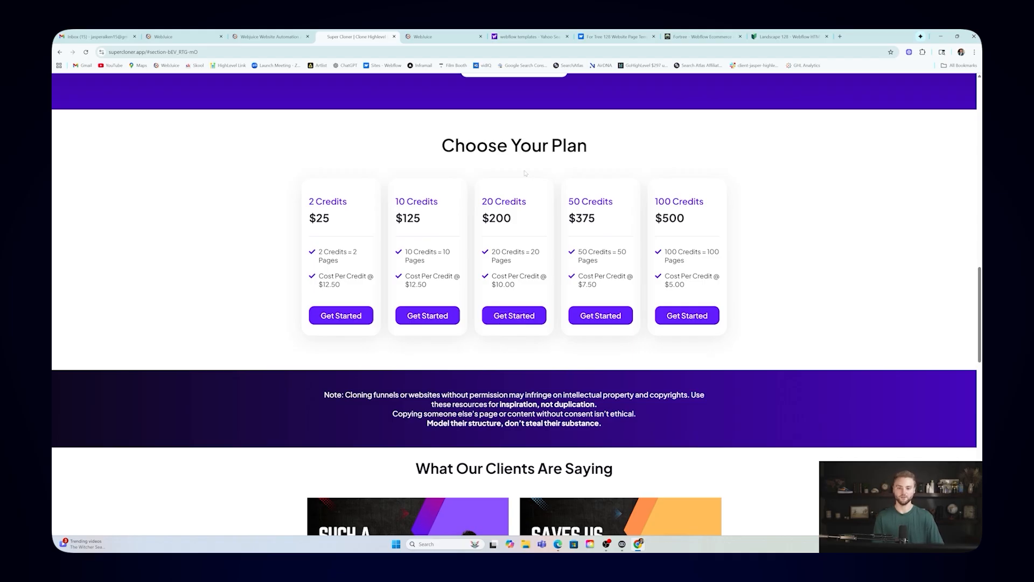
{"action": "left_click", "coordinate": [178, 36]}
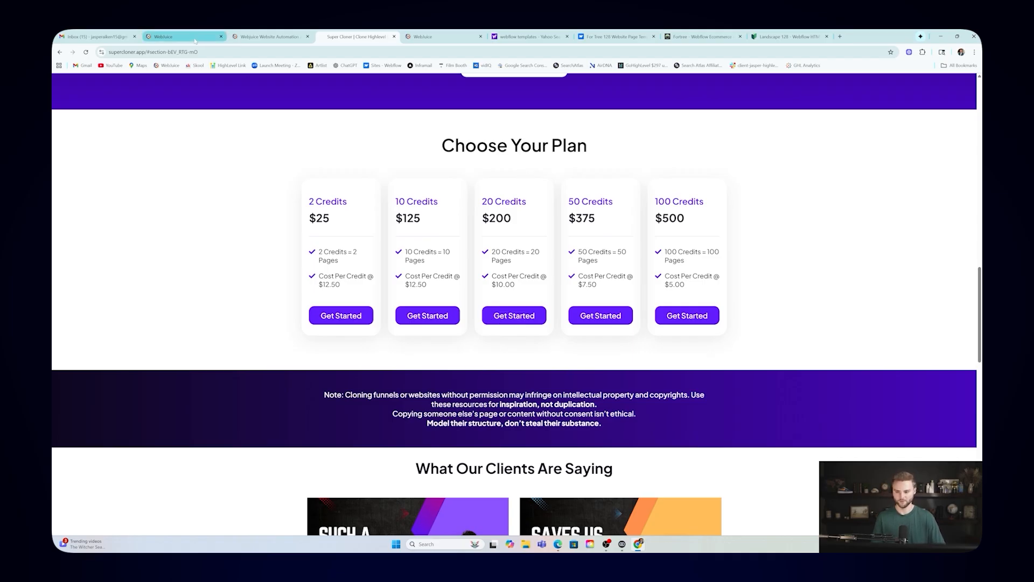
Step: Look over the webjuice.io home page, then revisit the Super Cloner page
{"action": "left_click", "coordinate": [268, 37]}
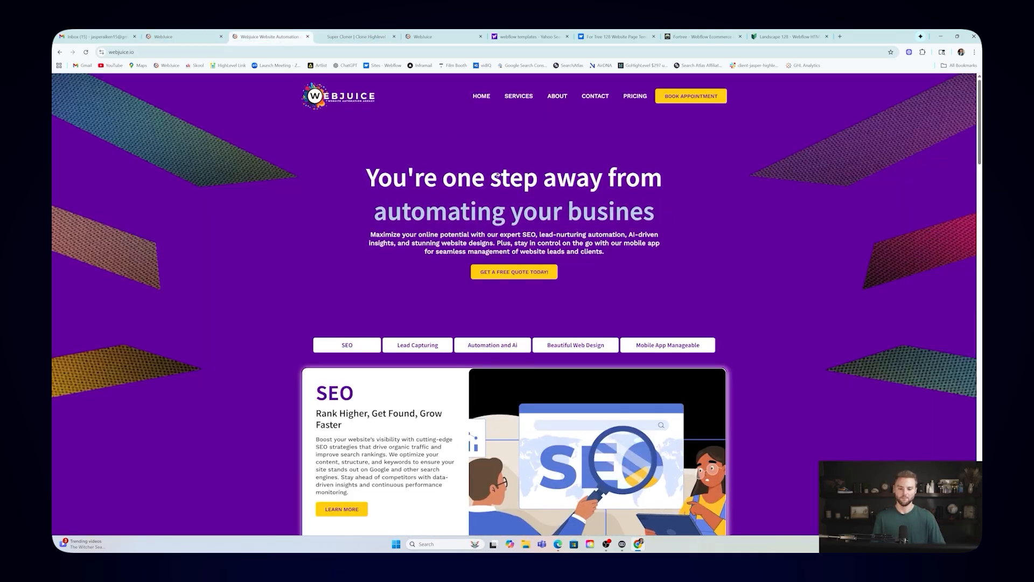
{"action": "scroll", "scroll_direction": "down", "scroll_amount": 3}
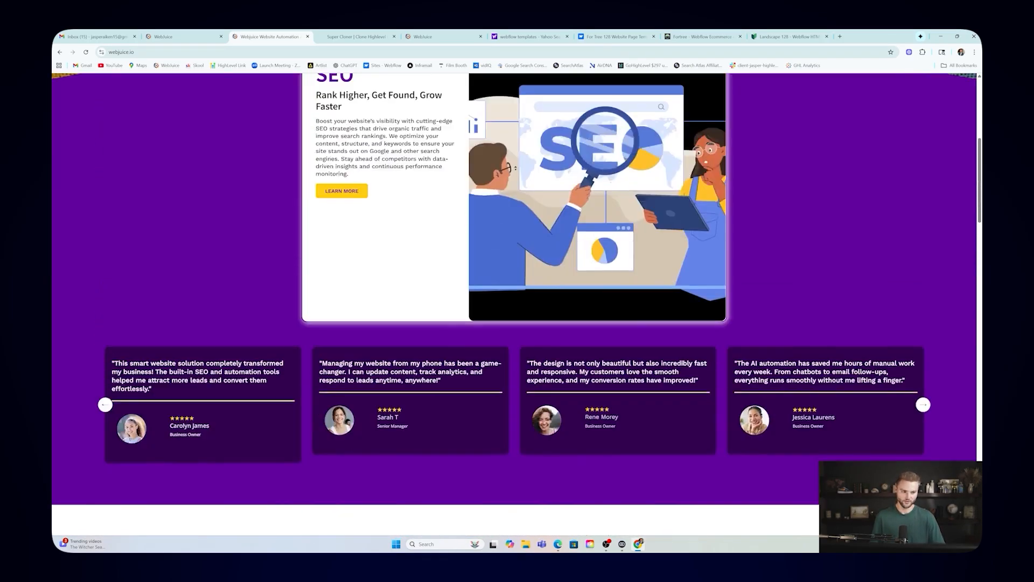
{"action": "scroll", "scroll_direction": "up", "scroll_amount": 3}
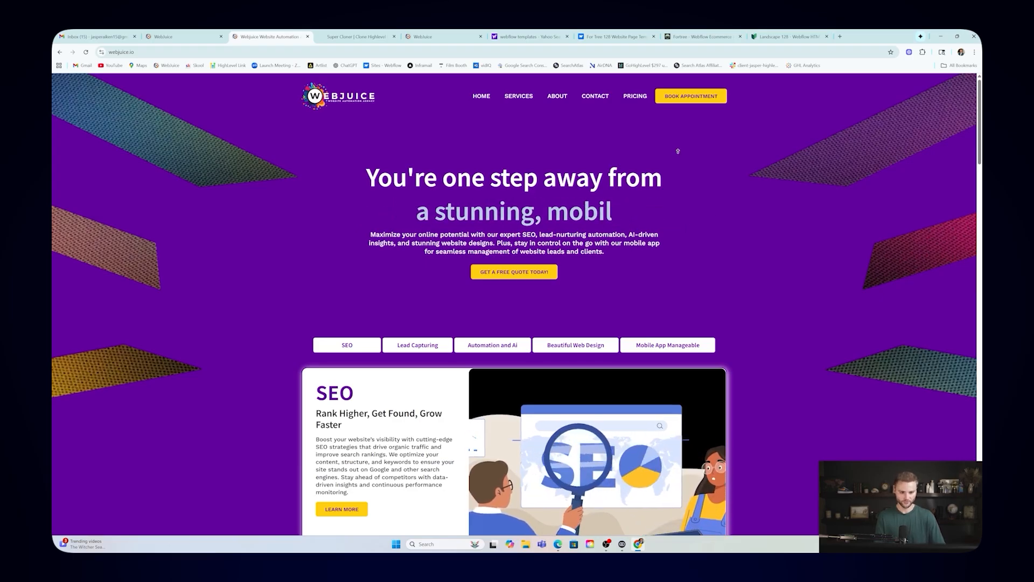
{"action": "left_click", "coordinate": [360, 37]}
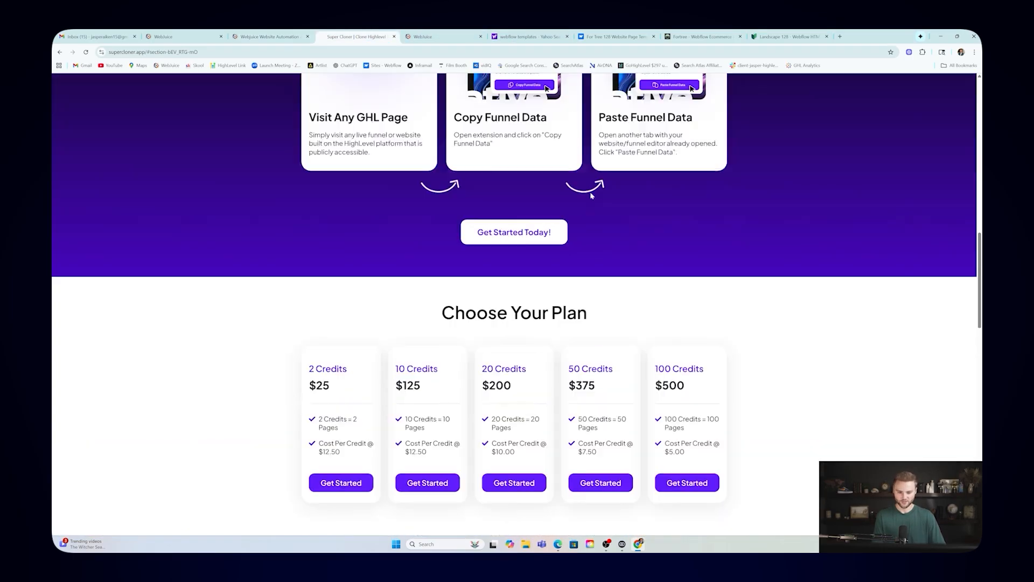
{"action": "scroll", "scroll_direction": "up", "scroll_amount": 3}
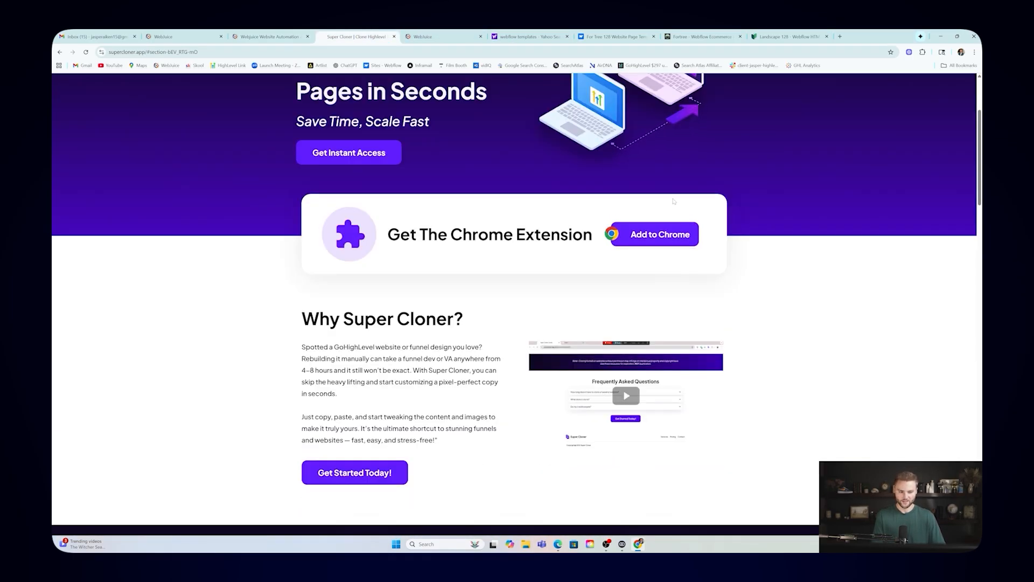
{"action": "scroll", "scroll_direction": "up", "scroll_amount": 3}
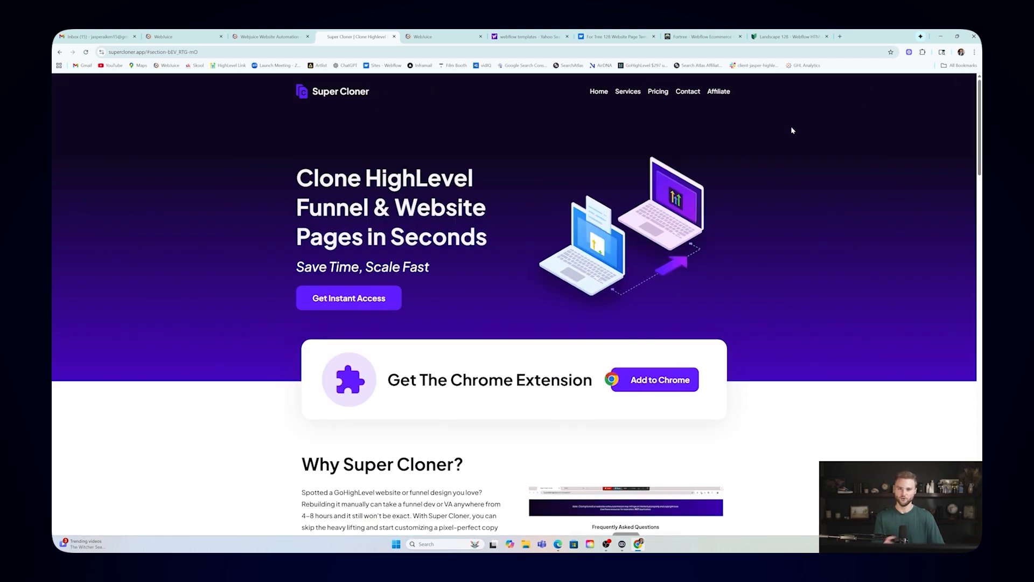
{"action": "scroll", "scroll_direction": "down", "scroll_amount": 3}
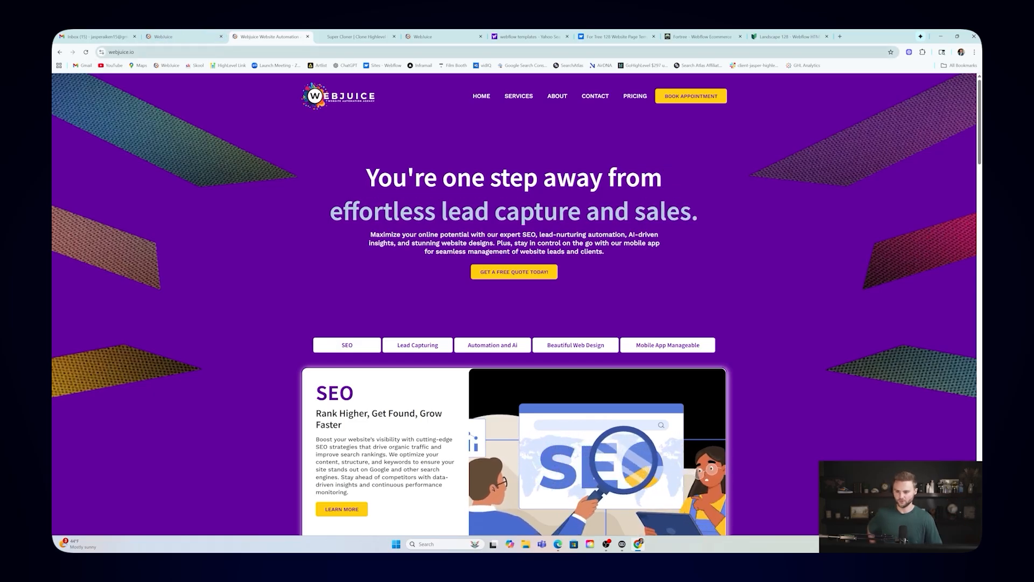
Step: Copy the Webjuice agency home page's funnel data with Super Cloner
{"action": "left_click", "coordinate": [917, 52]}
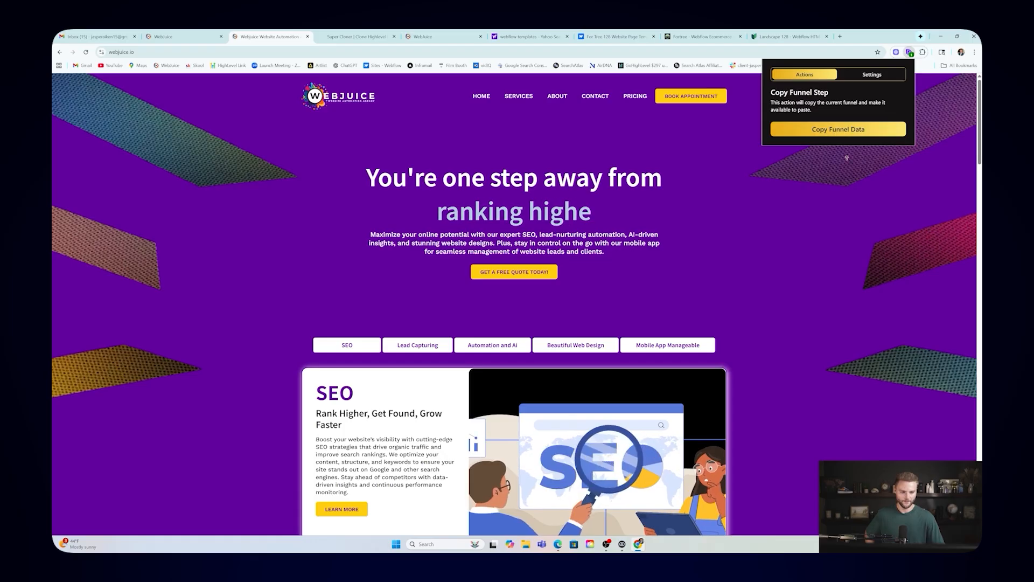
{"action": "left_click", "coordinate": [838, 129]}
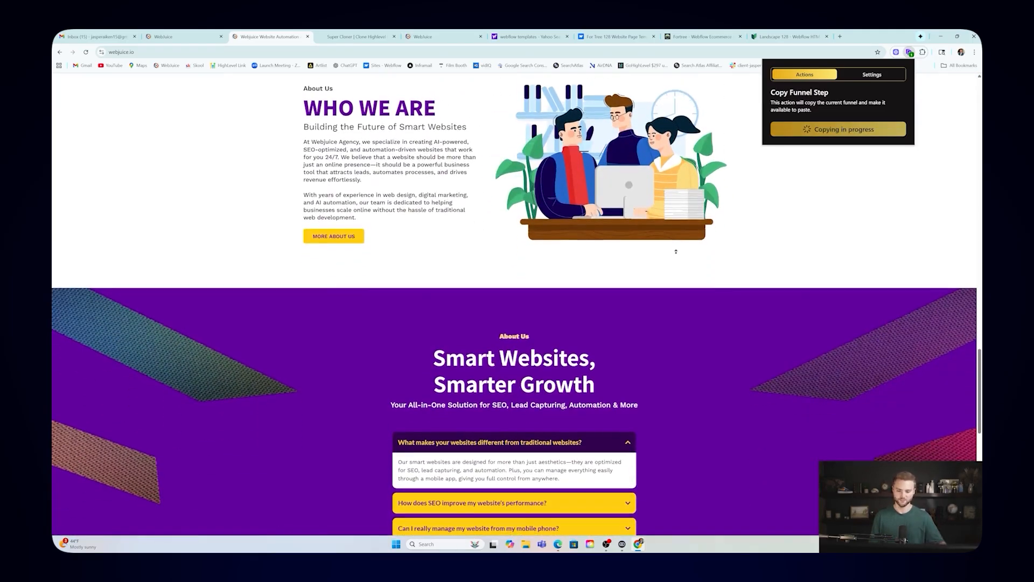
{"action": "scroll", "scroll_direction": "down", "scroll_amount": 3}
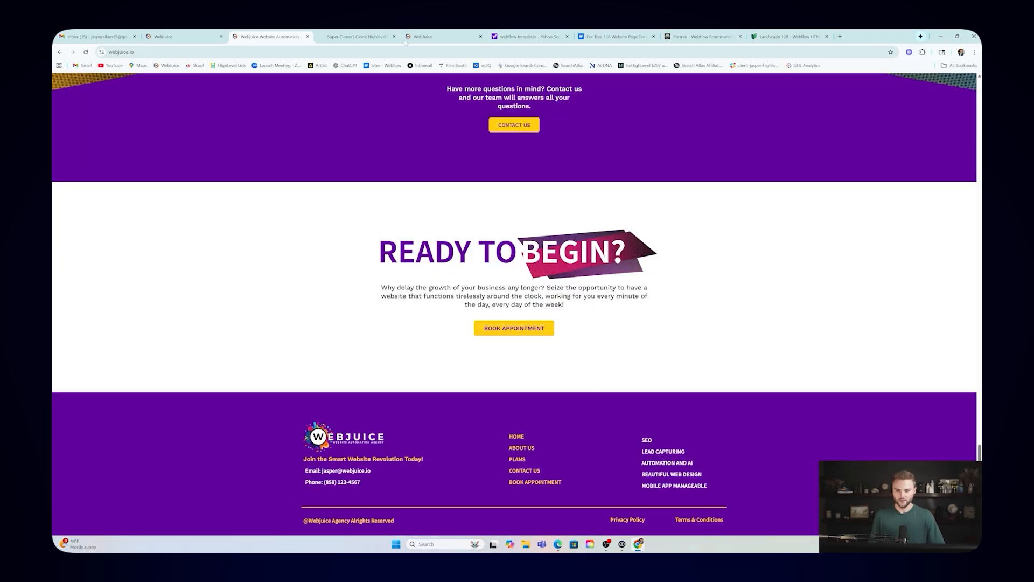
Step: Create a new blank website named 'Test site' from the websites dashboard
{"action": "left_click", "coordinate": [431, 37]}
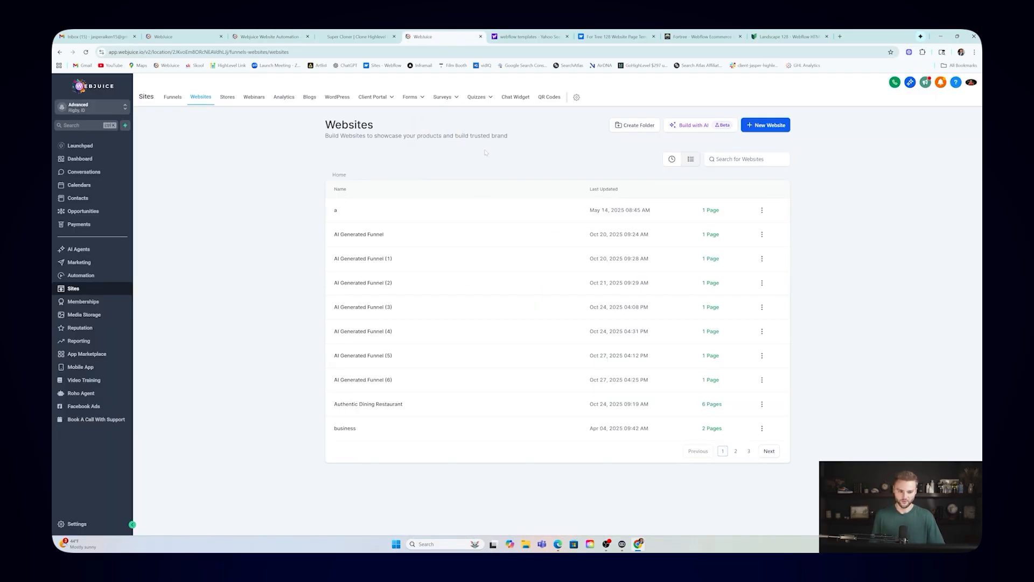
{"action": "left_click", "coordinate": [765, 124]}
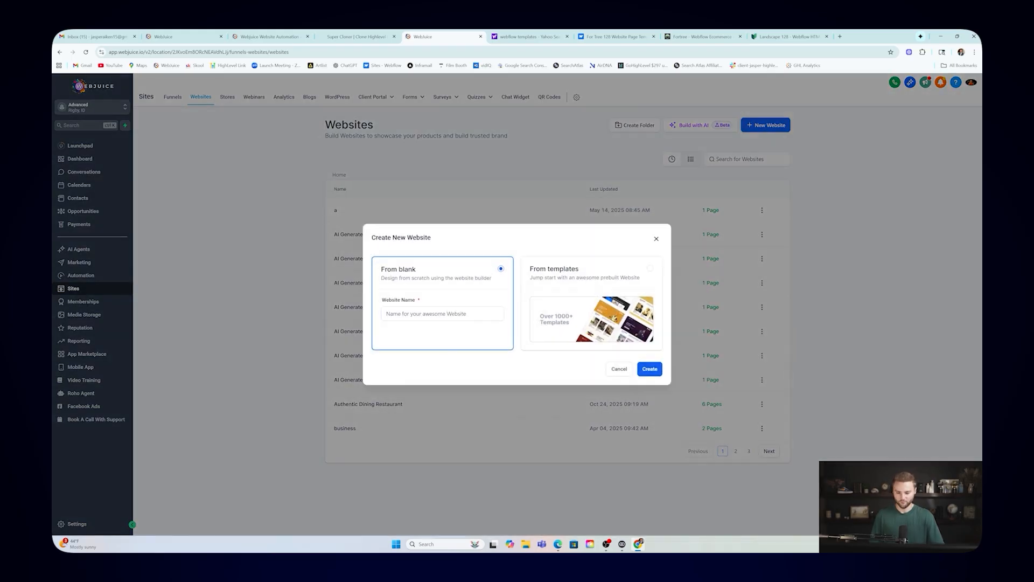
{"action": "type", "text": "Test"}
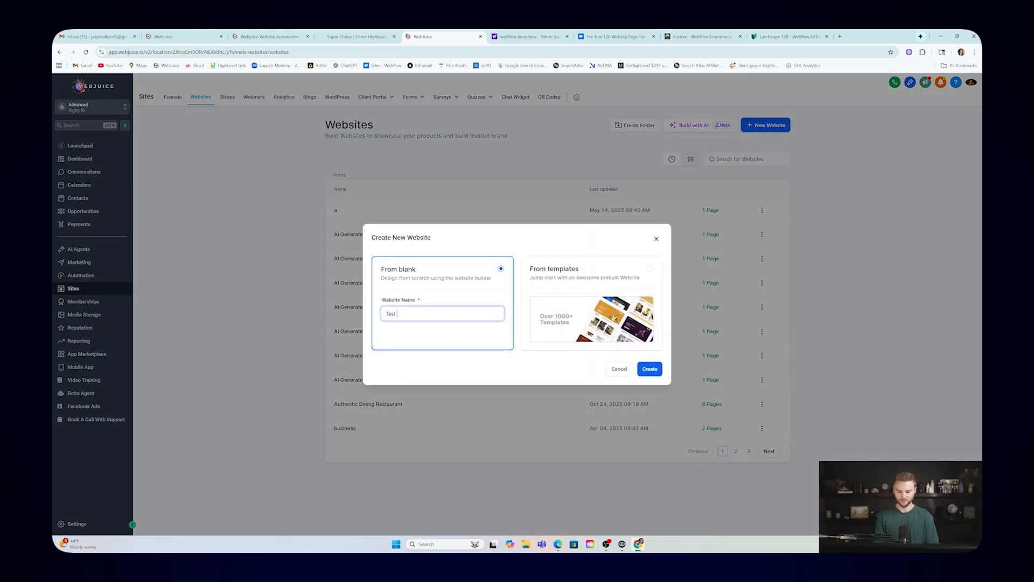
{"action": "left_click", "coordinate": [649, 369]}
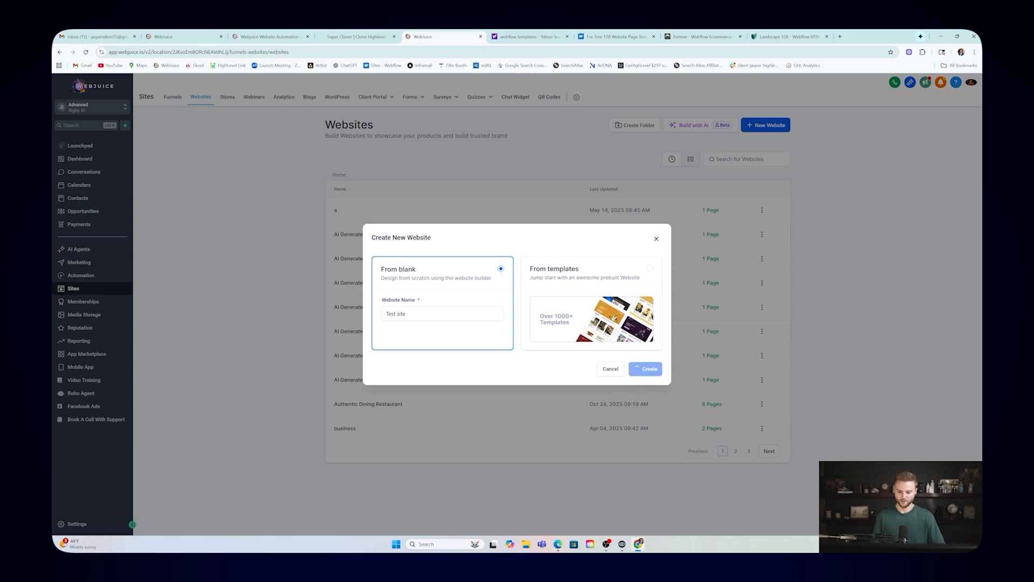
Step: Add a page named 'Home' and start it from a blank design
{"action": "left_click", "coordinate": [646, 369]}
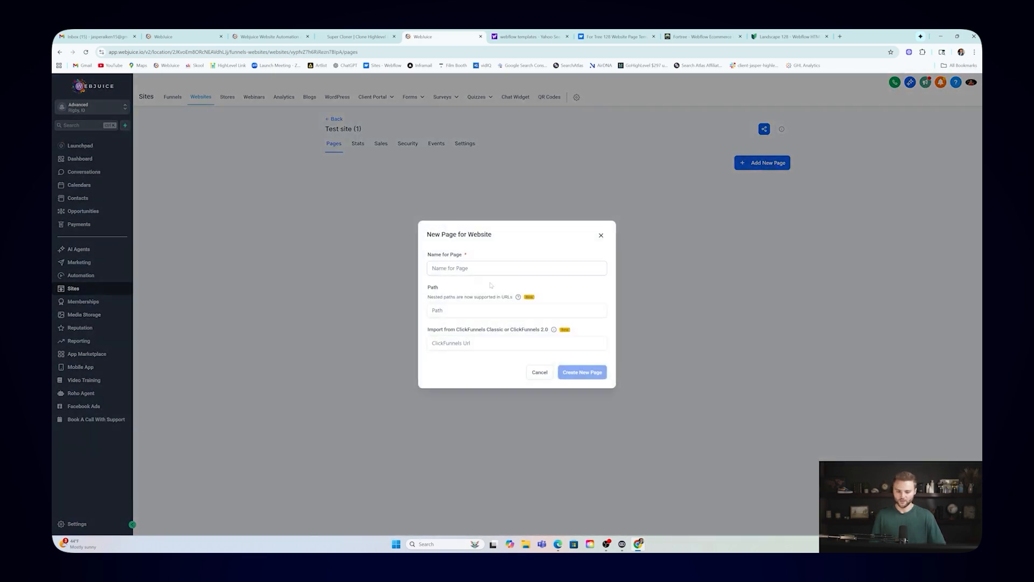
{"action": "type", "text": "Home"}
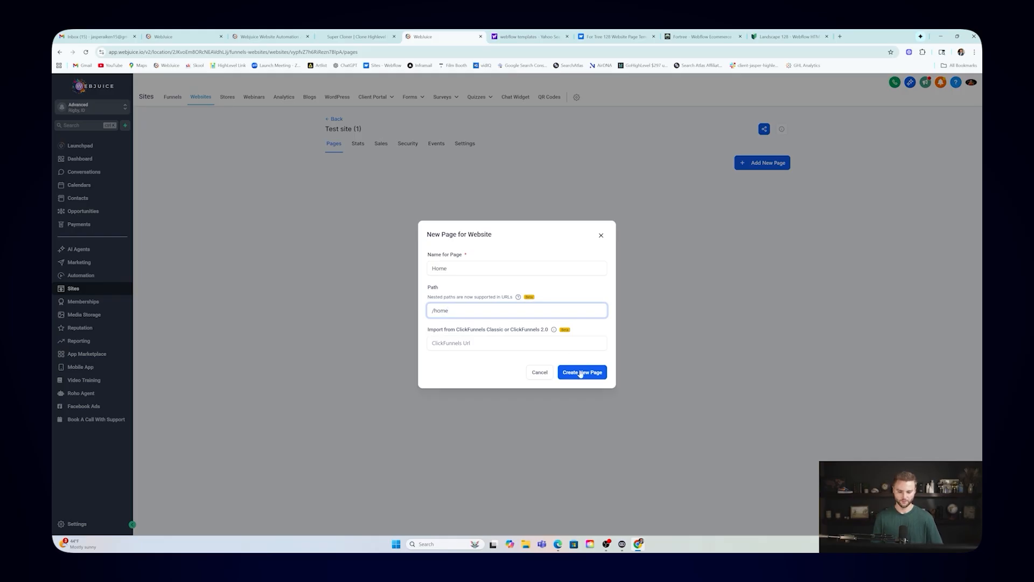
{"action": "left_click", "coordinate": [582, 371]}
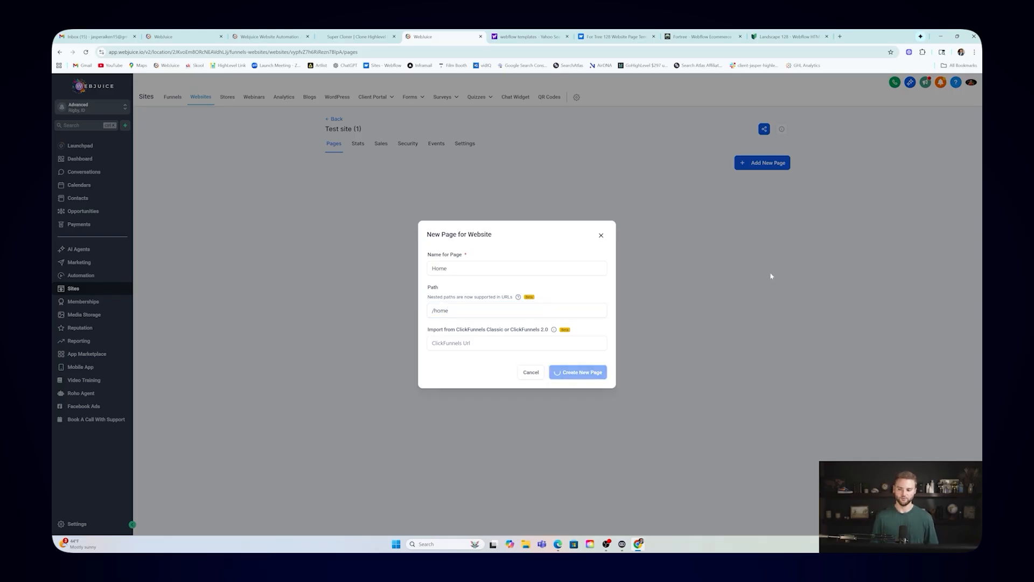
{"action": "left_click", "coordinate": [578, 372]}
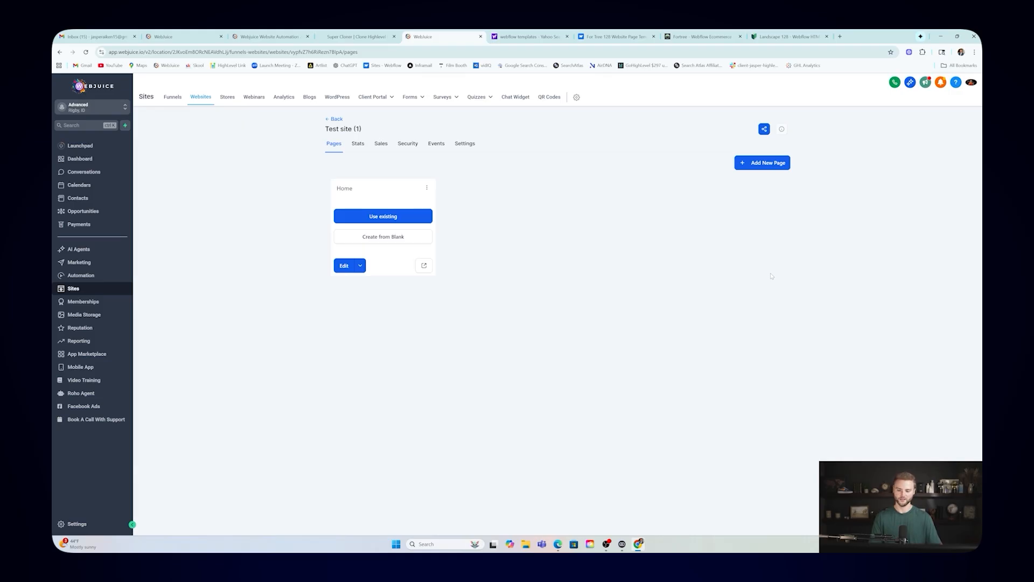
{"action": "left_click", "coordinate": [343, 265]}
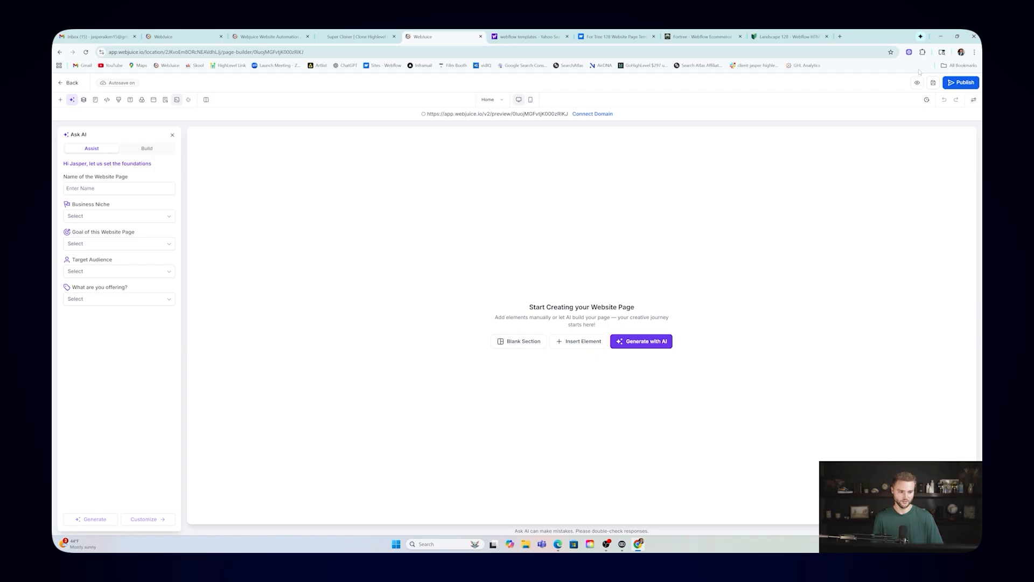
Step: Paste the copied funnel data via Super Cloner, confirming the credit deduction
{"action": "left_click", "coordinate": [921, 52]}
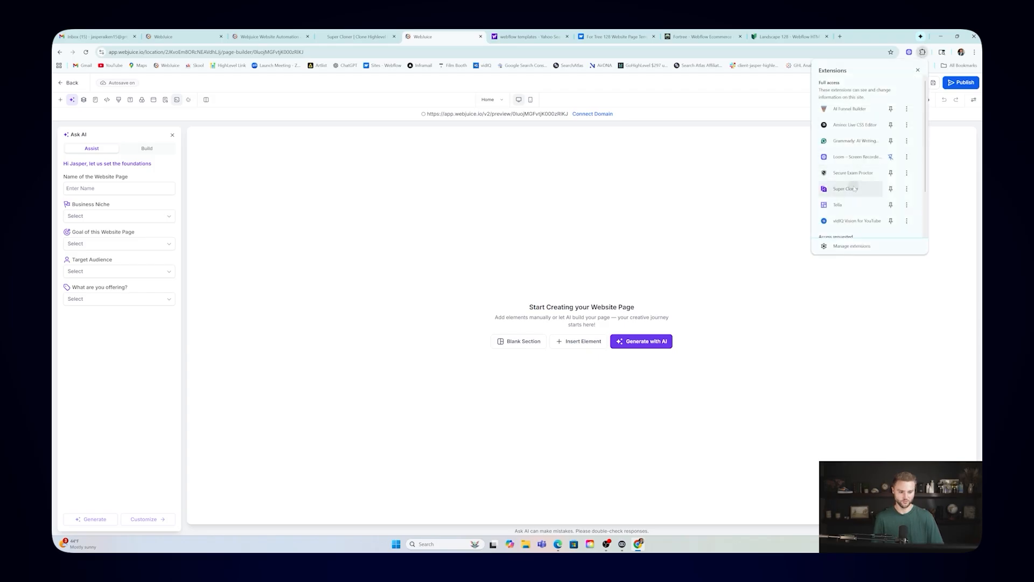
{"action": "left_click", "coordinate": [845, 189]}
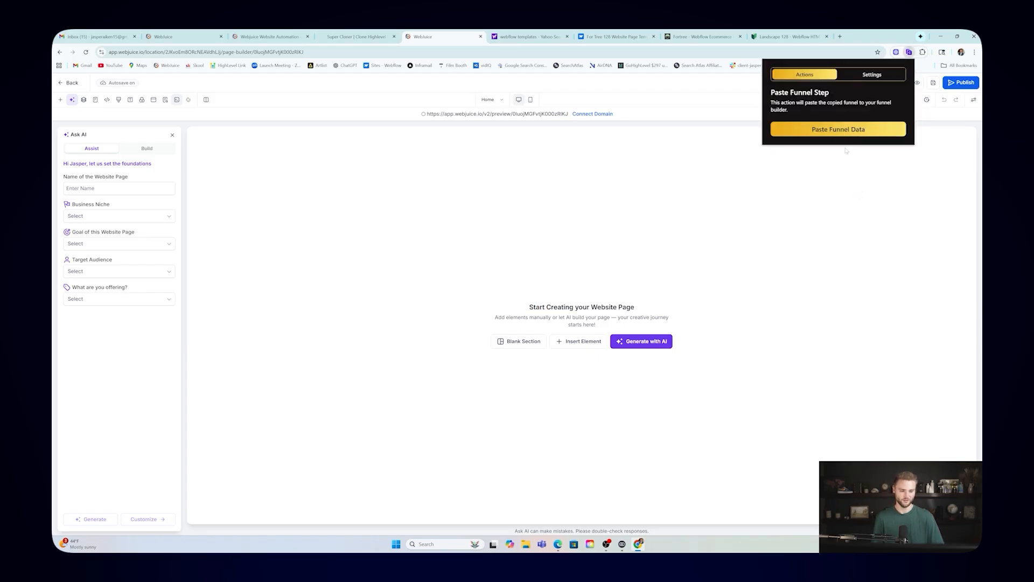
{"action": "left_click", "coordinate": [838, 130]}
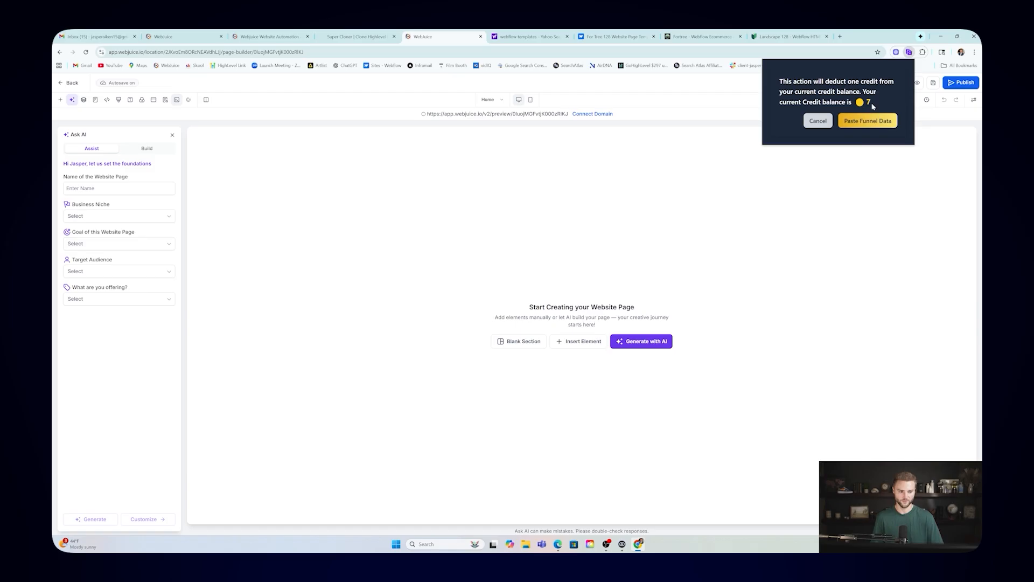
{"action": "left_click", "coordinate": [867, 120]}
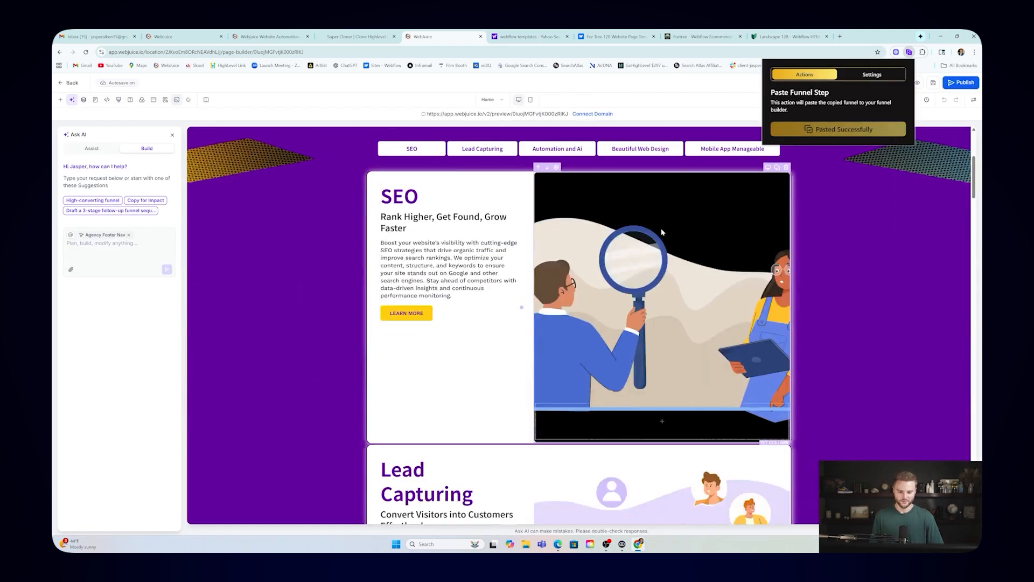
{"action": "scroll", "scroll_direction": "down", "scroll_amount": 3}
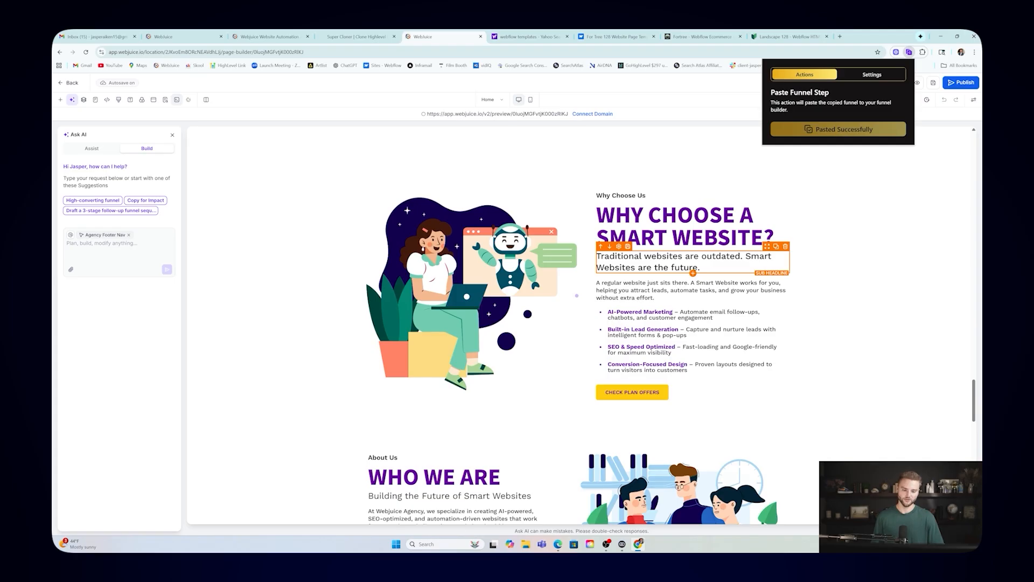
{"action": "scroll", "scroll_direction": "down", "scroll_amount": 3}
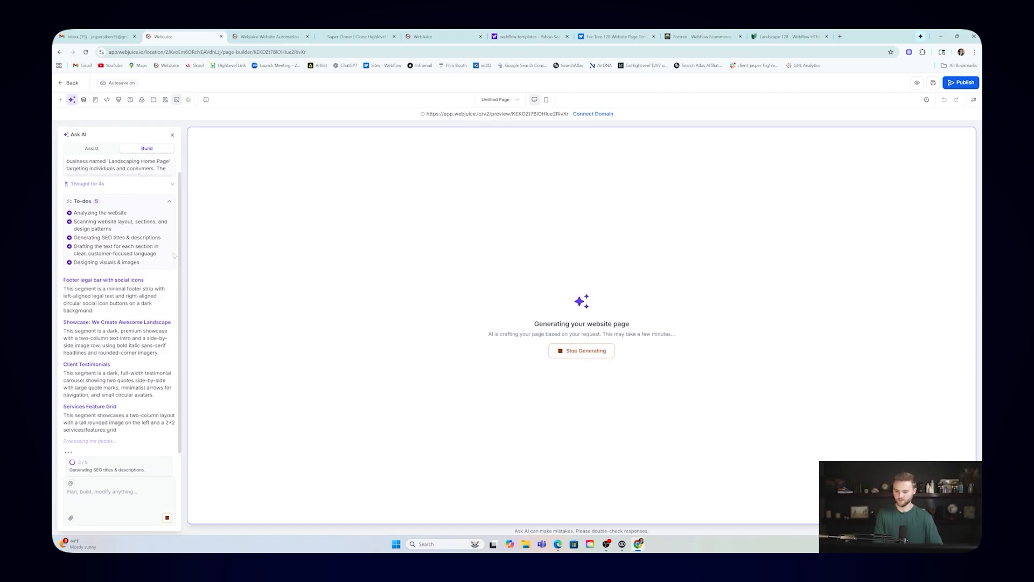
{"action": "scroll", "scroll_direction": "down", "scroll_amount": 3}
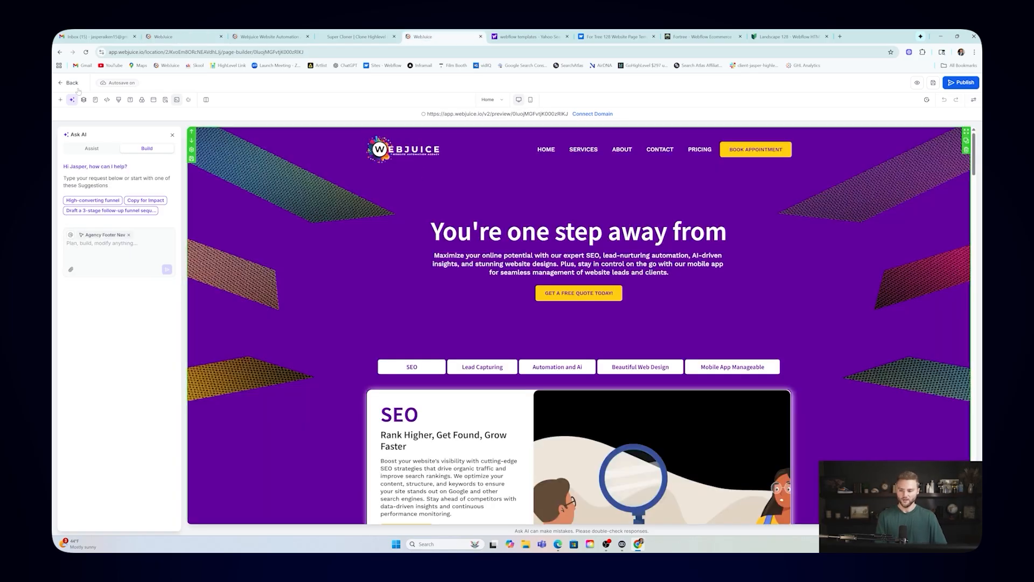
Step: Go back twice to Sites > Websites and start a new website
{"action": "left_click", "coordinate": [71, 82]}
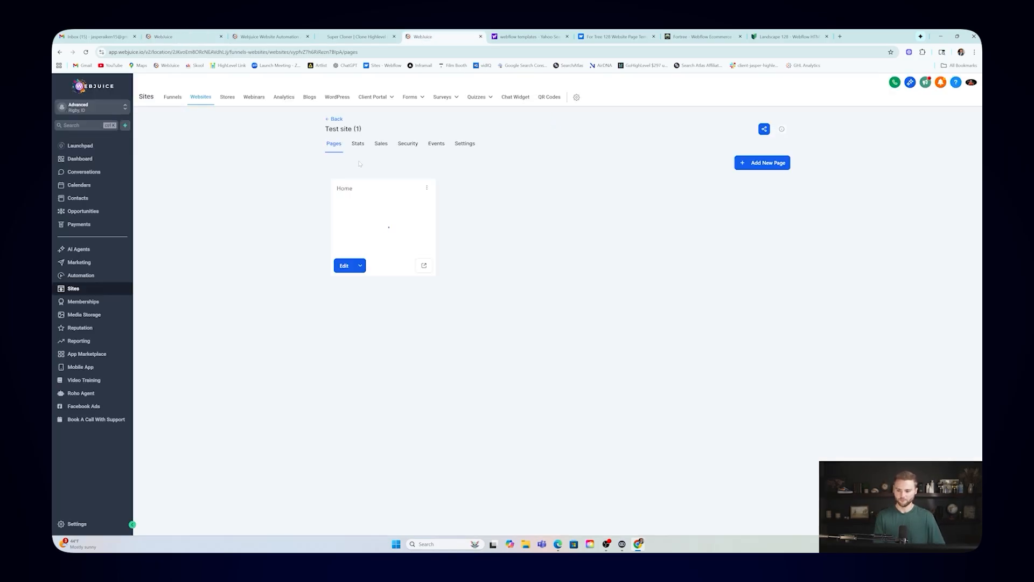
{"action": "left_click", "coordinate": [334, 118]}
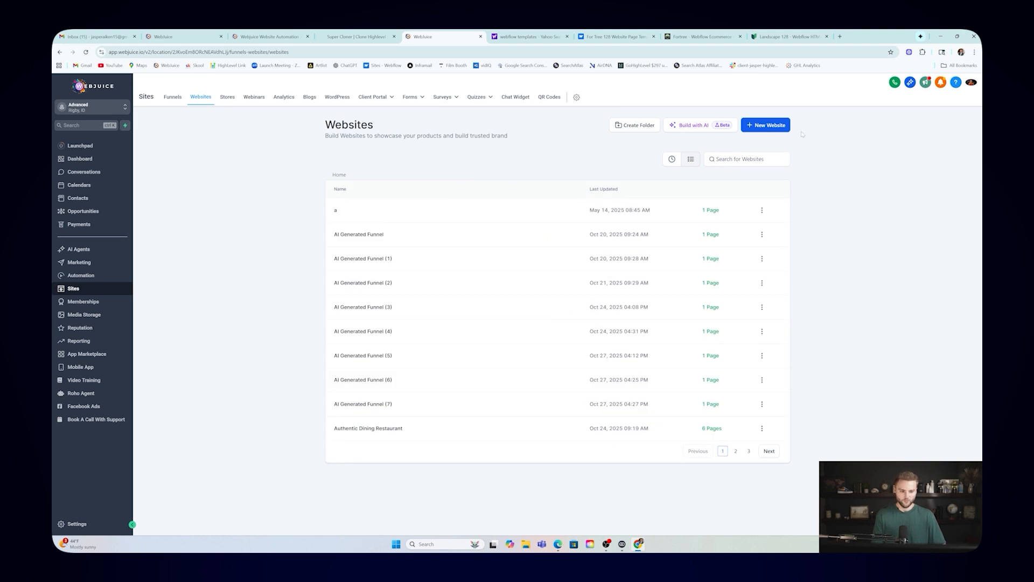
{"action": "left_click", "coordinate": [765, 124]}
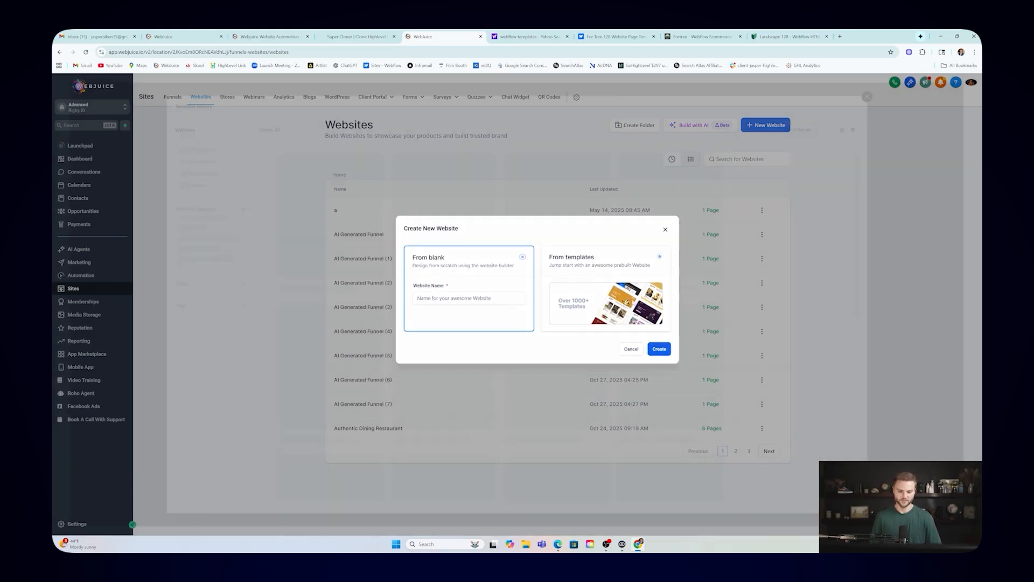
Step: Start from templates and search the library for 'fitness', showing 28 templates
{"action": "left_click", "coordinate": [607, 305]}
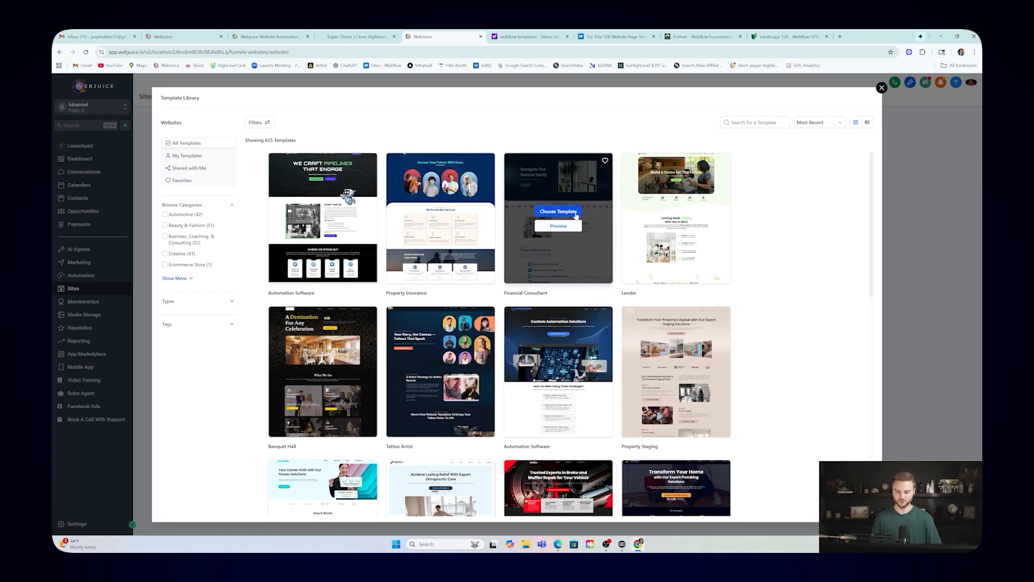
{"action": "mouse_move", "coordinate": [676, 211]}
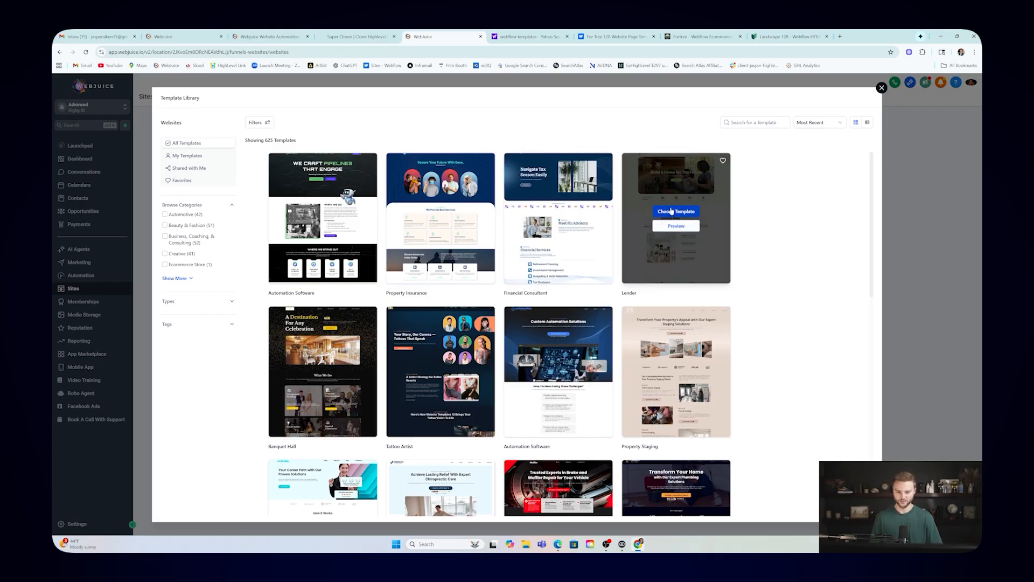
{"action": "mouse_move", "coordinate": [699, 229]}
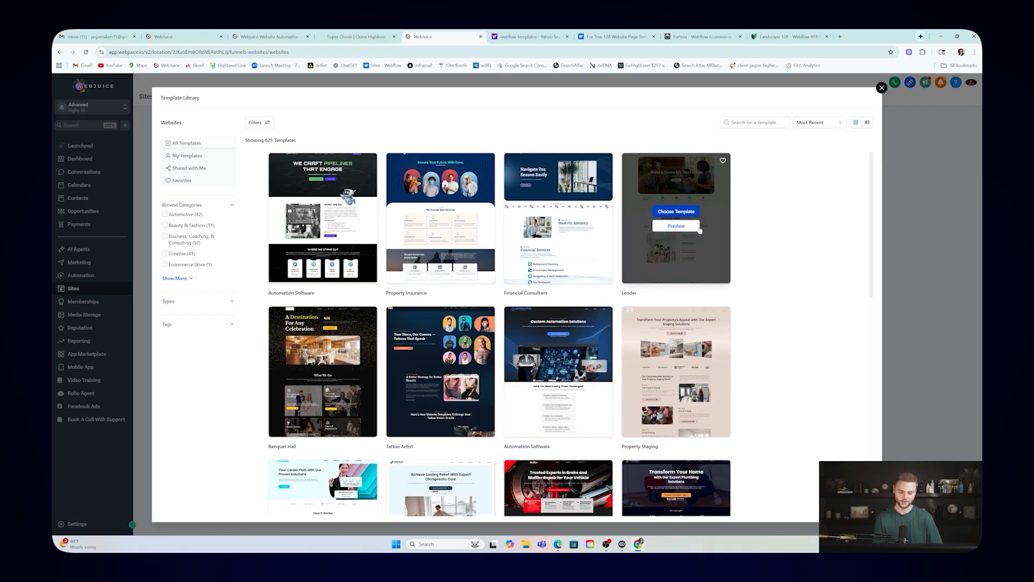
{"action": "scroll", "scroll_direction": "down", "scroll_amount": 3}
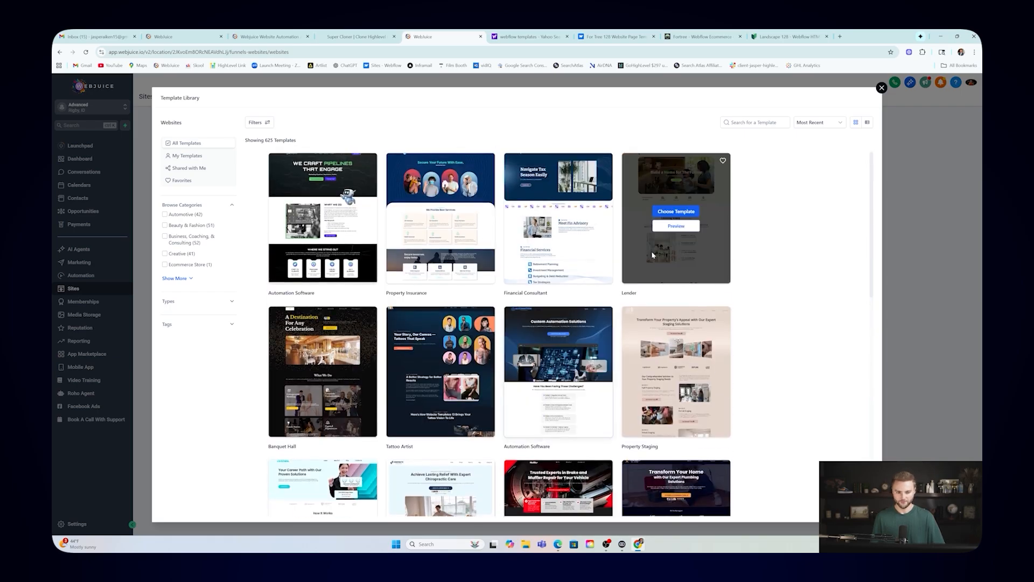
{"action": "type", "text": "fitne"}
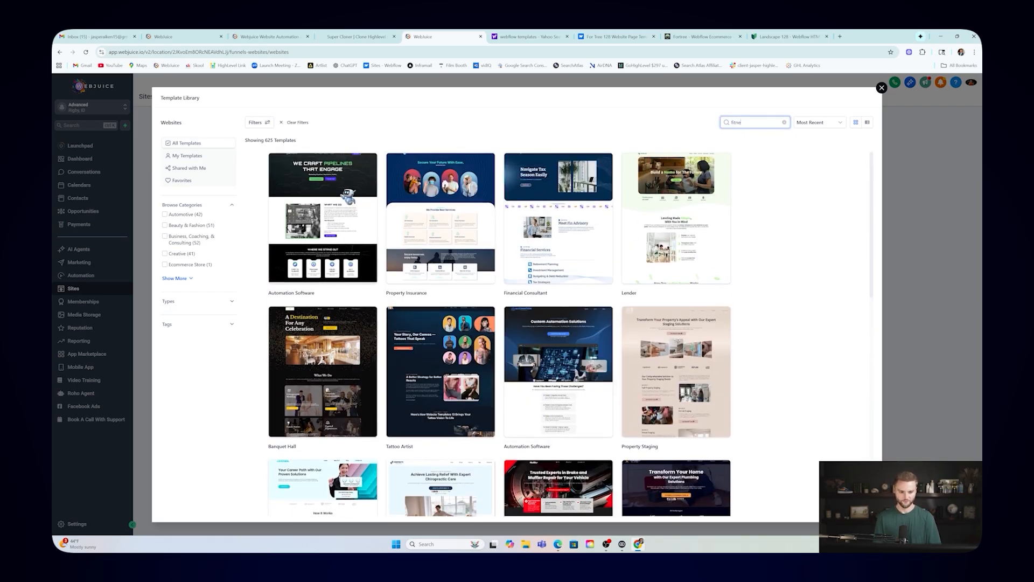
{"action": "type", "text": "fitness"}
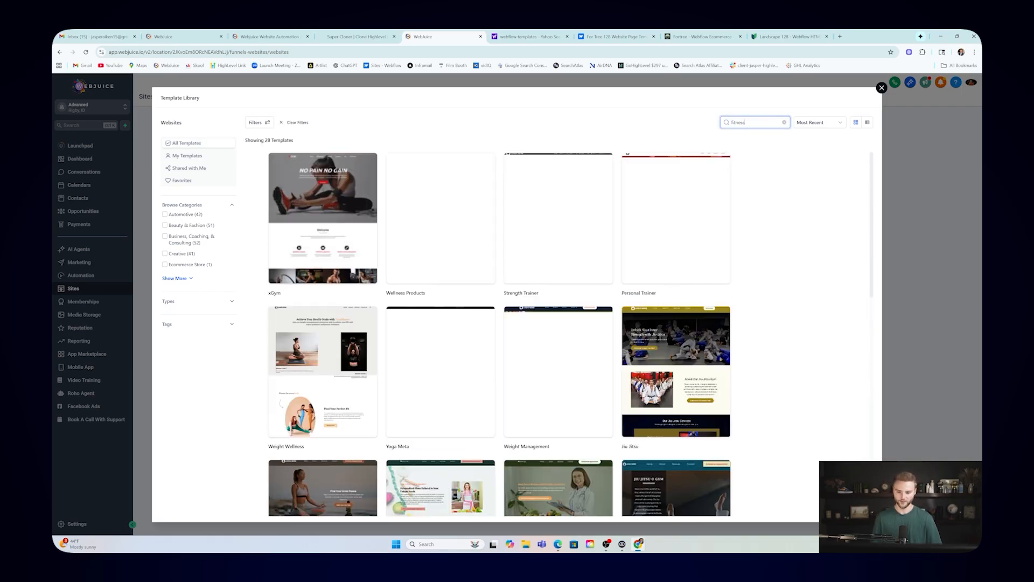
{"action": "scroll", "scroll_direction": "down", "scroll_amount": 3}
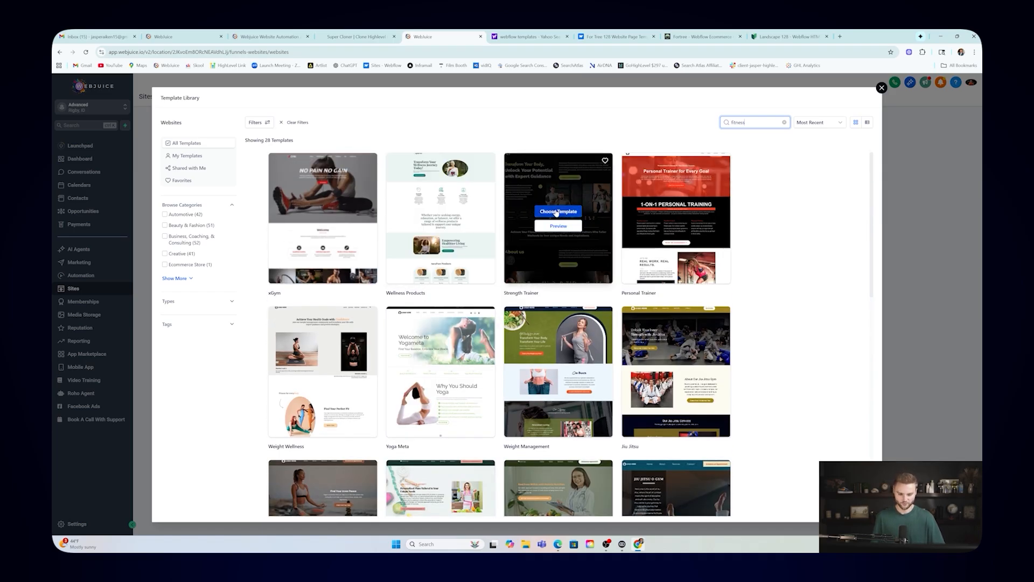
Step: Preview Strength Trainer at tablet and phone sizes, then choose it for the website
{"action": "left_click", "coordinate": [558, 226]}
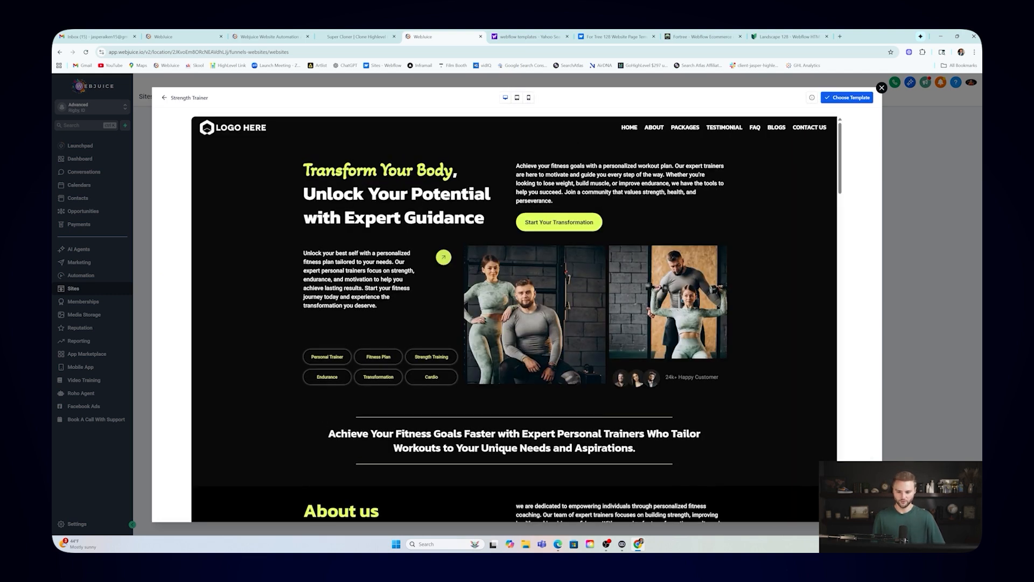
{"action": "scroll", "scroll_direction": "down", "scroll_amount": 3}
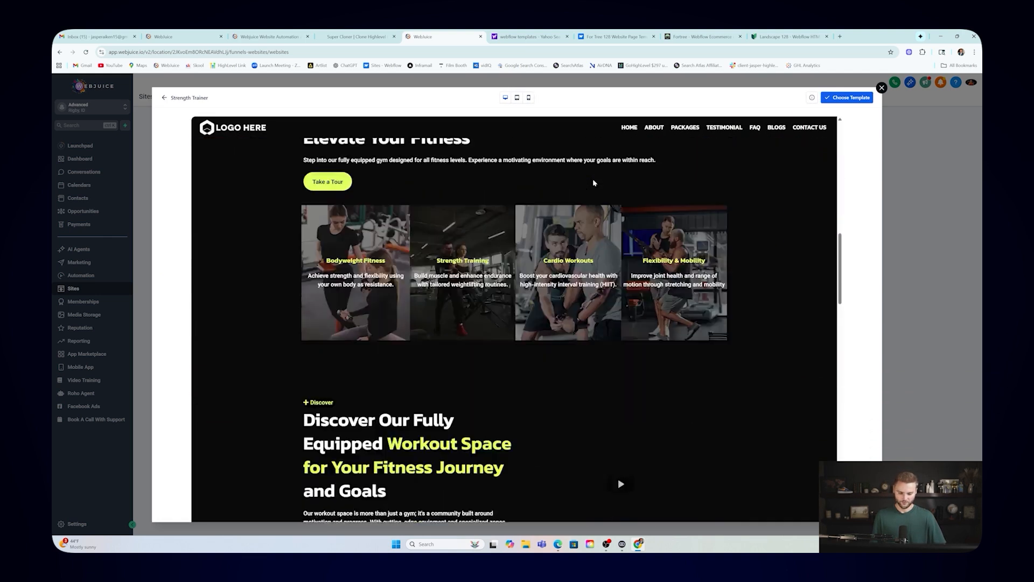
{"action": "left_click", "coordinate": [517, 98]}
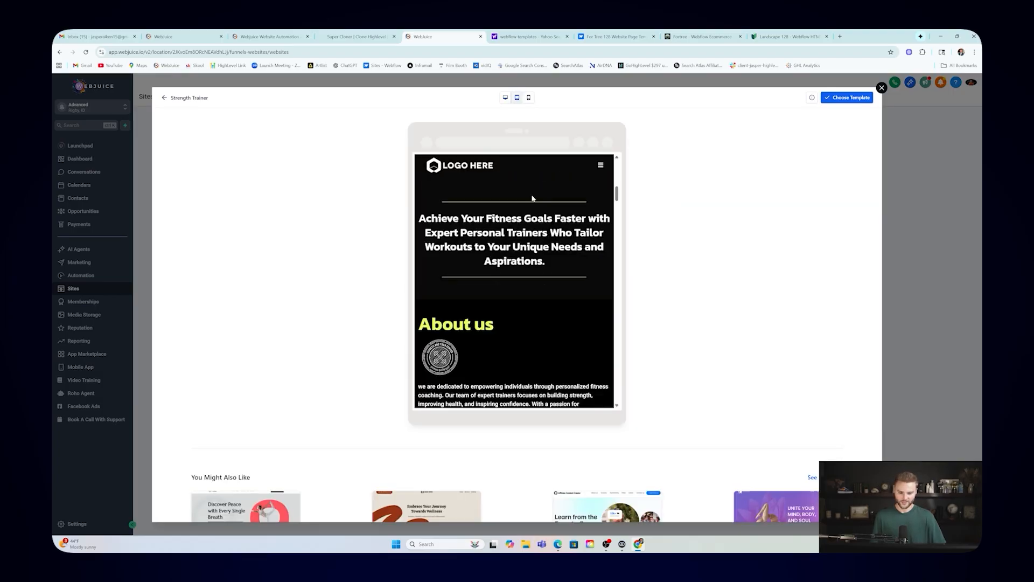
{"action": "left_click", "coordinate": [529, 98]}
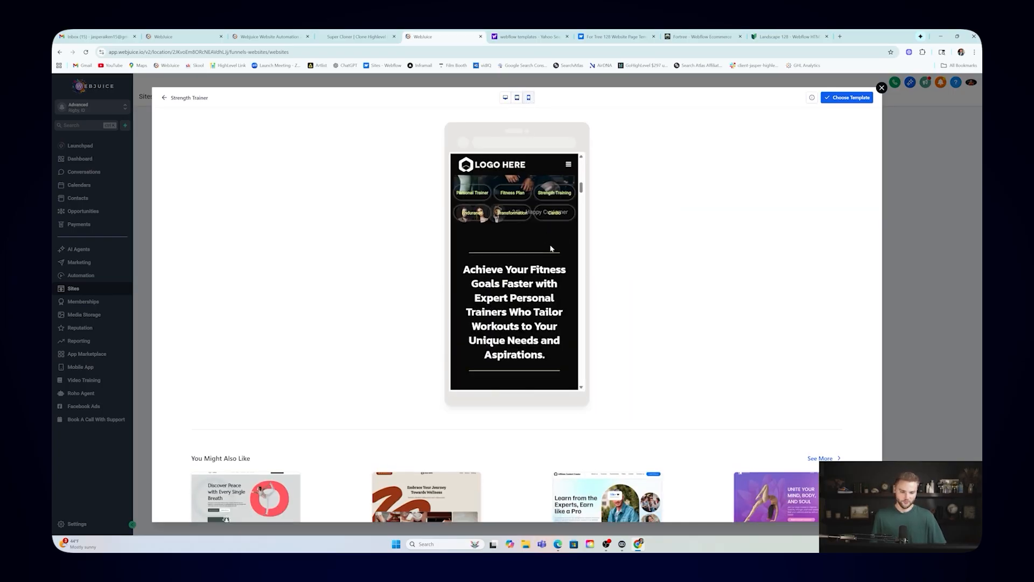
{"action": "scroll", "scroll_direction": "down", "scroll_amount": 3}
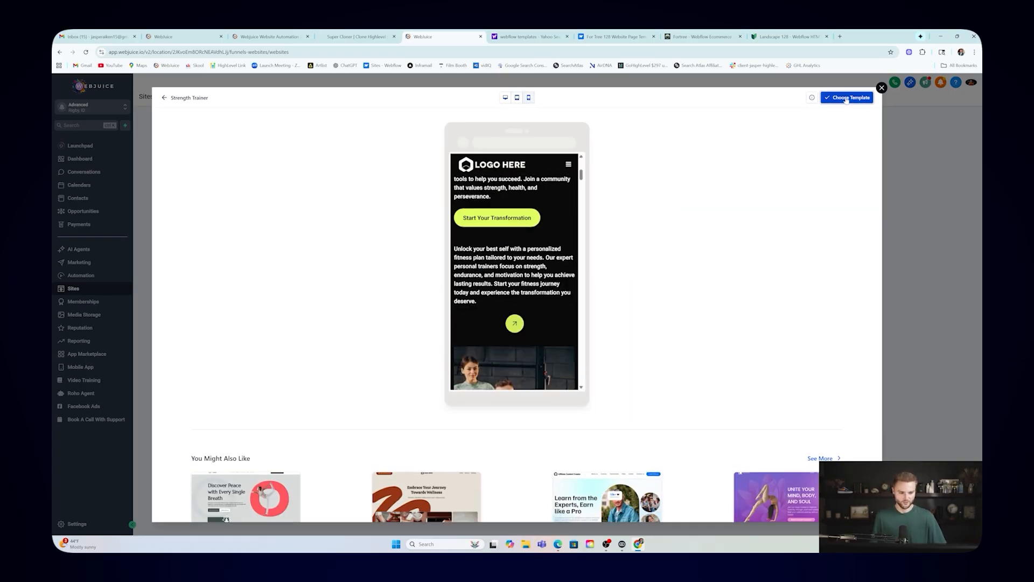
{"action": "left_click", "coordinate": [847, 97]}
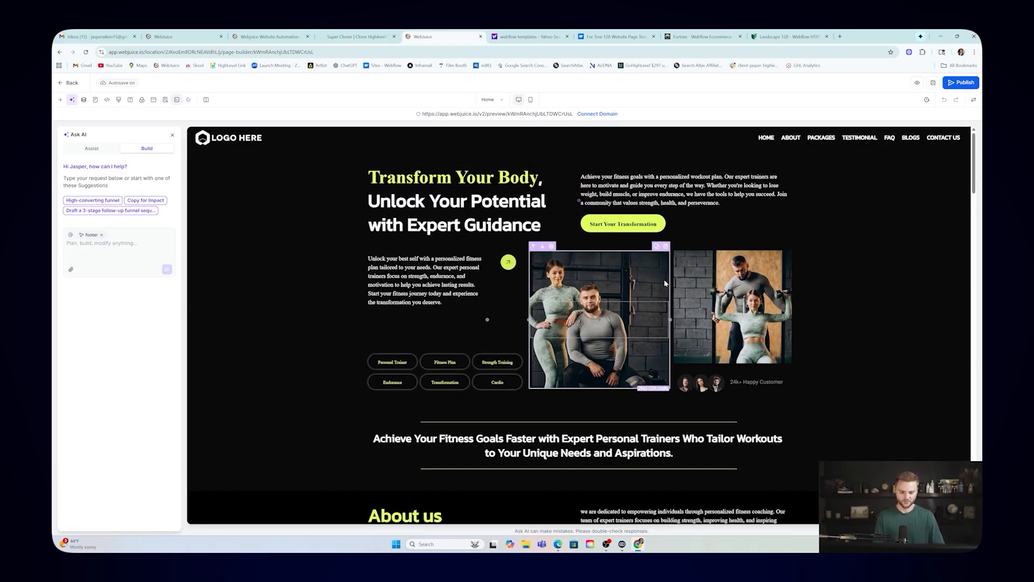
Step: Scroll the Strength Trainer page to its motivational banner and workout-space section
{"action": "scroll", "scroll_direction": "down", "scroll_amount": 3}
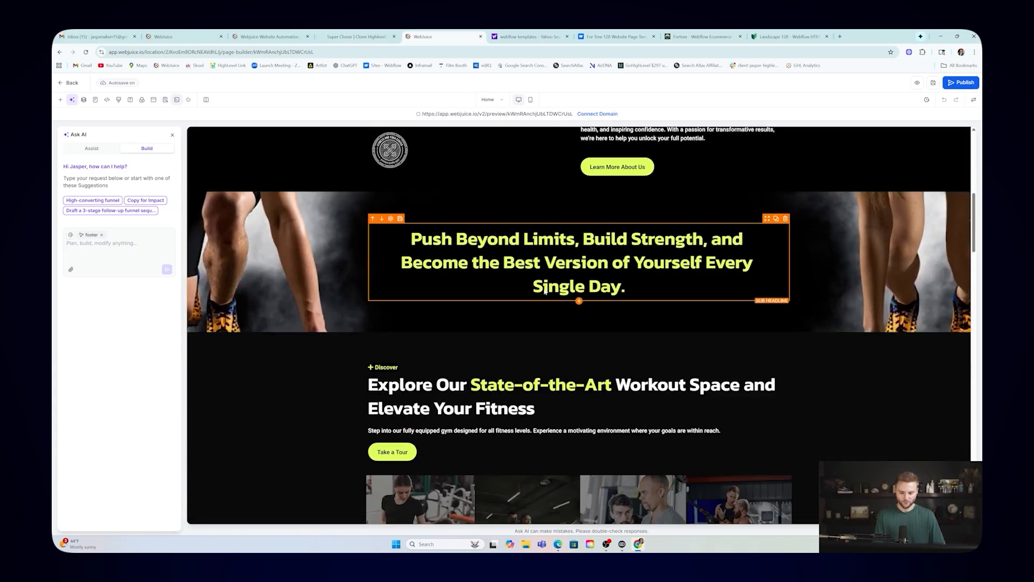
{"action": "scroll", "scroll_direction": "down", "scroll_amount": 3}
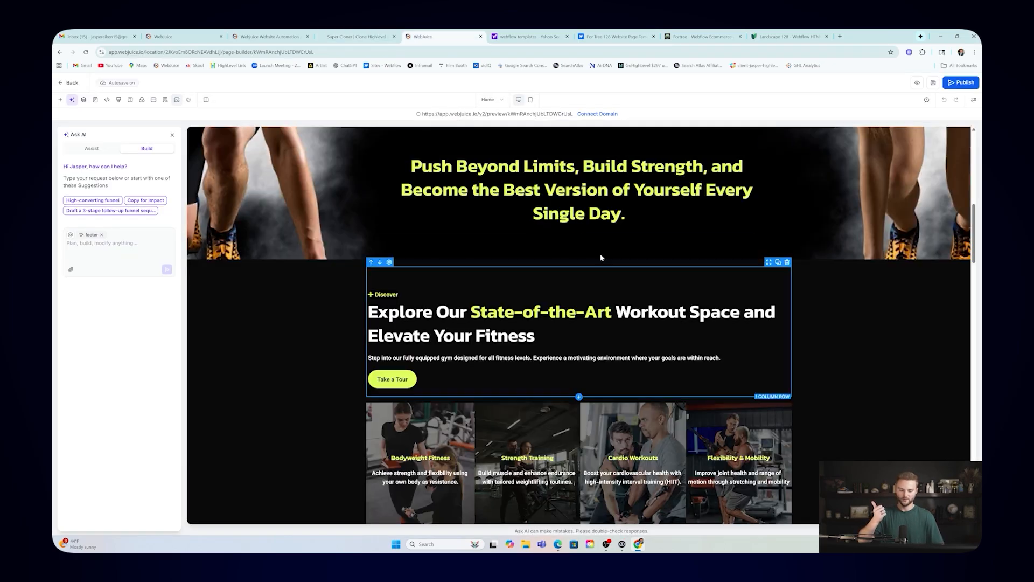
Step: Send the Verdanta Gardens landscaping prompt and review the generated CREATING GREEN HAVENS! page
{"action": "left_click", "coordinate": [578, 188]}
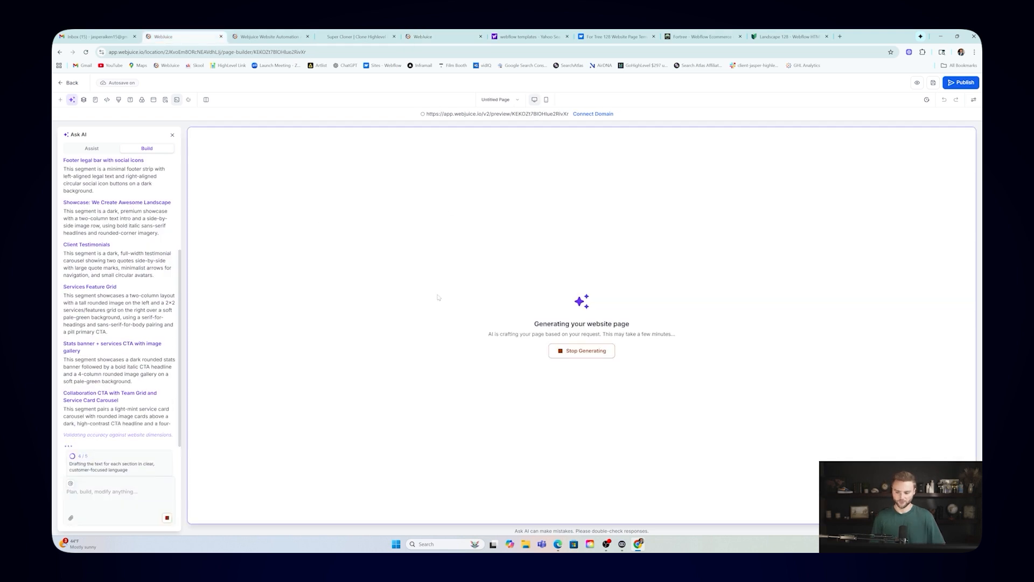
{"action": "scroll", "scroll_direction": "down", "scroll_amount": 3}
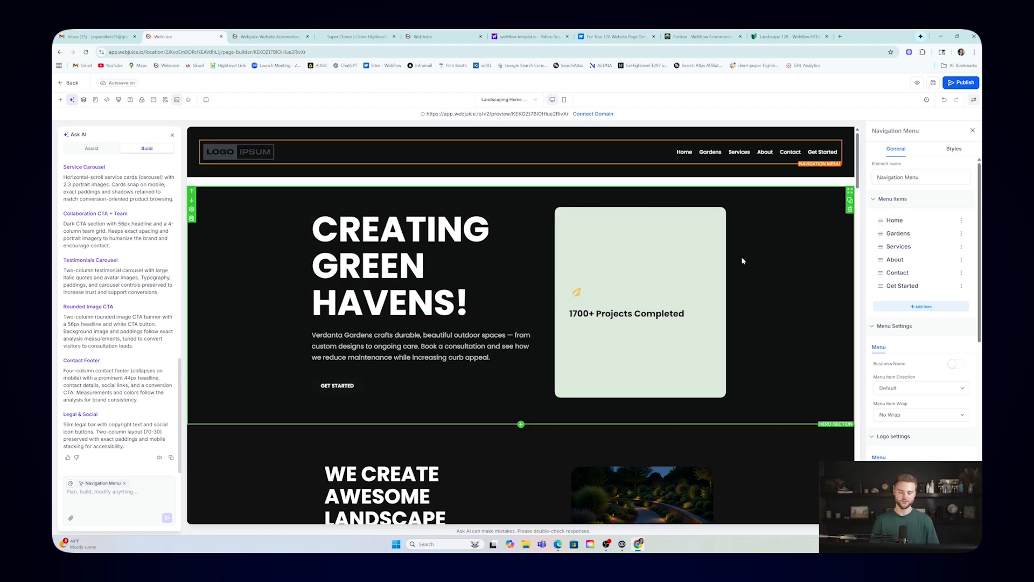
{"action": "left_click", "coordinate": [626, 314]}
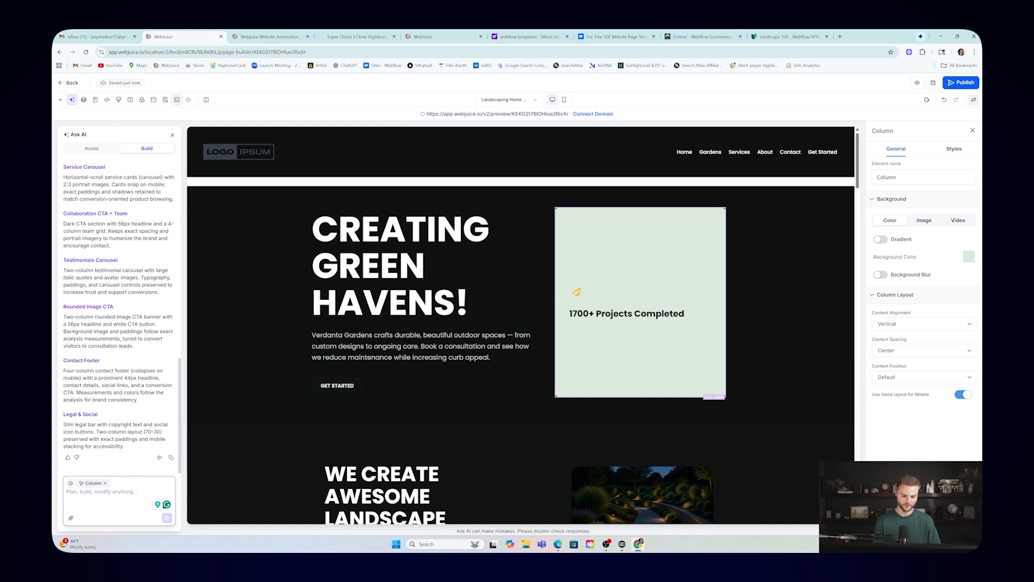
{"action": "left_click", "coordinate": [400, 265]}
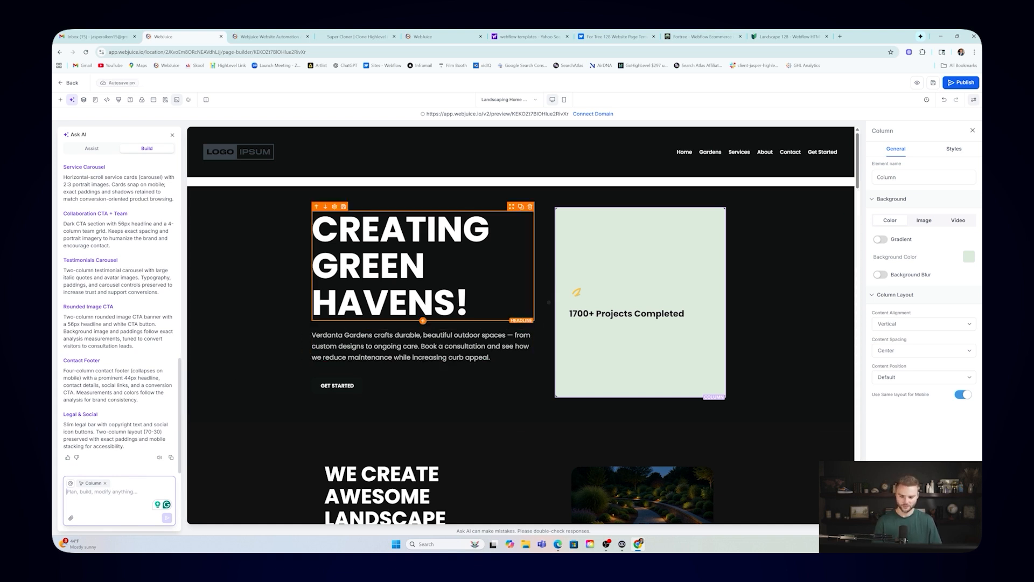
{"action": "scroll", "scroll_direction": "down", "scroll_amount": 3}
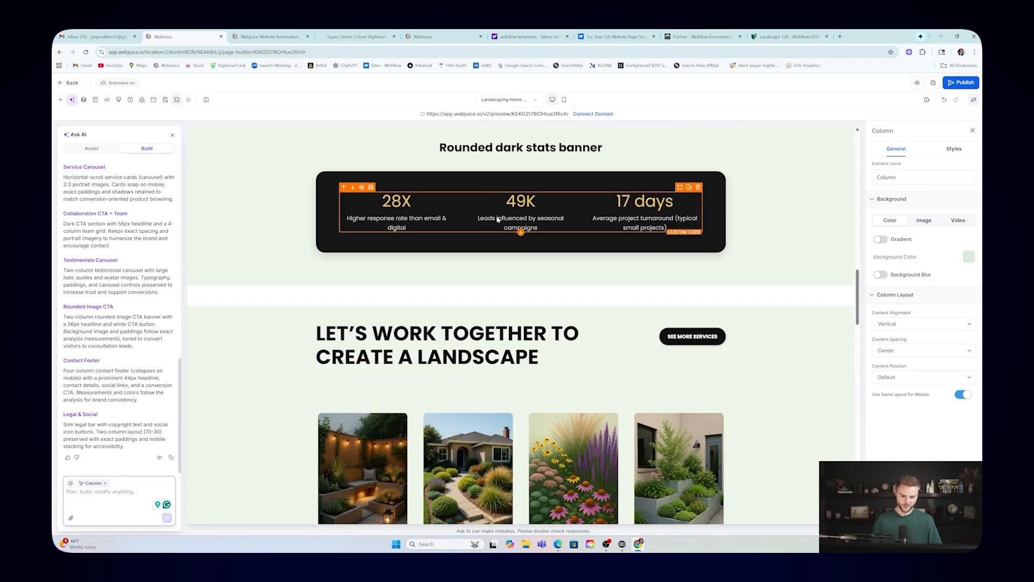
{"action": "scroll", "scroll_direction": "down", "scroll_amount": 3}
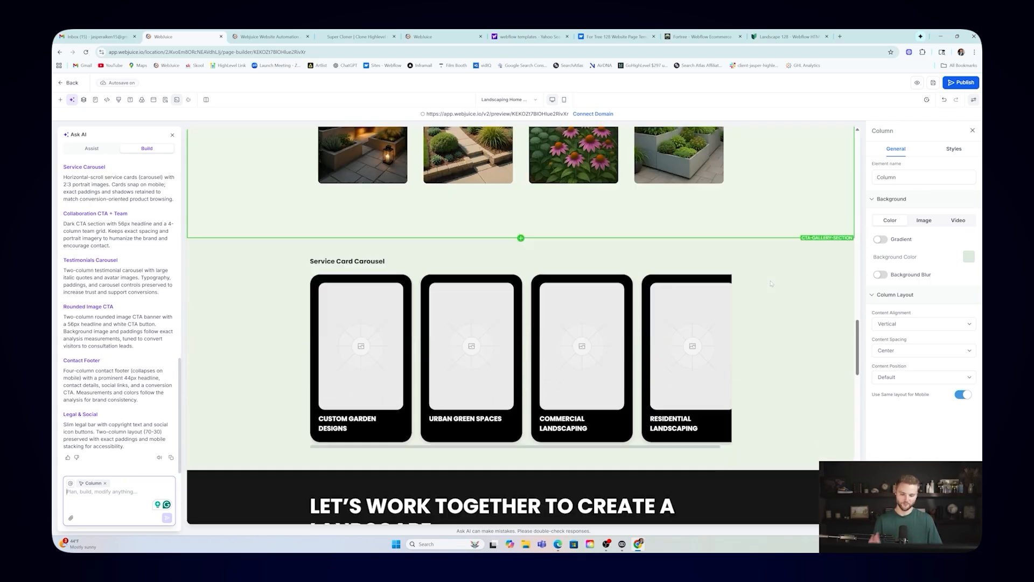
{"action": "scroll", "scroll_direction": "down", "scroll_amount": 3}
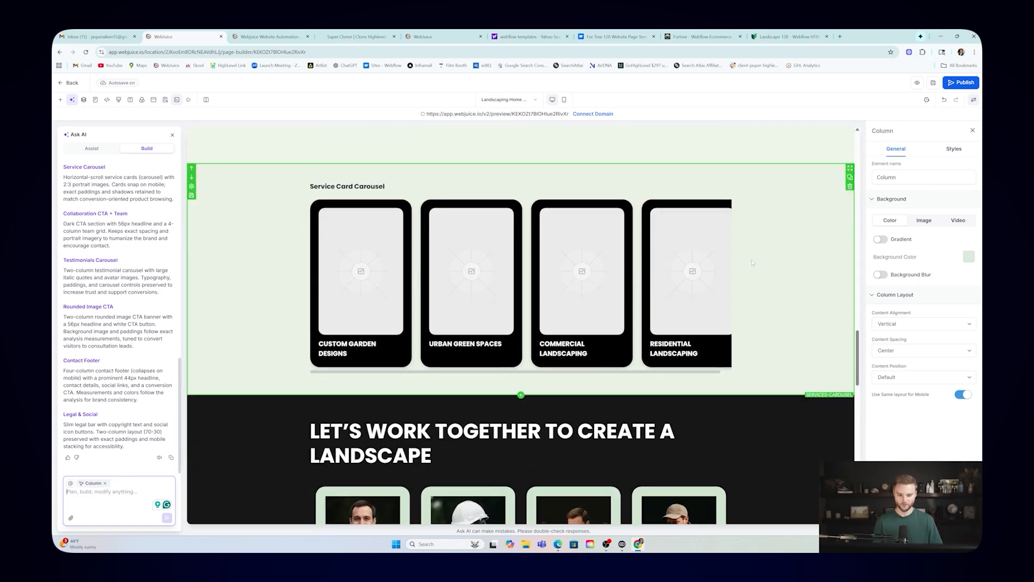
{"action": "scroll", "scroll_direction": "down", "scroll_amount": 3}
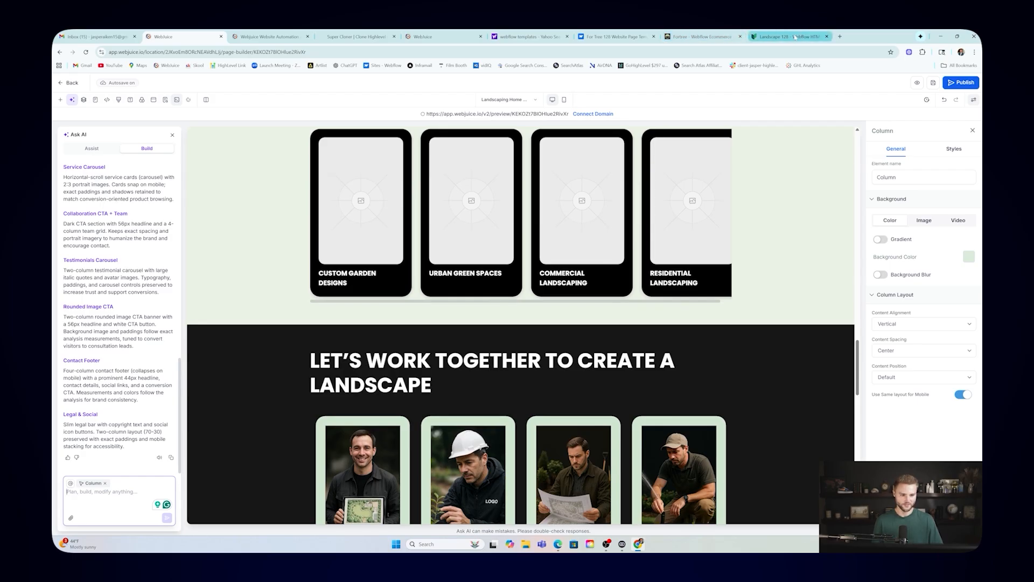
{"action": "left_click", "coordinate": [701, 36]}
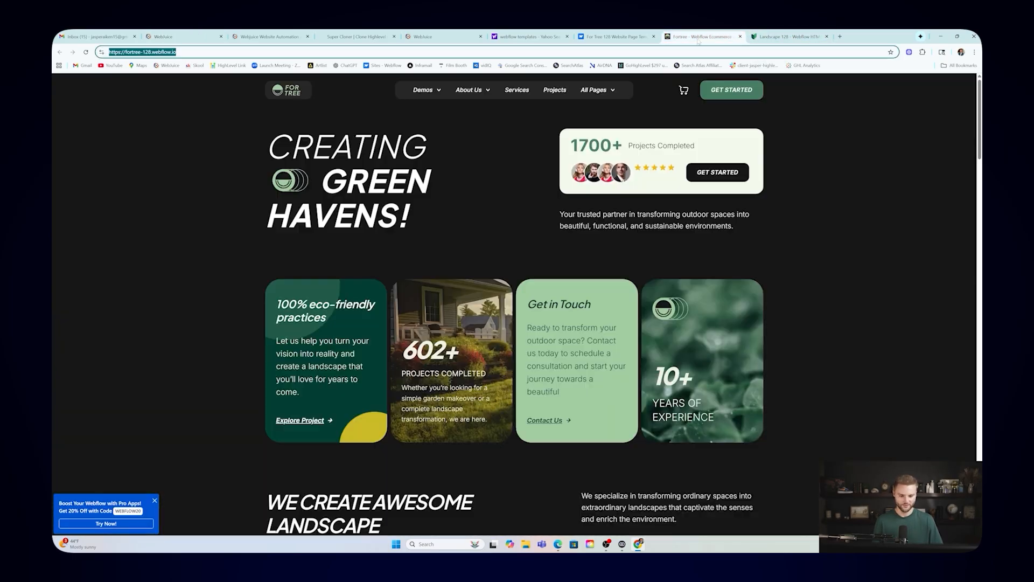
{"action": "mouse_move", "coordinate": [608, 239]}
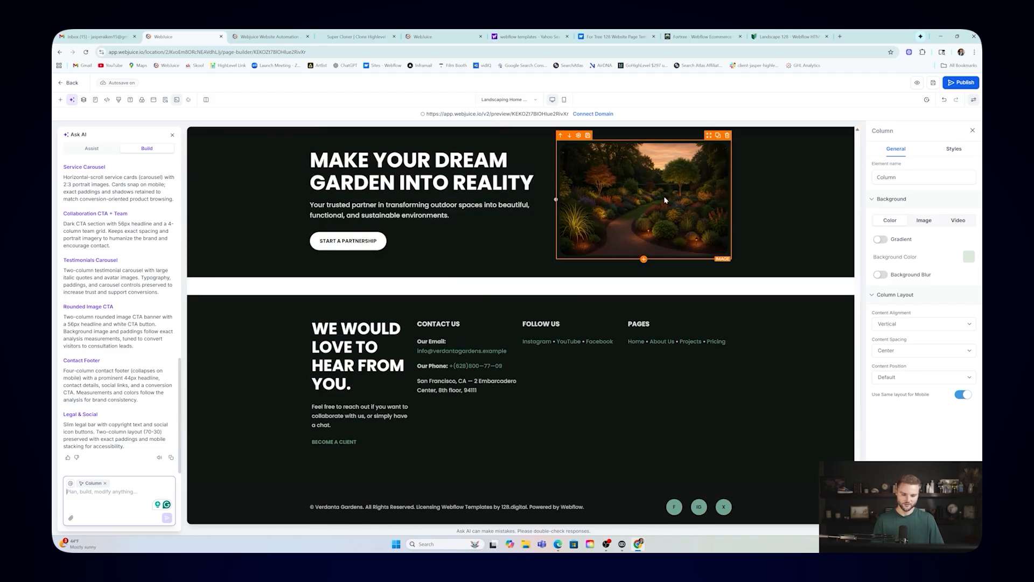
{"action": "mouse_move", "coordinate": [679, 200]}
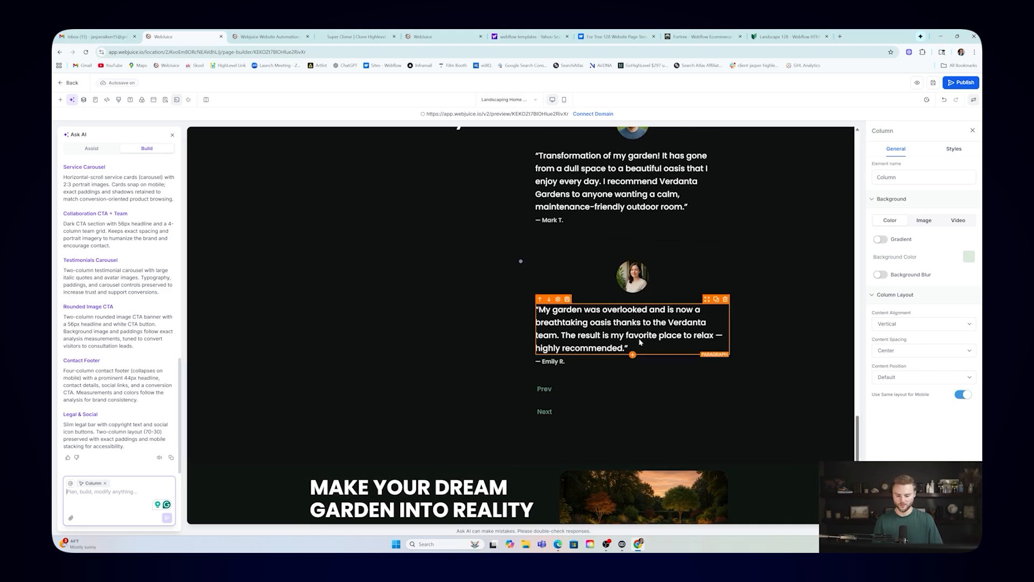
{"action": "scroll", "scroll_direction": "down", "scroll_amount": 3}
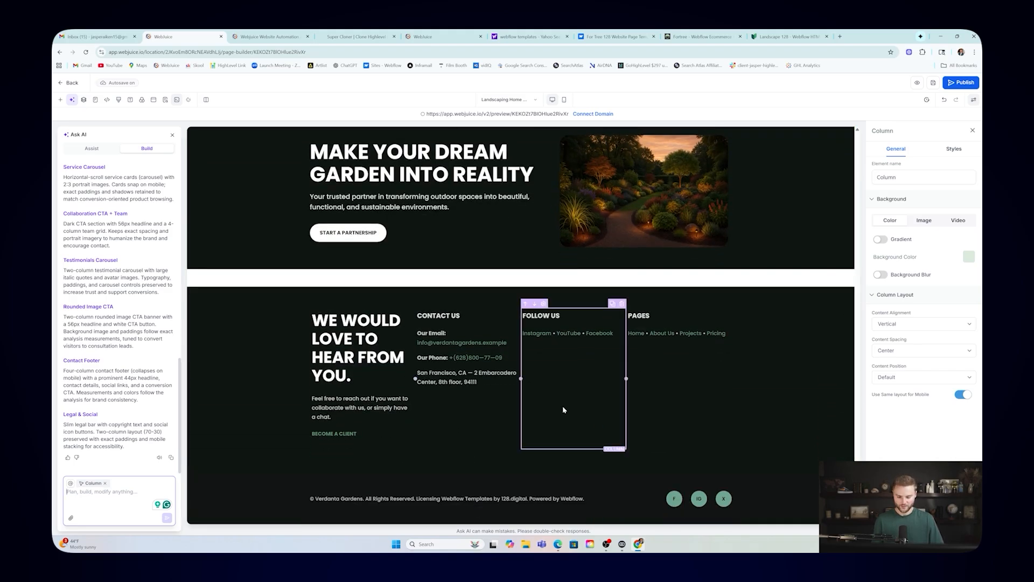
{"action": "left_click", "coordinate": [563, 99]}
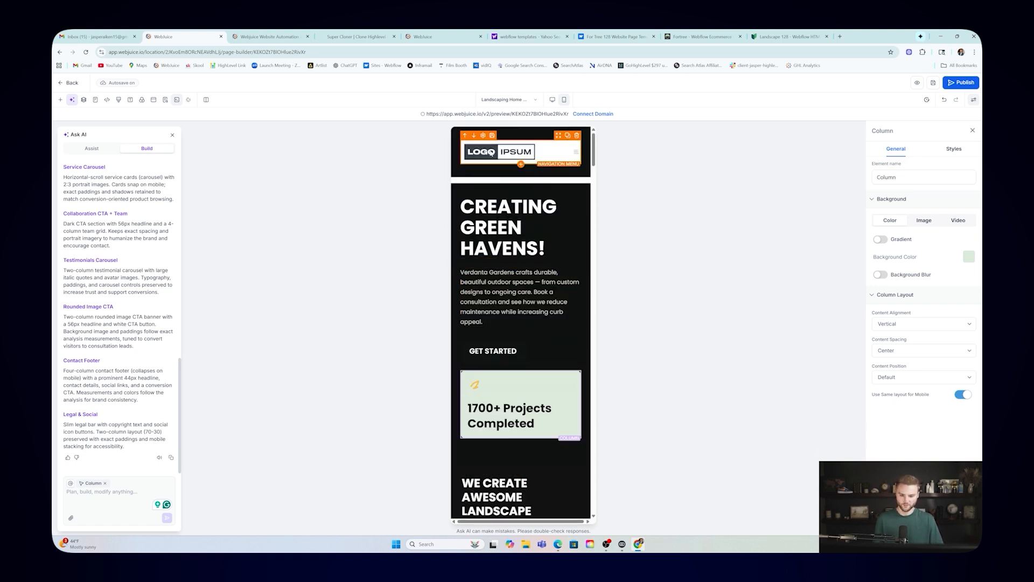
{"action": "scroll", "scroll_direction": "down", "scroll_amount": 3}
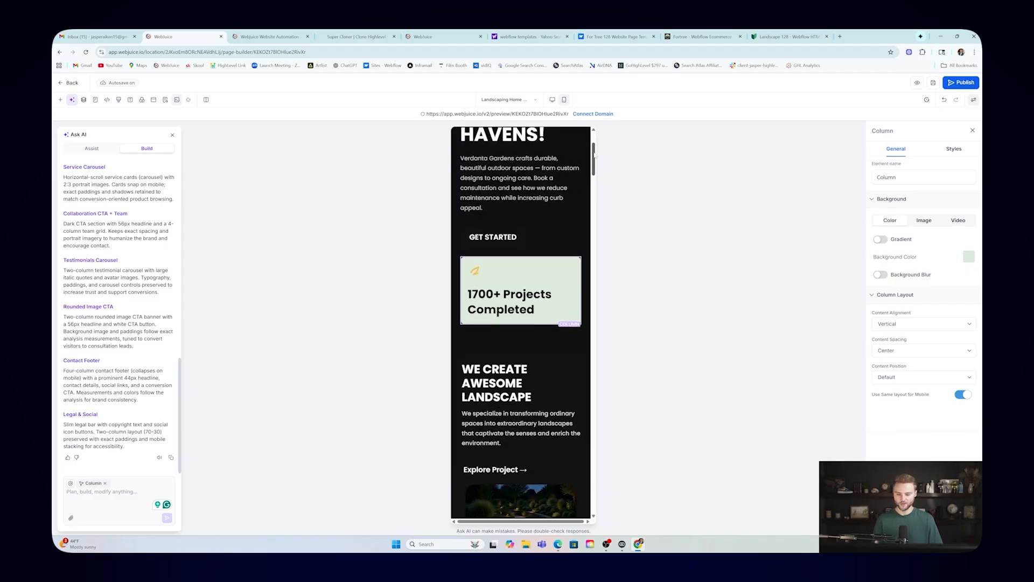
{"action": "left_click", "coordinate": [552, 99]}
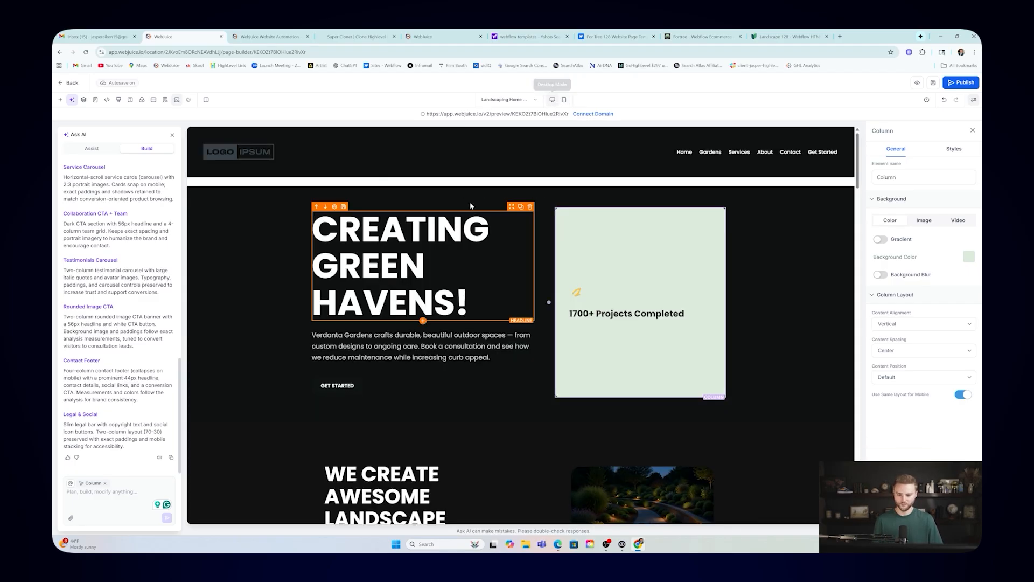
{"action": "scroll", "scroll_direction": "down", "scroll_amount": 3}
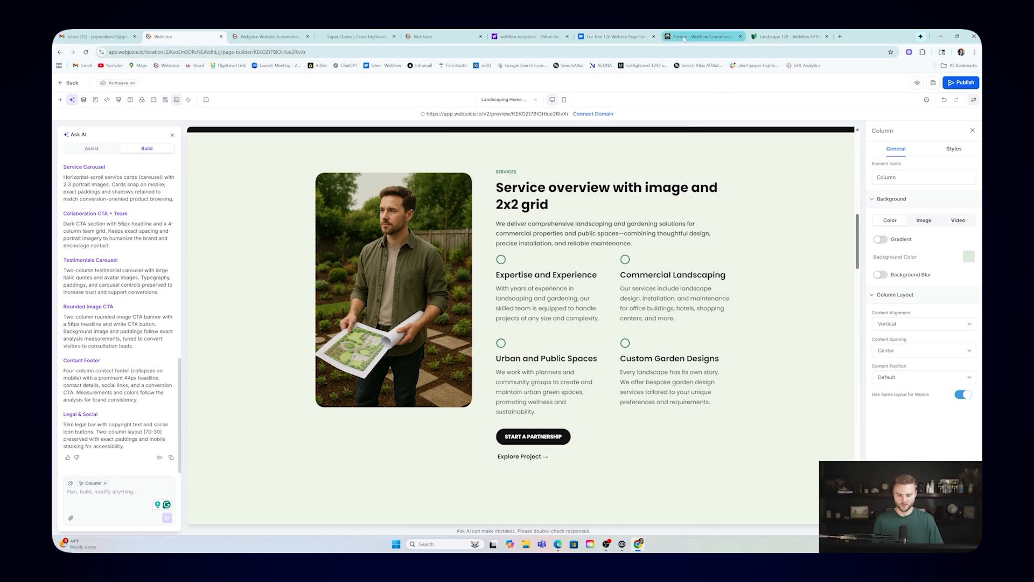
Step: Select the landscape designer photo, gallery section and CREATING GREEN HAVENS! headline
{"action": "scroll", "scroll_direction": "down", "scroll_amount": 3}
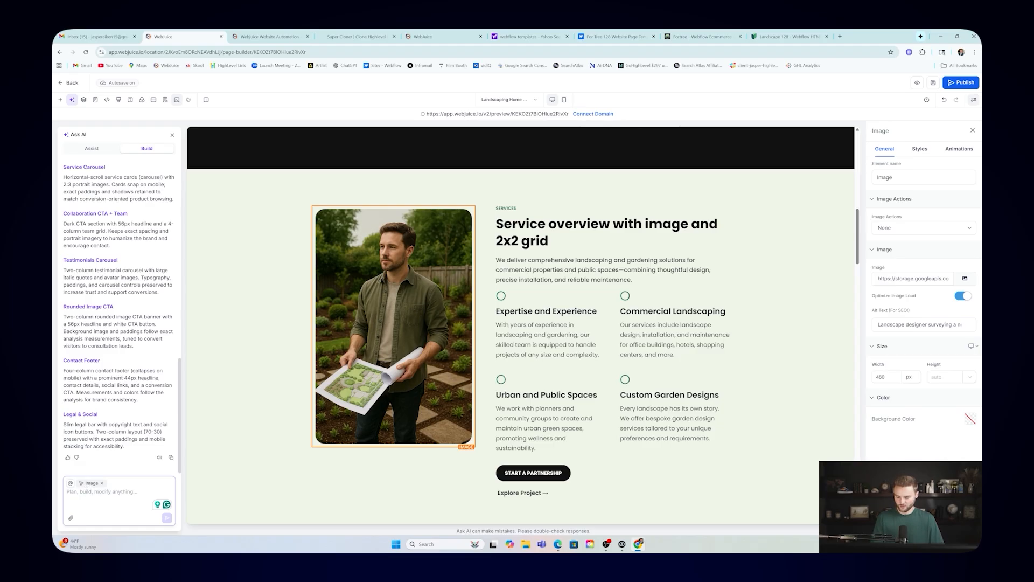
{"action": "left_click", "coordinate": [390, 328]}
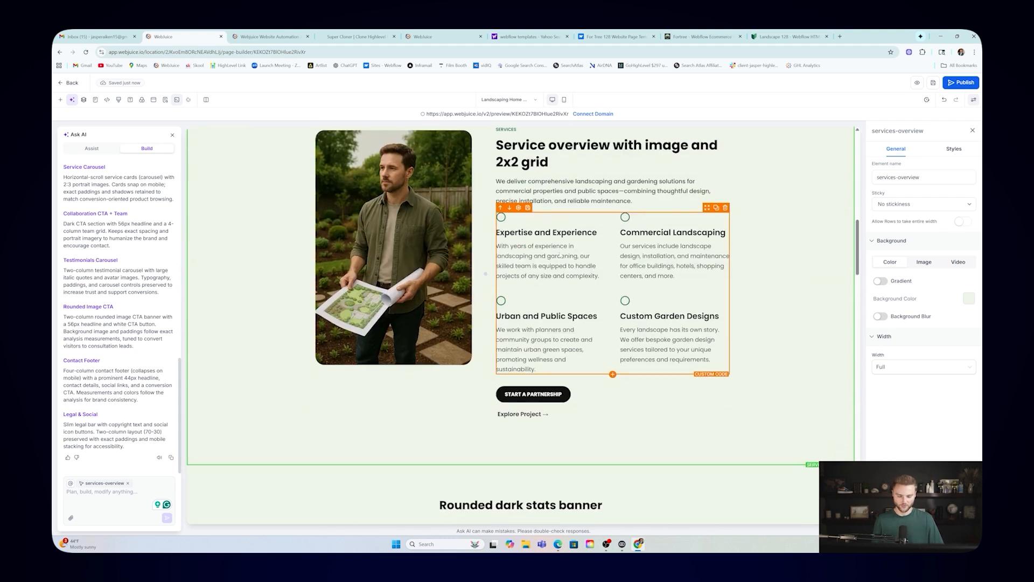
{"action": "scroll", "scroll_direction": "down", "scroll_amount": 3}
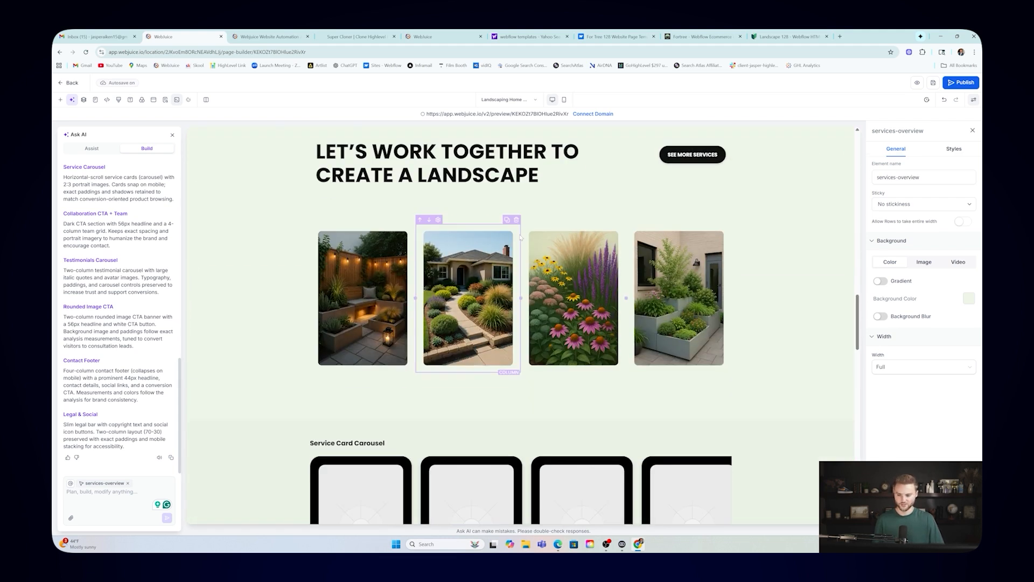
{"action": "left_click", "coordinate": [362, 296]}
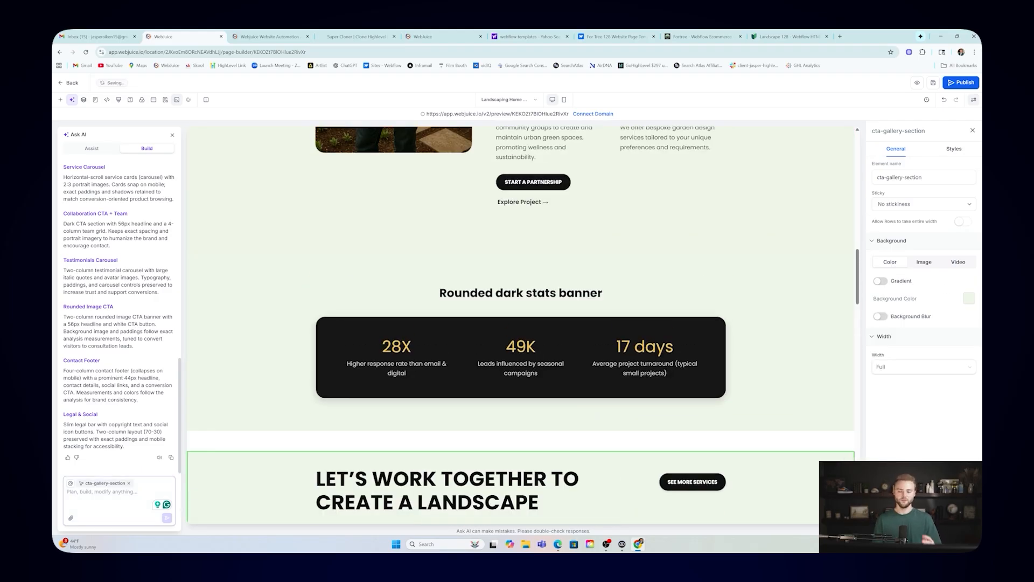
{"action": "scroll", "scroll_direction": "up", "scroll_amount": 3}
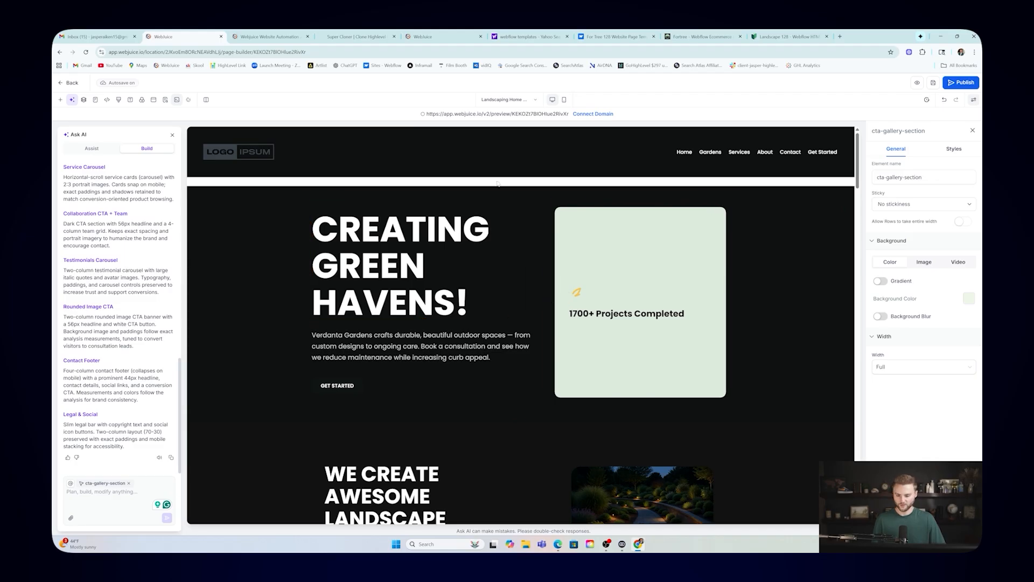
{"action": "left_click", "coordinate": [399, 266]}
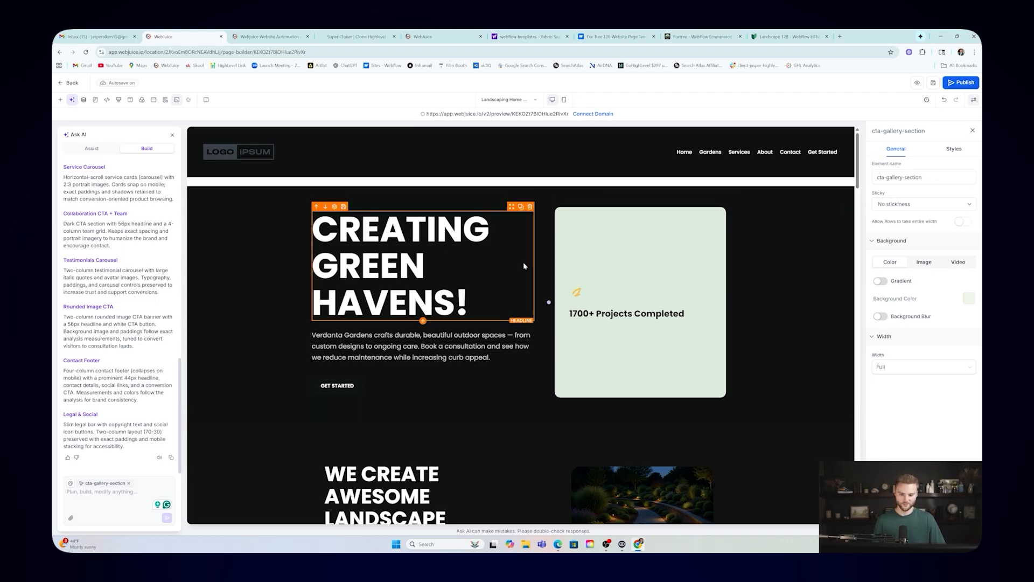
{"action": "mouse_move", "coordinate": [535, 259]}
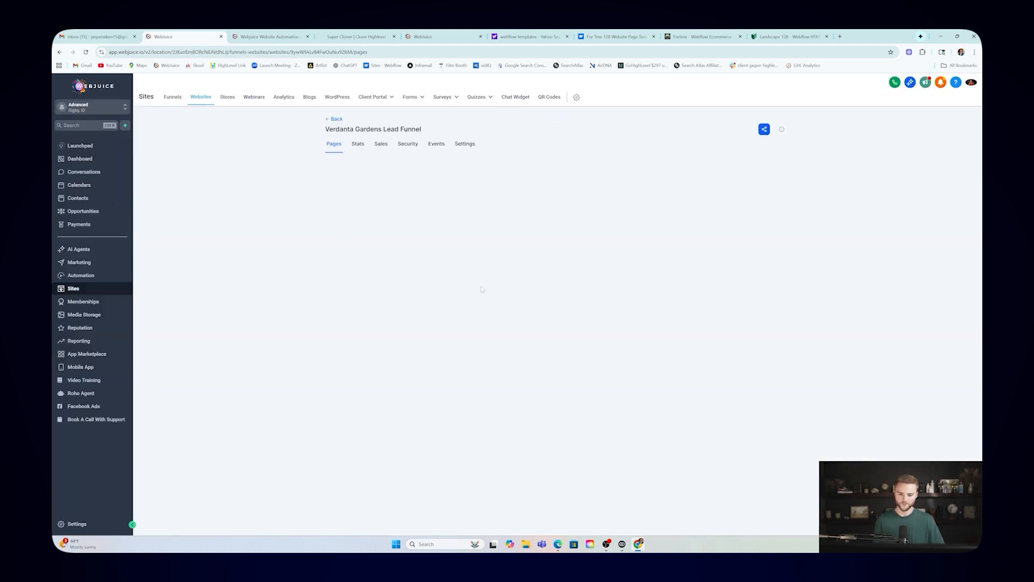
Step: View the Landscaping Home Page clone dialog, dismiss it, and return to the websites list
{"action": "left_click", "coordinate": [427, 190]}
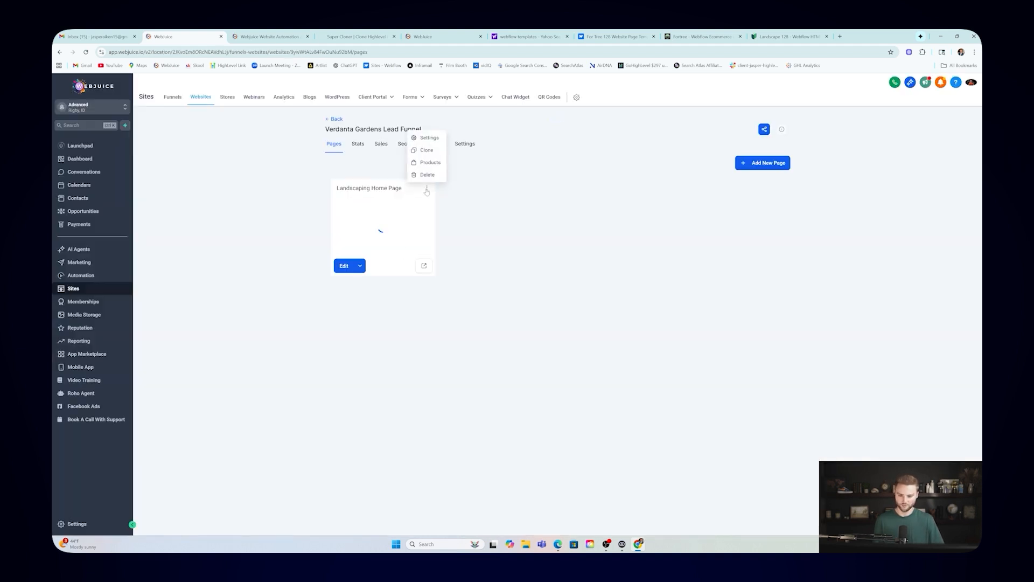
{"action": "left_click", "coordinate": [427, 150]}
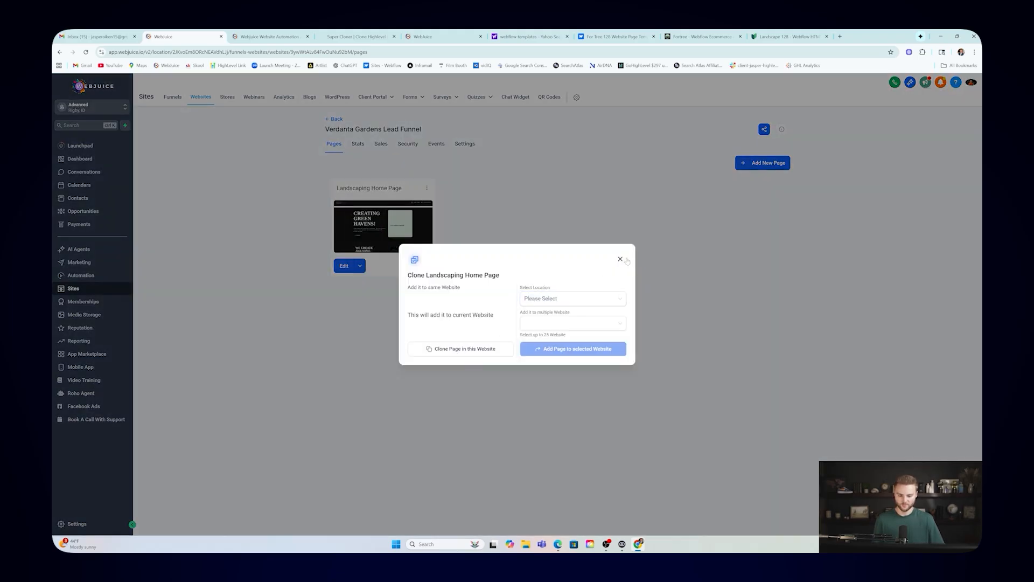
{"action": "left_click", "coordinate": [620, 259]}
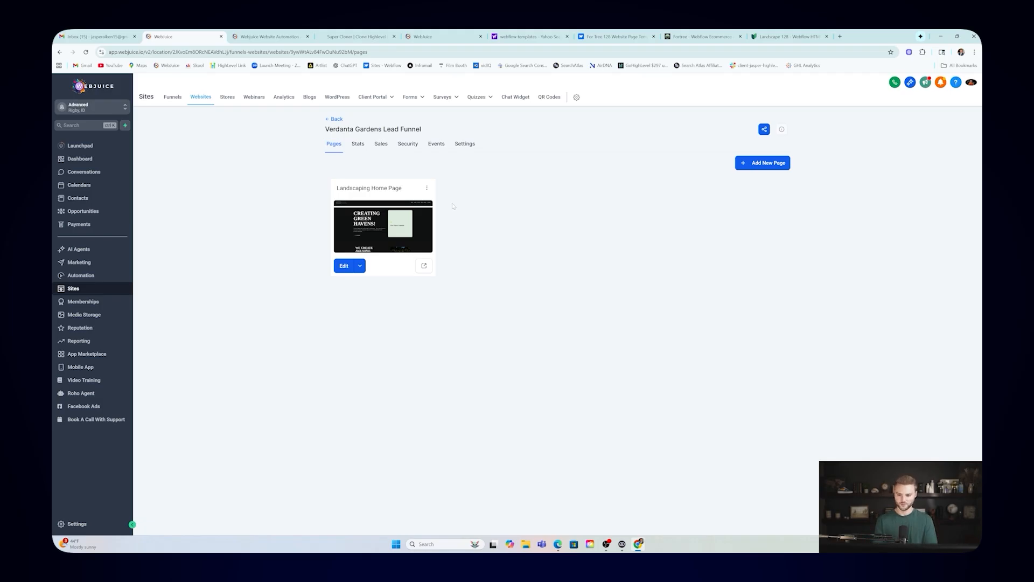
{"action": "mouse_move", "coordinate": [417, 169]}
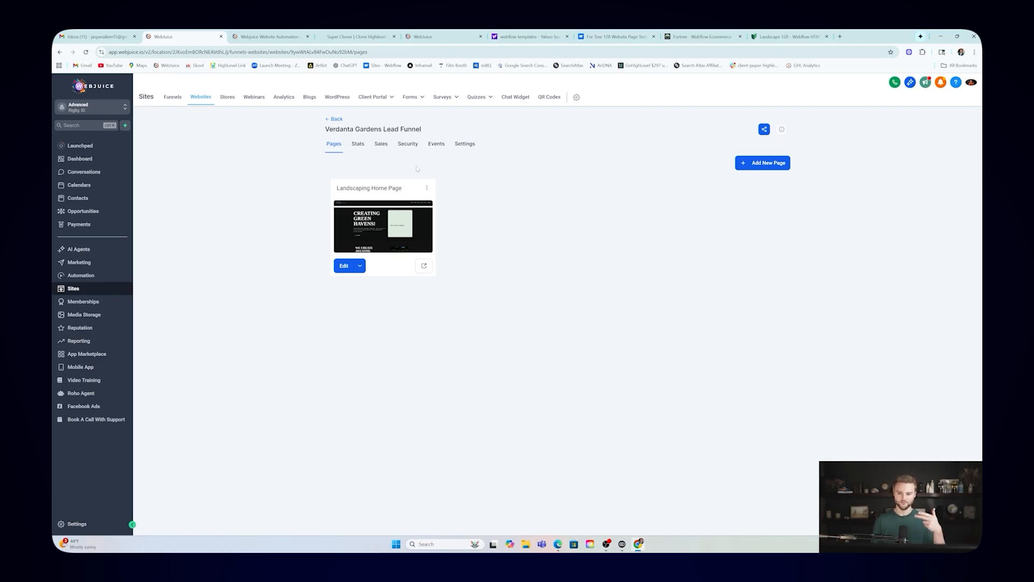
{"action": "left_click", "coordinate": [357, 37]}
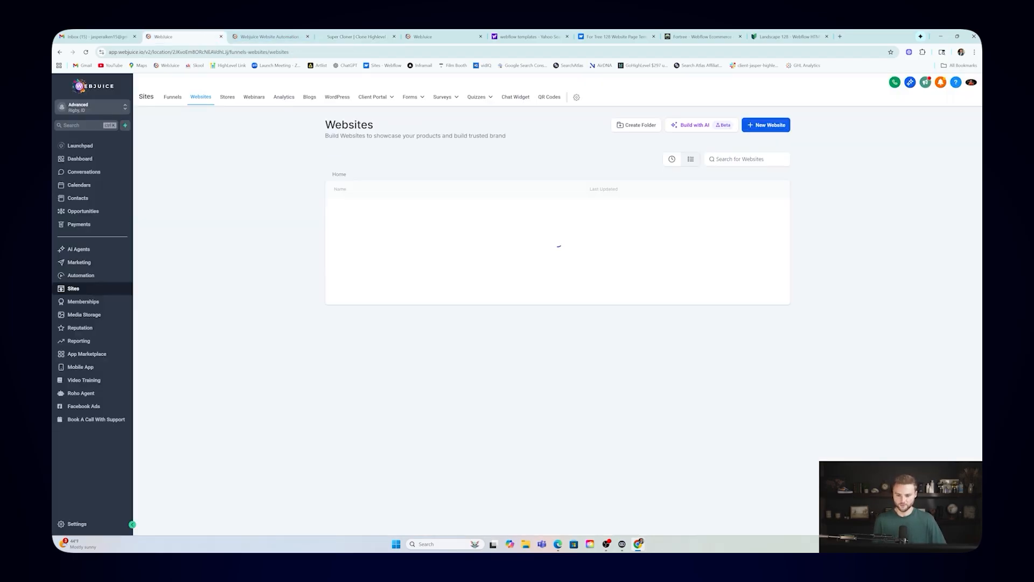
Step: Start a new website, then dismiss the Create New Website dialog
{"action": "left_click", "coordinate": [766, 124]}
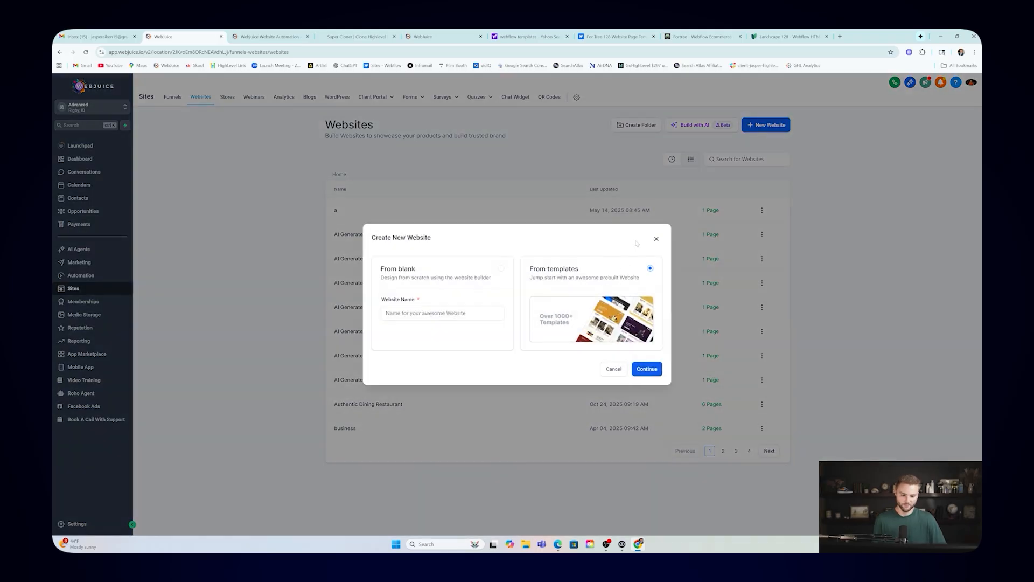
{"action": "left_click", "coordinate": [656, 238]}
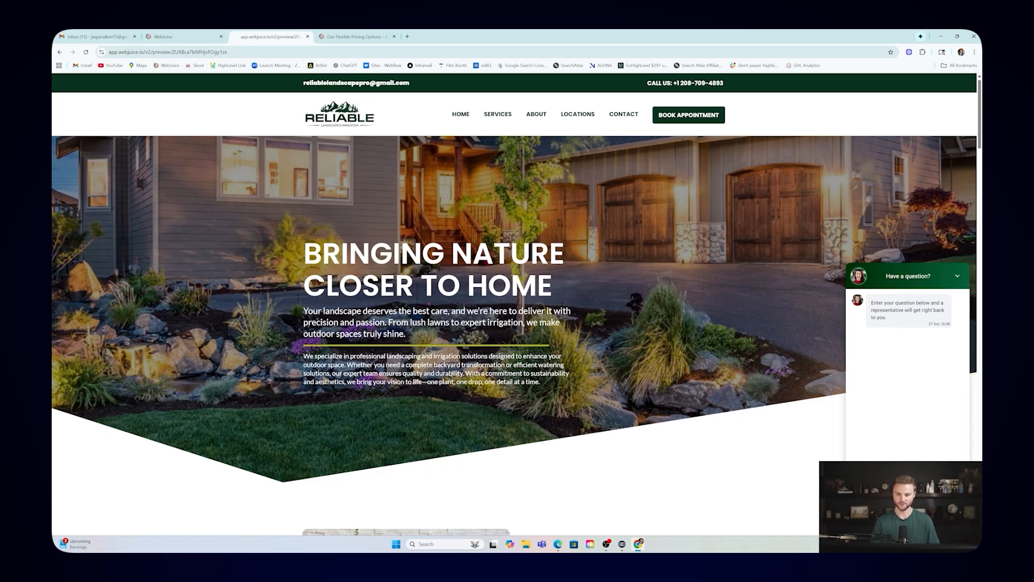
{"action": "mouse_move", "coordinate": [809, 411]}
{"action": "type", "text": "do you offer lawn care?"}
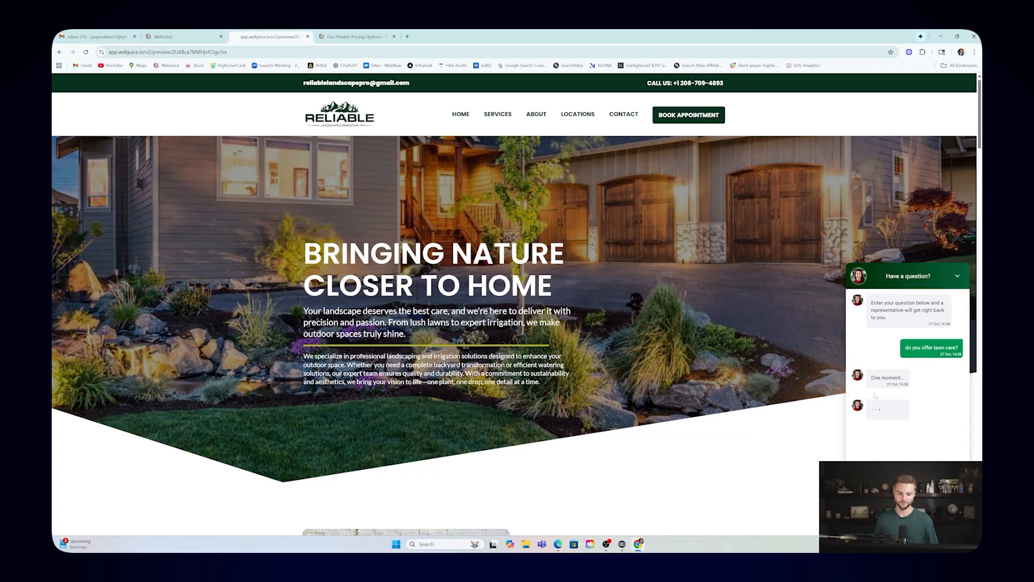
Step: Scroll the Reliable site preview while the chat assistant answers about lawn care
{"action": "scroll", "scroll_direction": "down", "scroll_amount": 3}
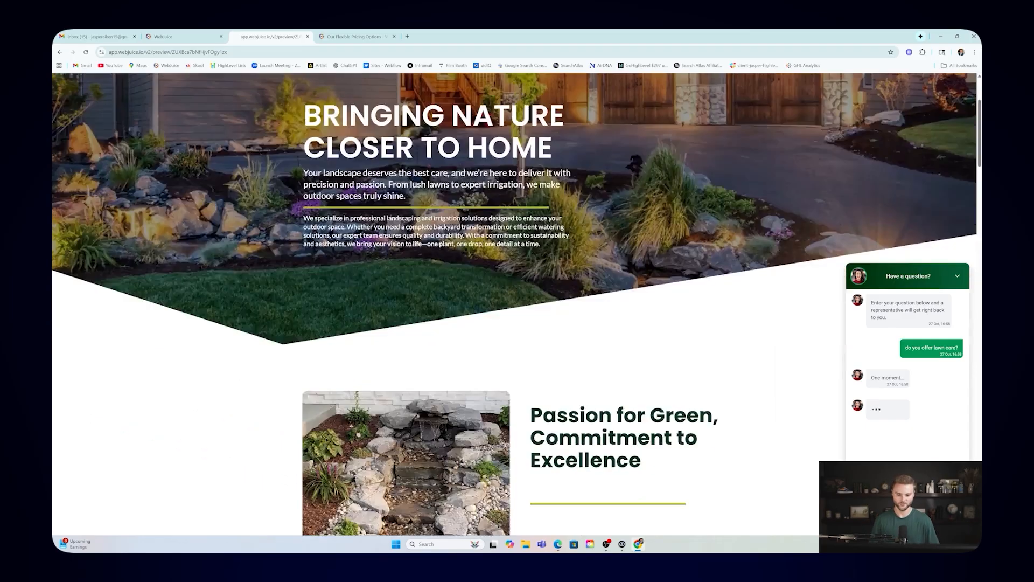
{"action": "scroll", "scroll_direction": "down", "scroll_amount": 3}
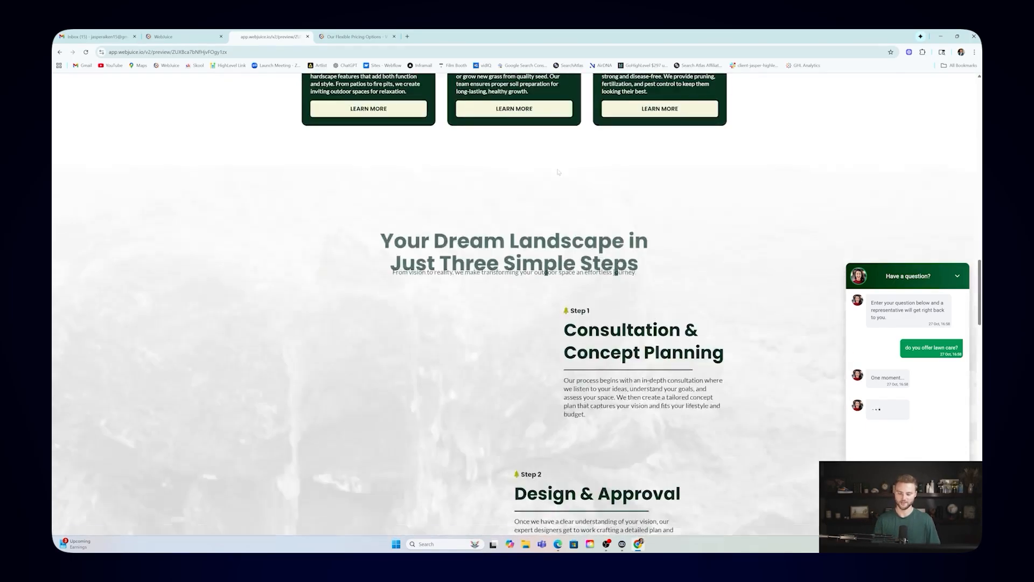
{"action": "scroll", "scroll_direction": "down", "scroll_amount": 3}
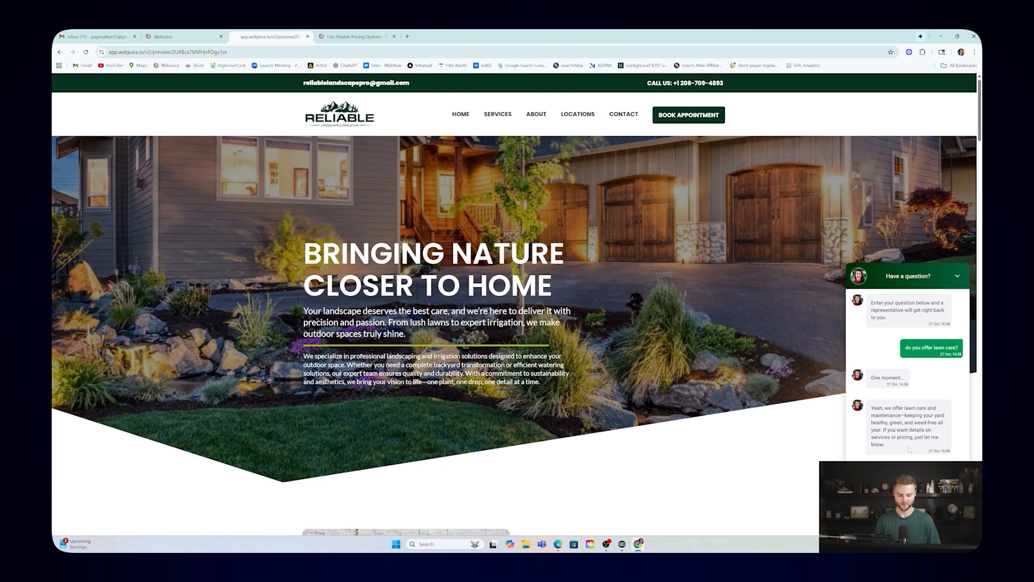
{"action": "mouse_move", "coordinate": [954, 410]}
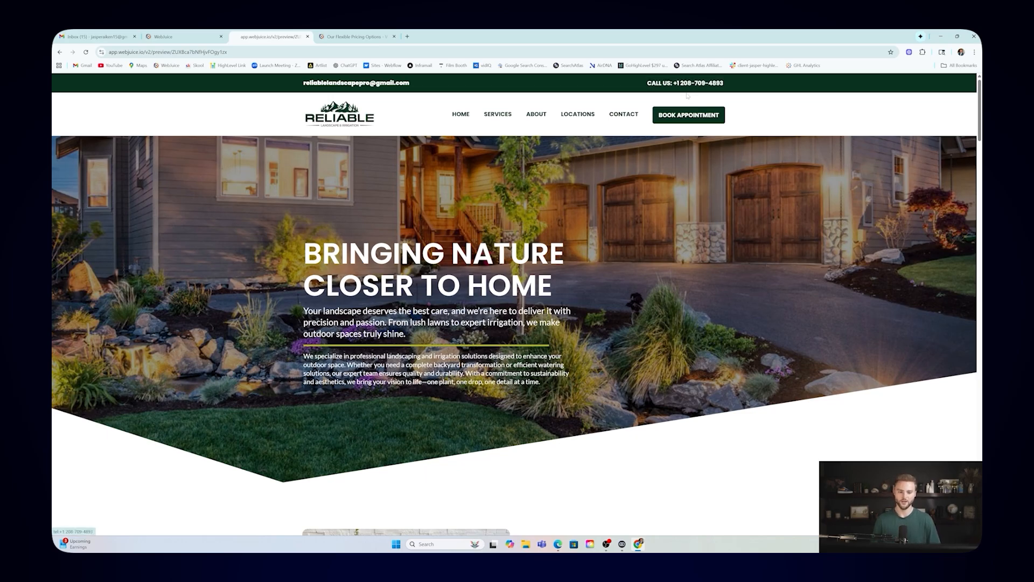
{"action": "left_click", "coordinate": [177, 36]}
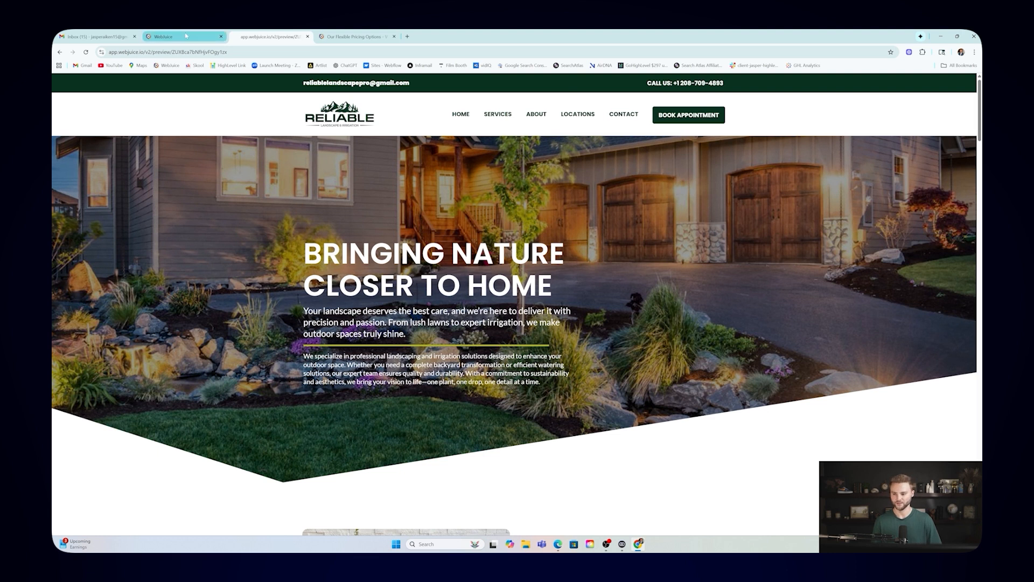
{"action": "left_click", "coordinate": [171, 35]}
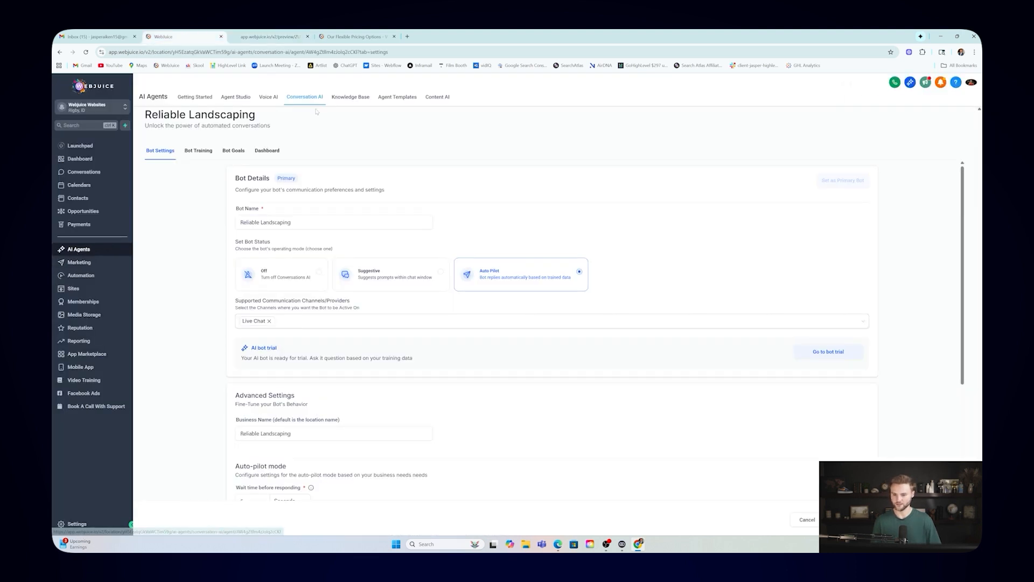
{"action": "left_click", "coordinate": [268, 97]}
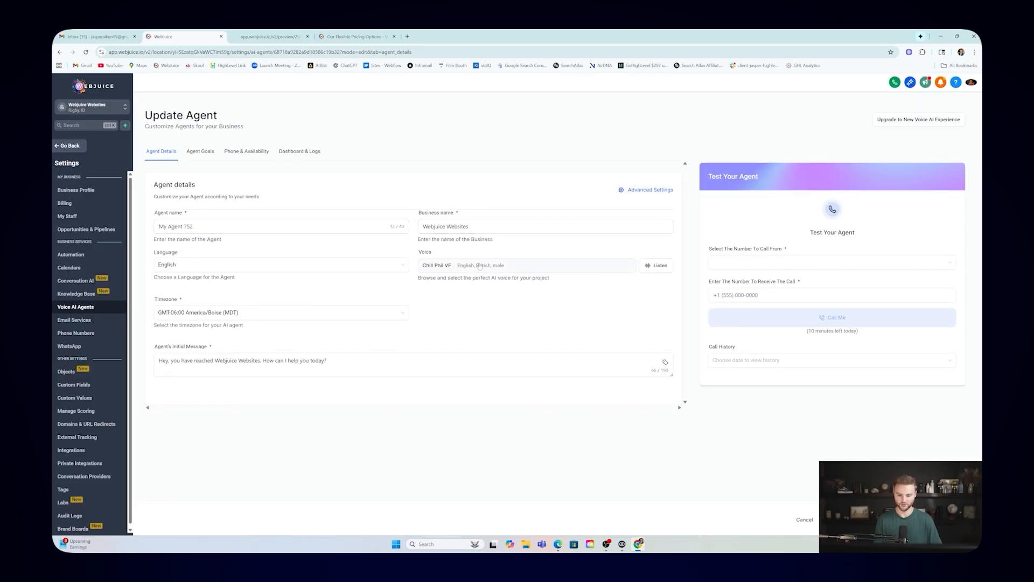
{"action": "left_click", "coordinate": [527, 265]}
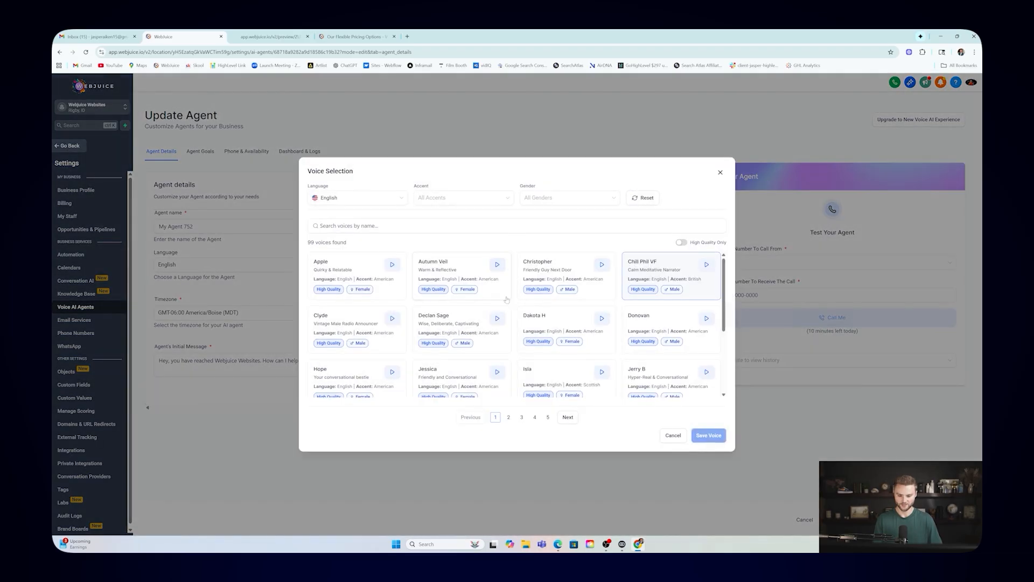
{"action": "scroll", "scroll_direction": "down", "scroll_amount": 3}
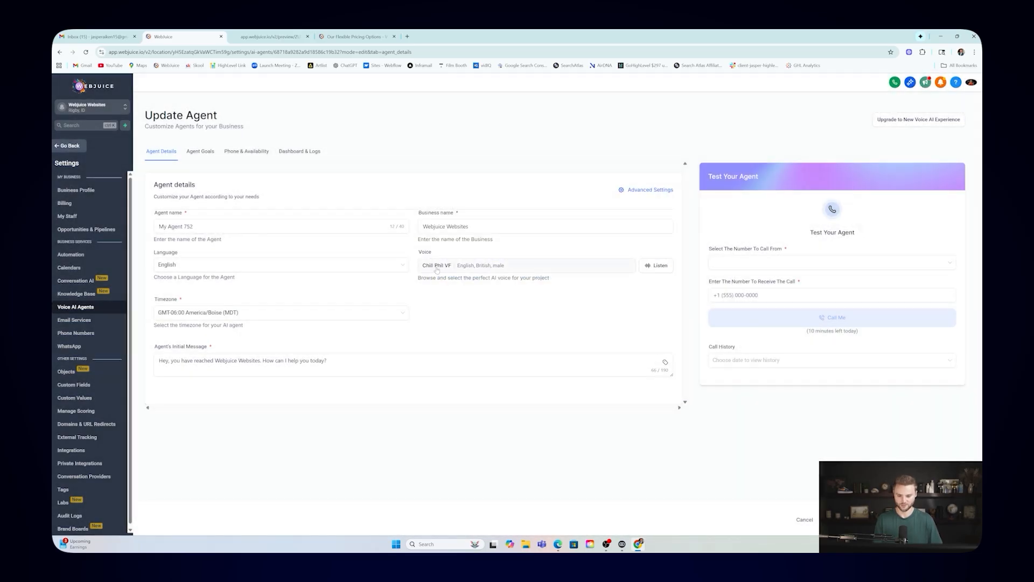
{"action": "left_click", "coordinate": [656, 265]}
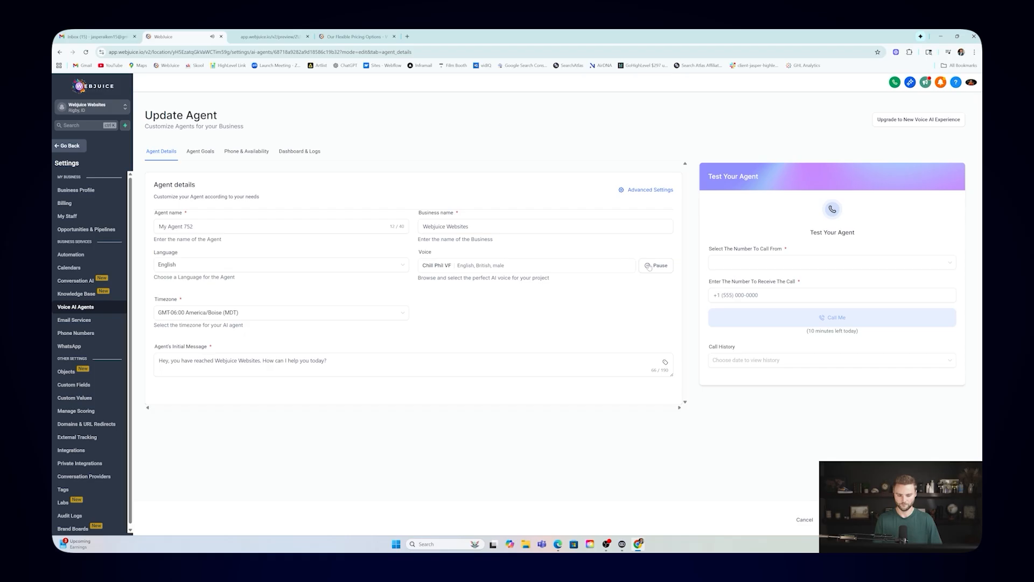
{"action": "left_click", "coordinate": [656, 265]}
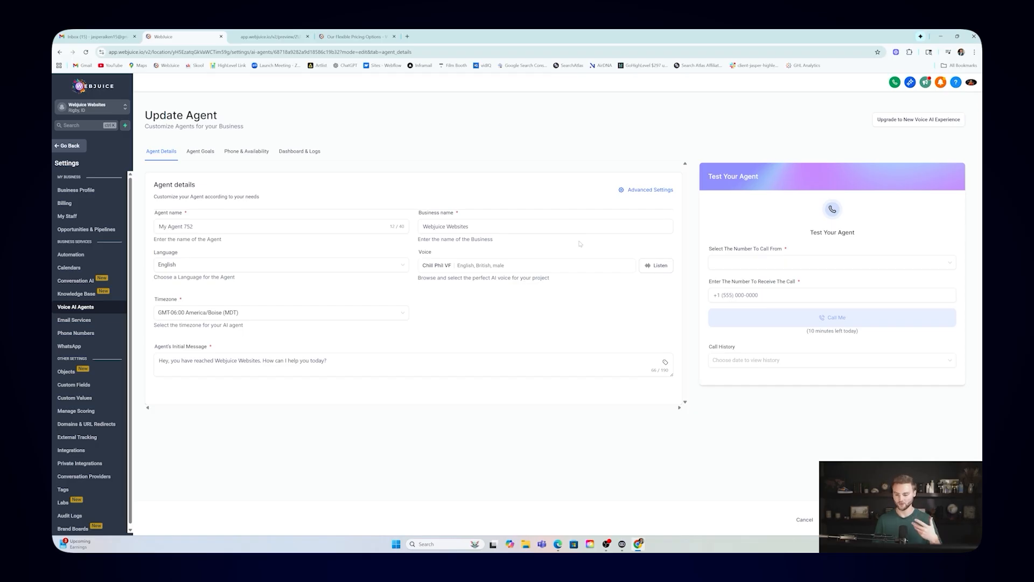
{"action": "mouse_move", "coordinate": [382, 250]}
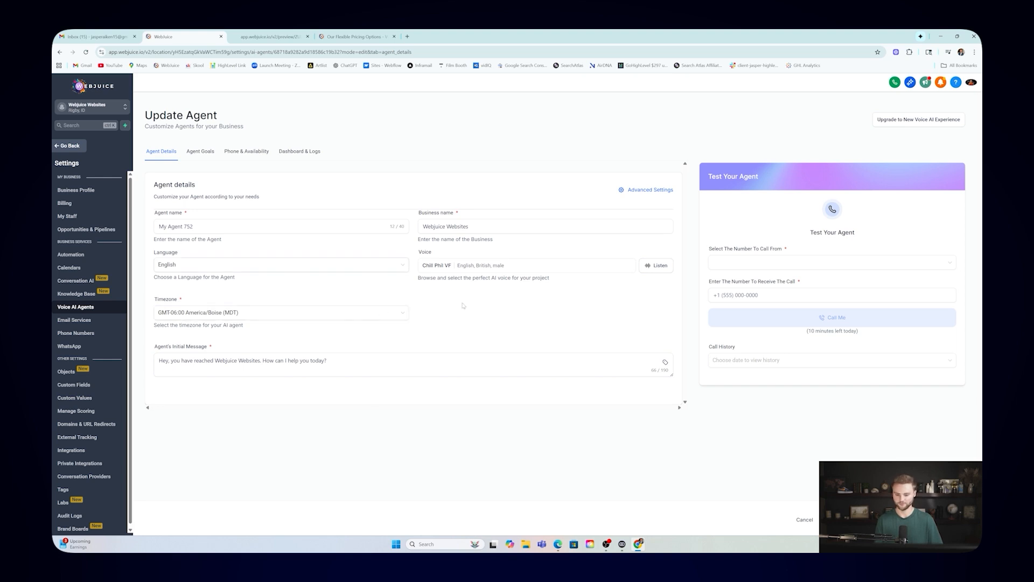
{"action": "left_click", "coordinate": [199, 151]}
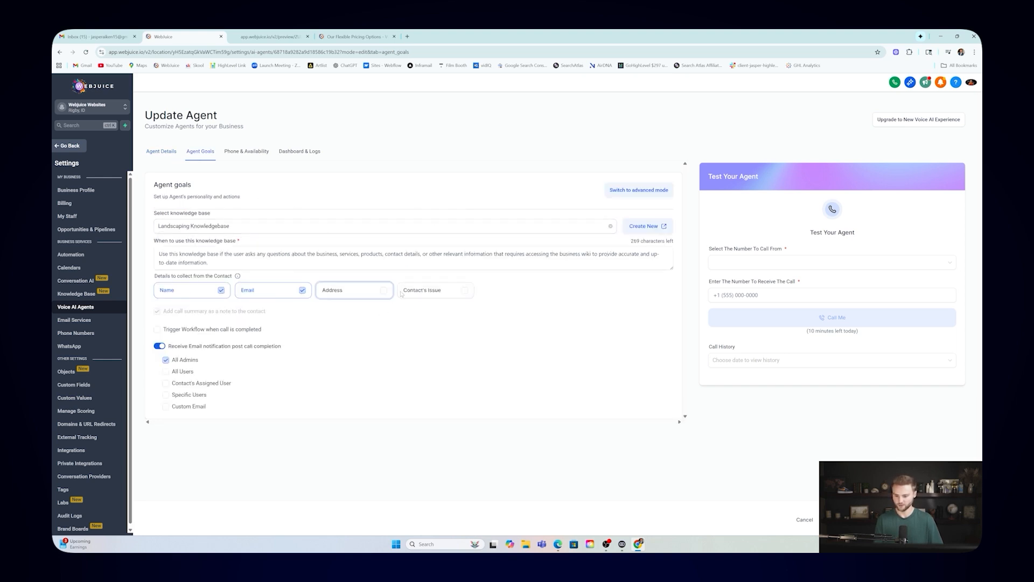
{"action": "left_click", "coordinate": [246, 151]}
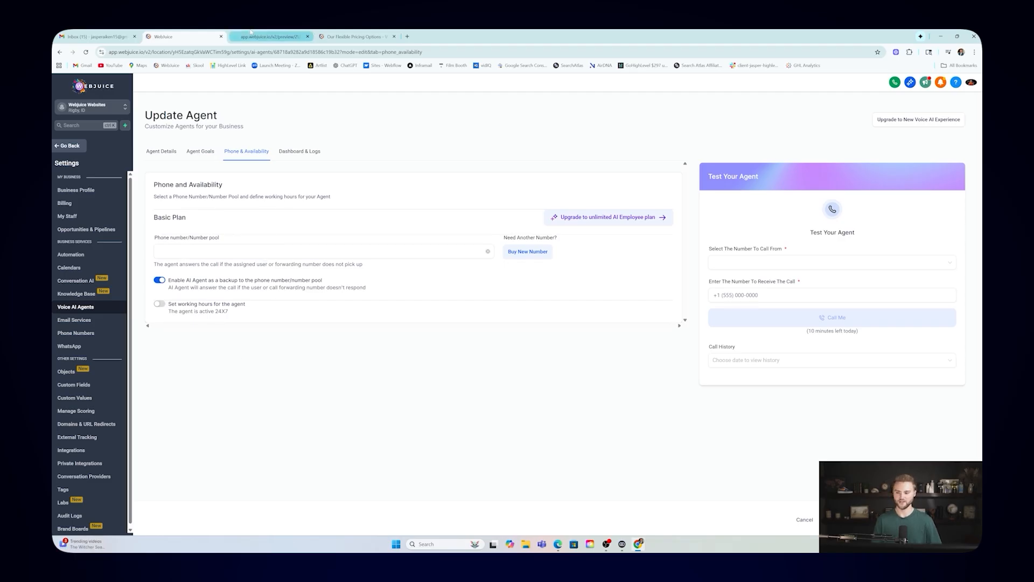
{"action": "left_click", "coordinate": [274, 36]}
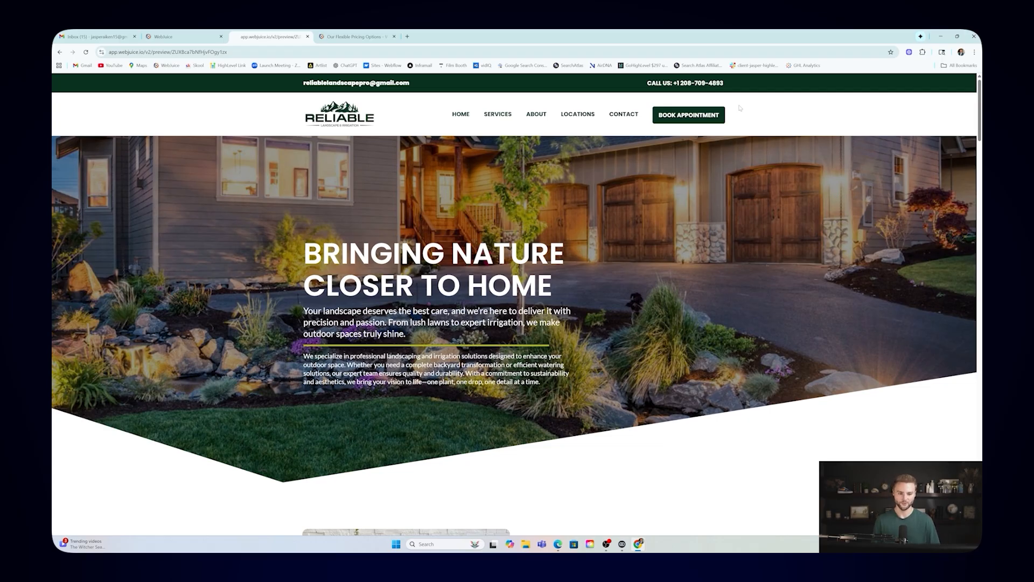
{"action": "mouse_move", "coordinate": [695, 99]}
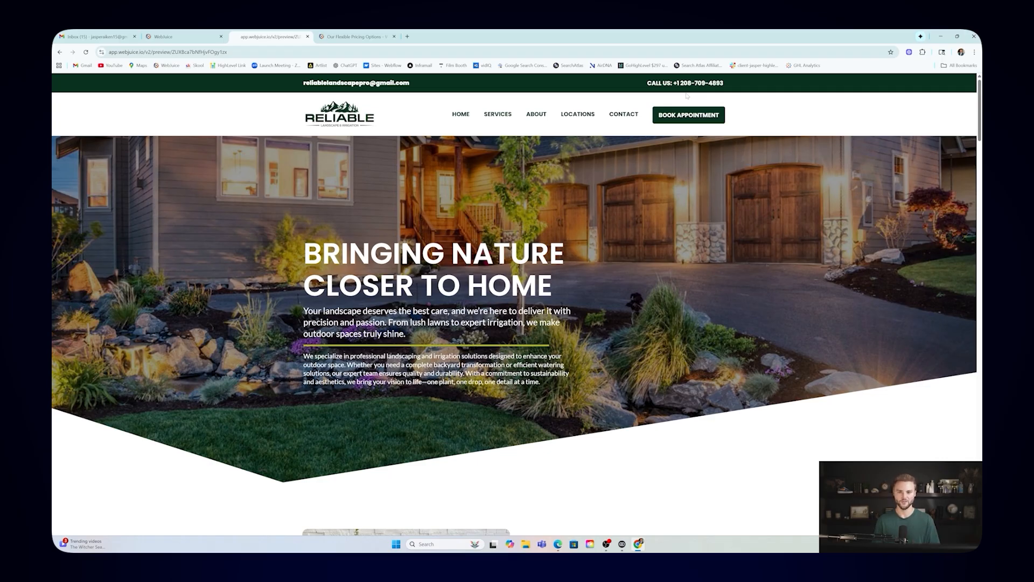
{"action": "mouse_move", "coordinate": [779, 102]}
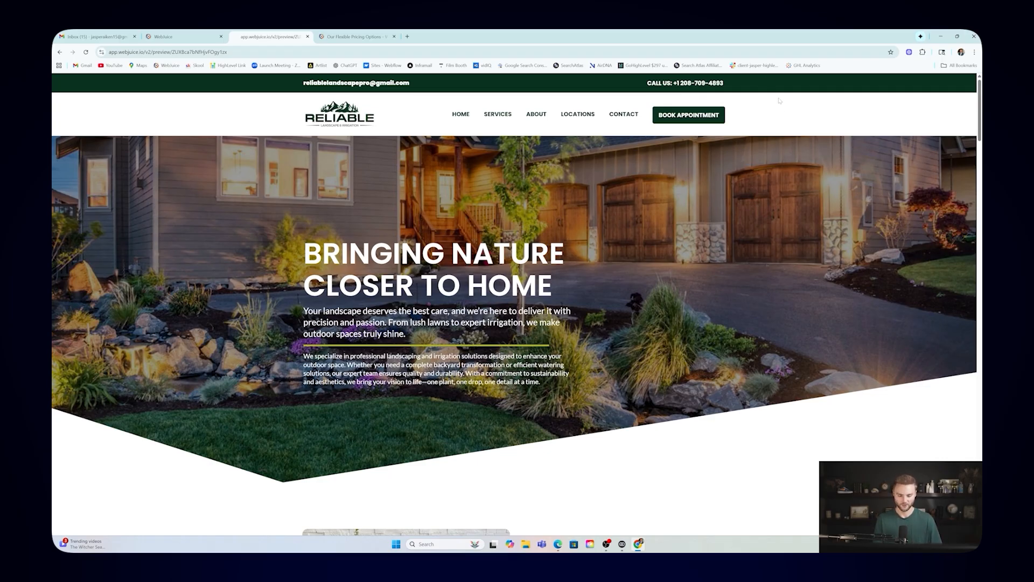
{"action": "mouse_move", "coordinate": [668, 98]}
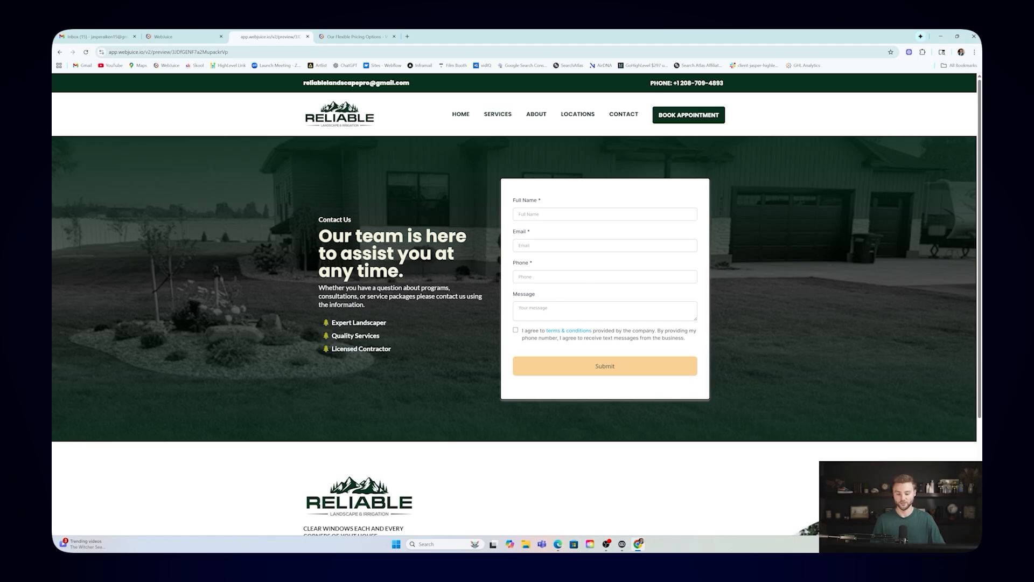
{"action": "mouse_move", "coordinate": [573, 272]}
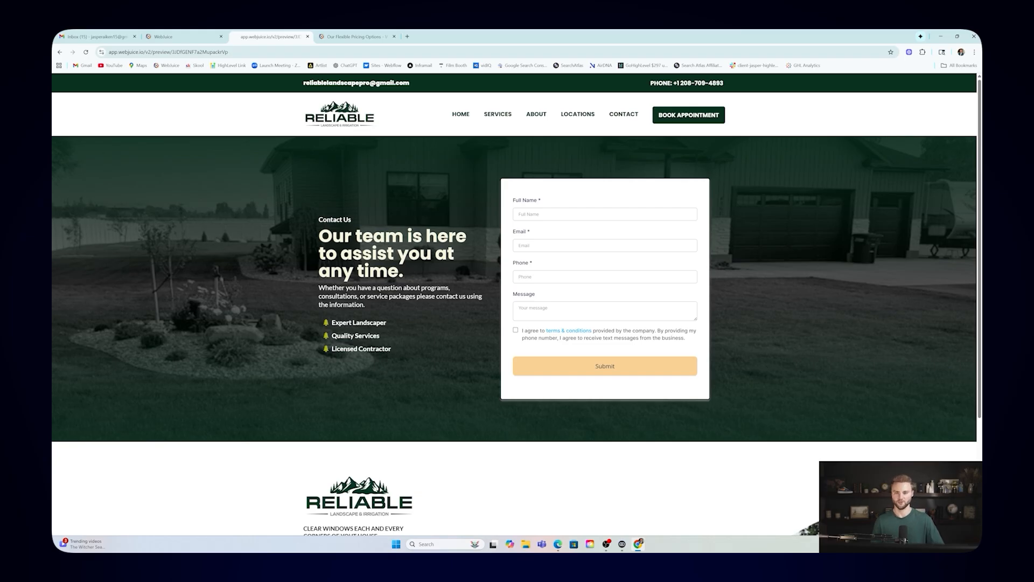
{"action": "mouse_move", "coordinate": [585, 272]}
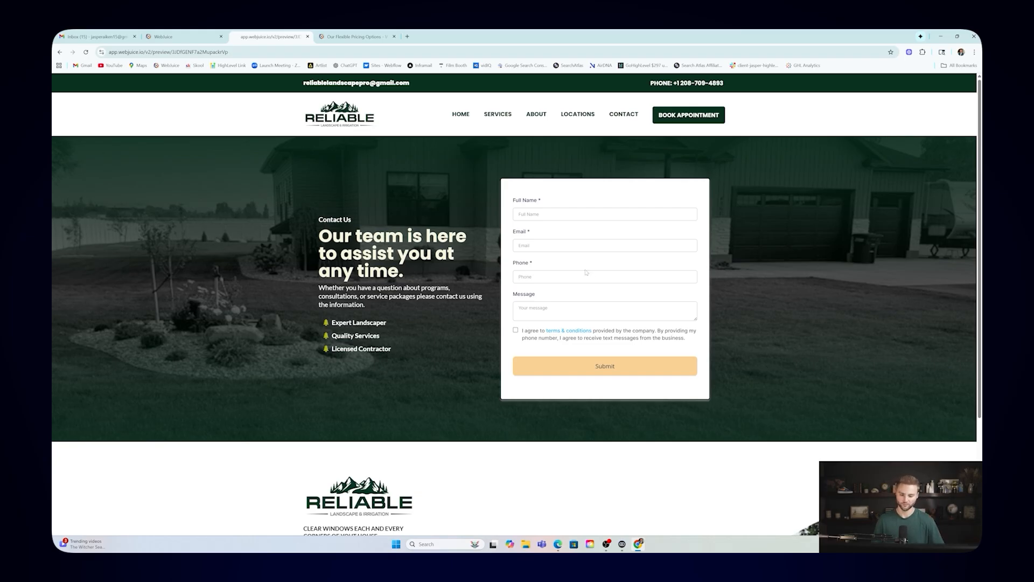
{"action": "mouse_move", "coordinate": [612, 302]}
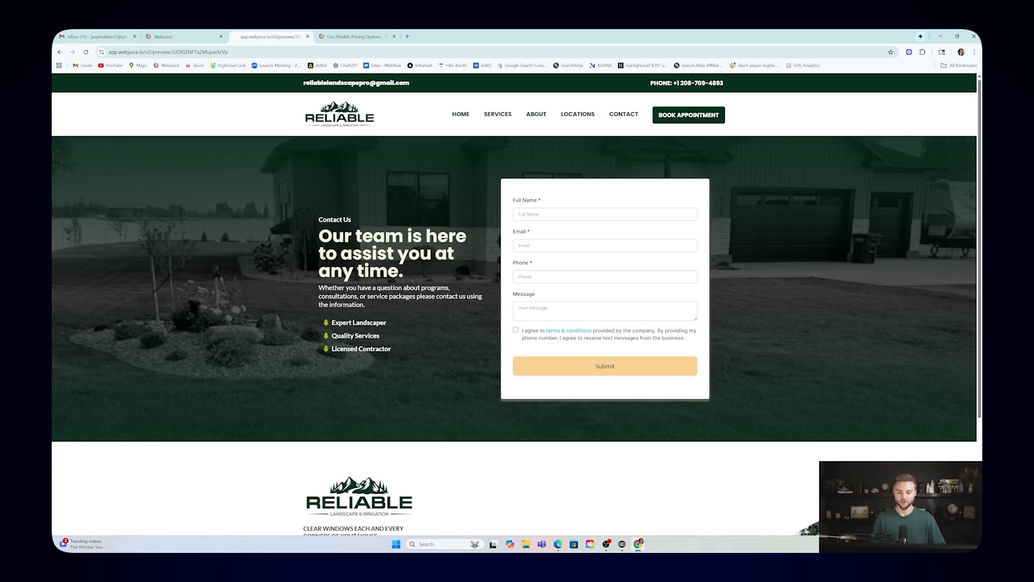
Step: Switch back to the Webjuice account tab
{"action": "left_click", "coordinate": [167, 36]}
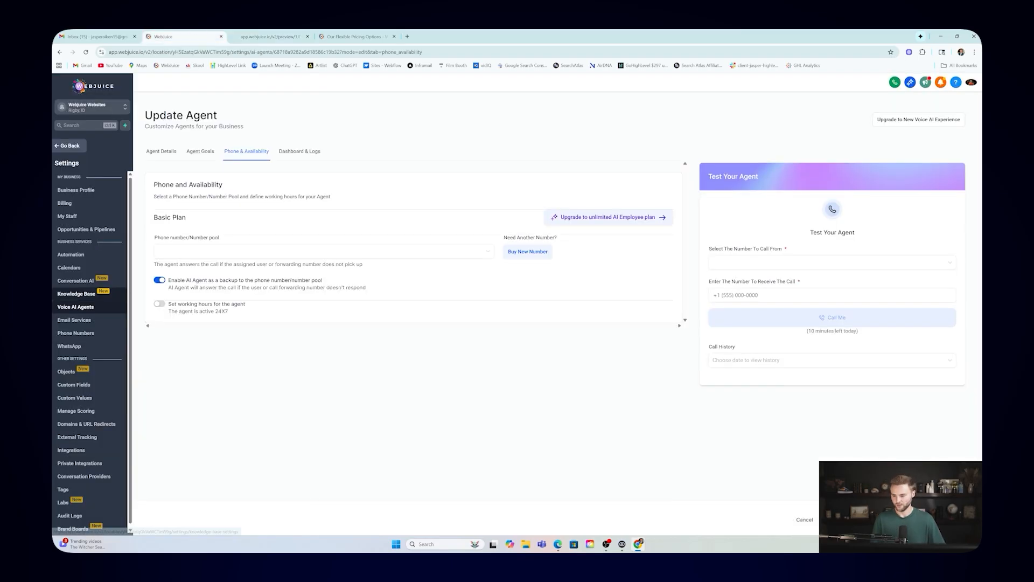
Step: Open the Website Form submission workflow, then return to Reliable's contact form preview
{"action": "left_click", "coordinate": [81, 275]}
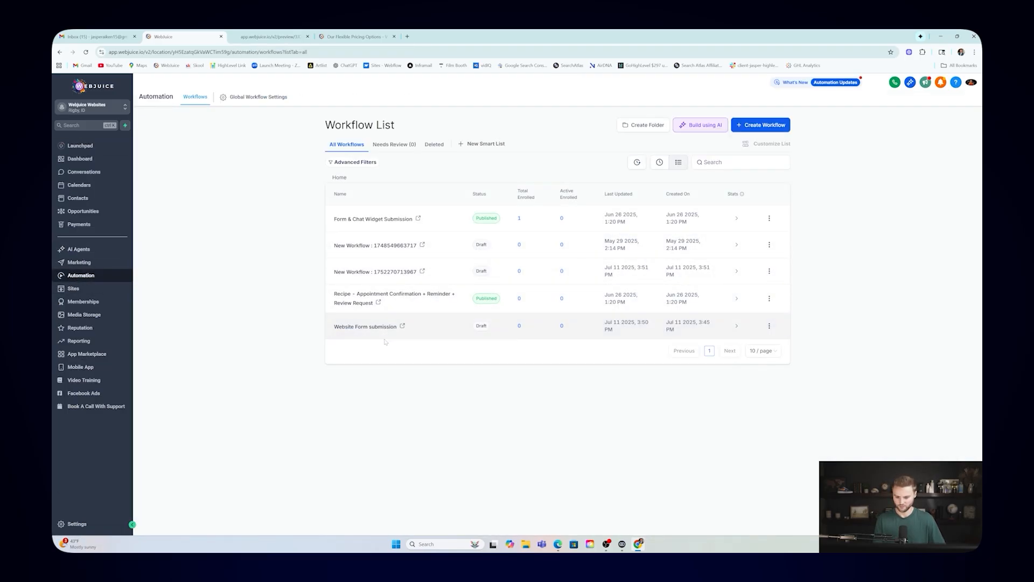
{"action": "left_click", "coordinate": [366, 327]}
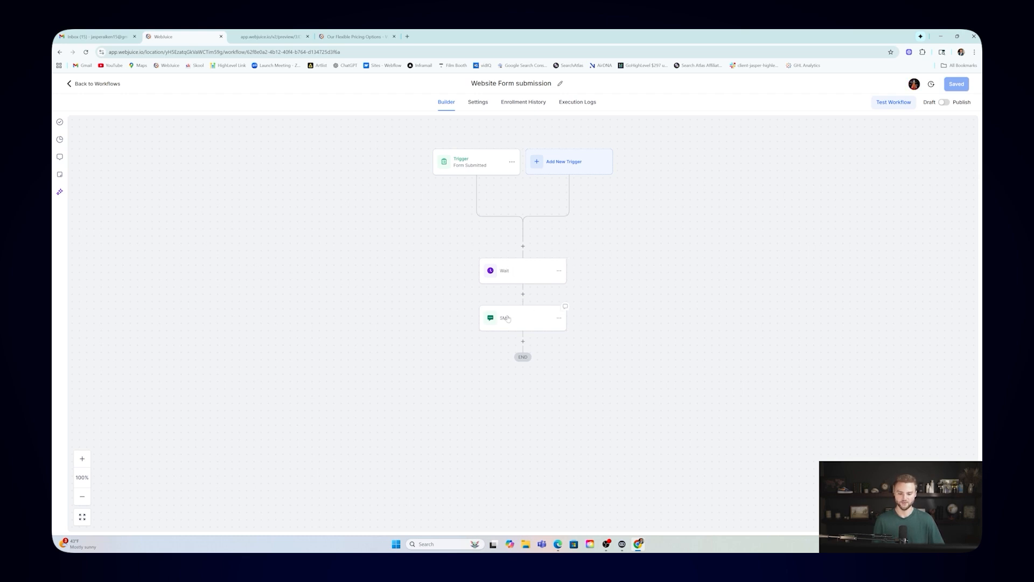
{"action": "left_click", "coordinate": [275, 37]}
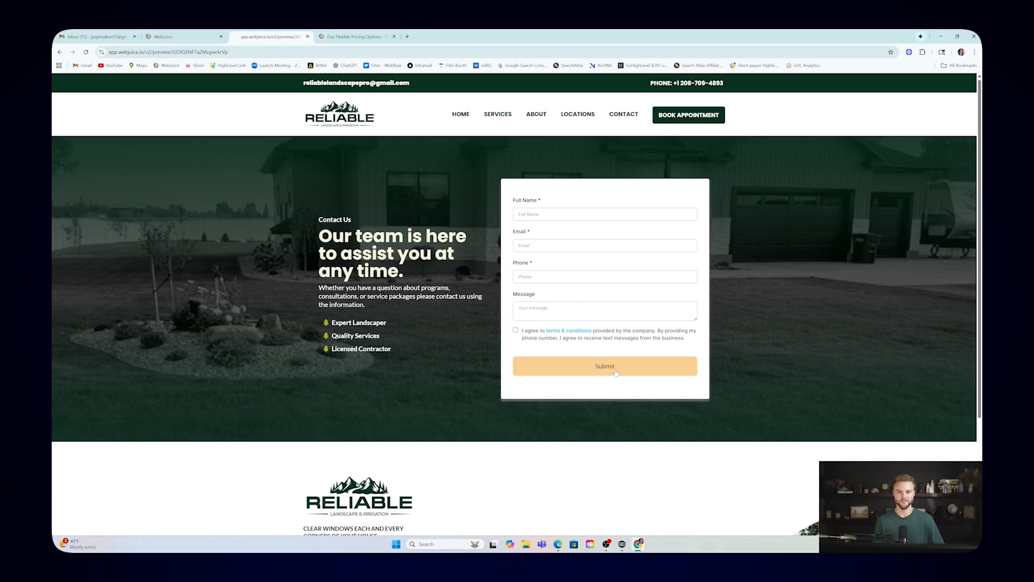
{"action": "mouse_move", "coordinate": [597, 295]}
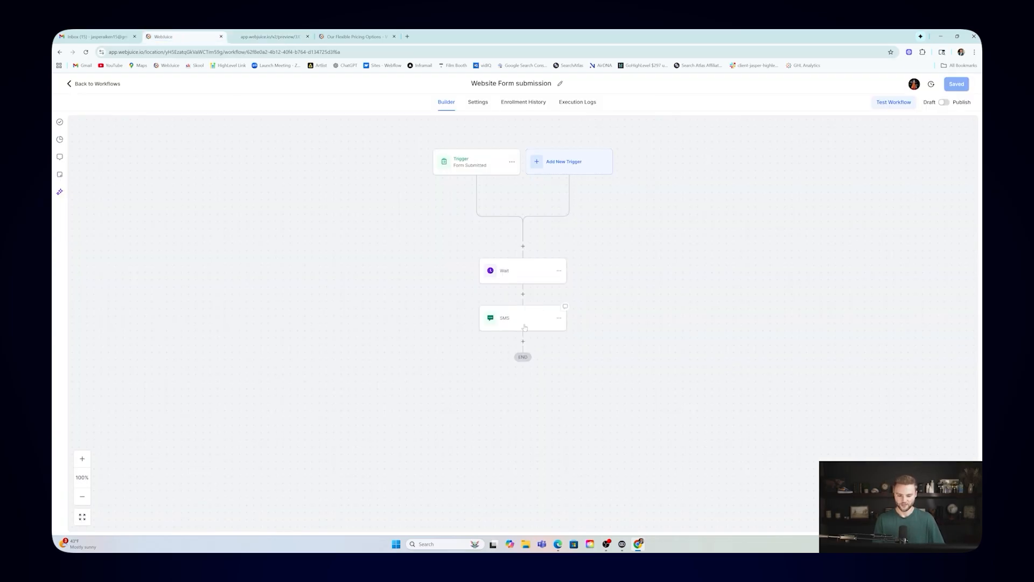
Step: Scroll through the available workflow actions list and close it
{"action": "left_click", "coordinate": [523, 341]}
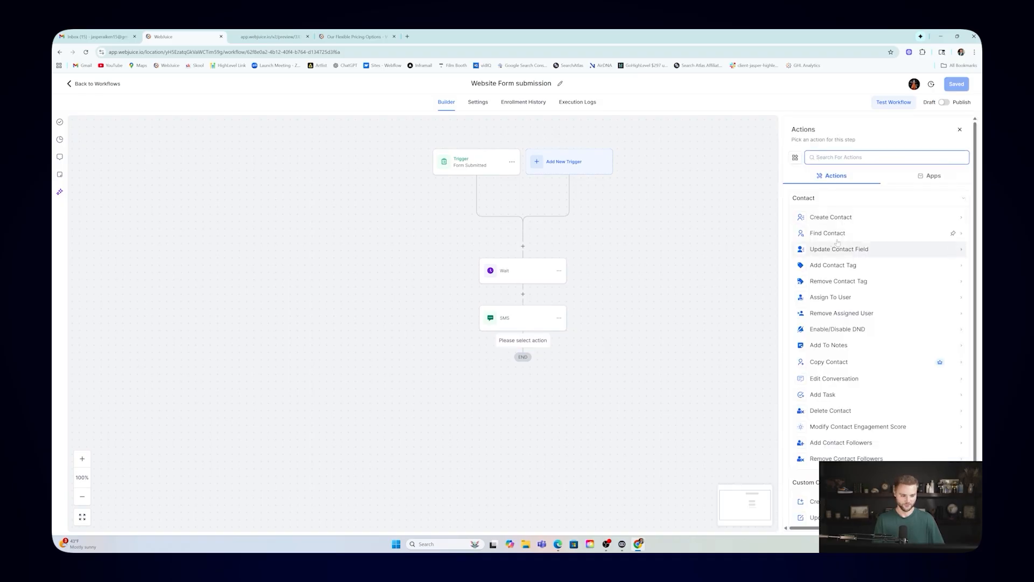
{"action": "scroll", "scroll_direction": "down", "scroll_amount": 3}
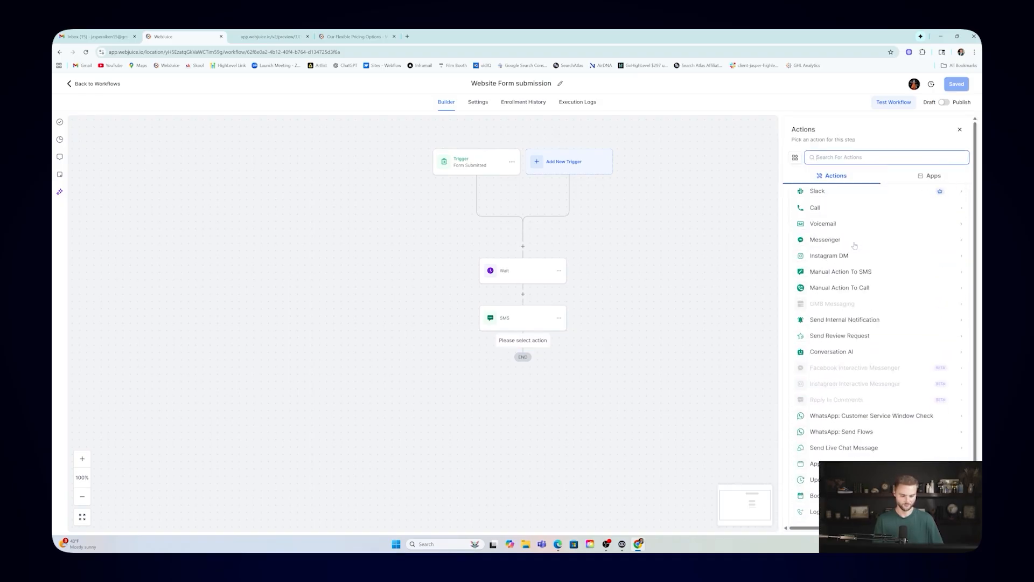
{"action": "scroll", "scroll_direction": "down", "scroll_amount": 3}
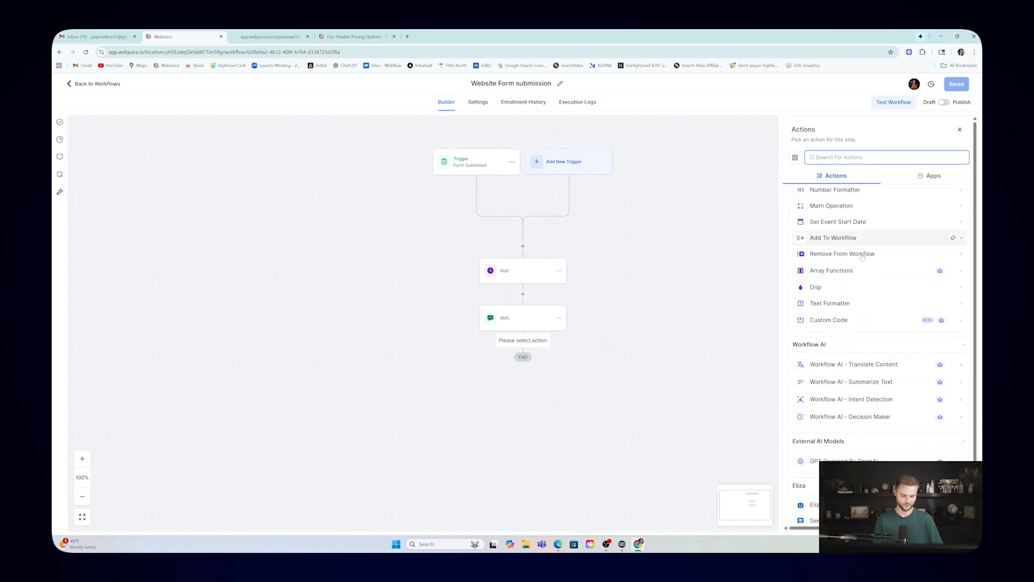
{"action": "scroll", "scroll_direction": "down", "scroll_amount": 3}
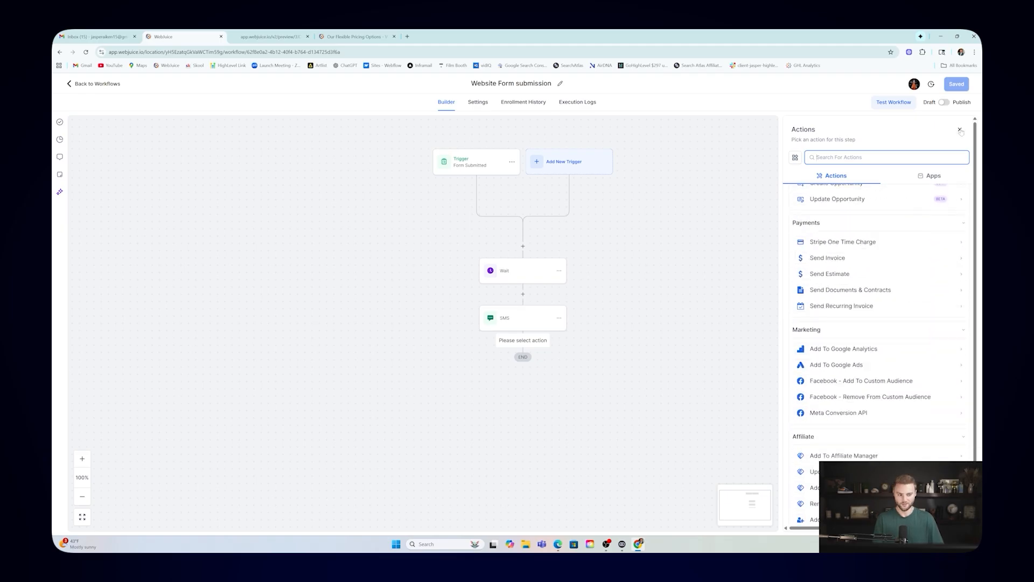
{"action": "left_click", "coordinate": [961, 131]}
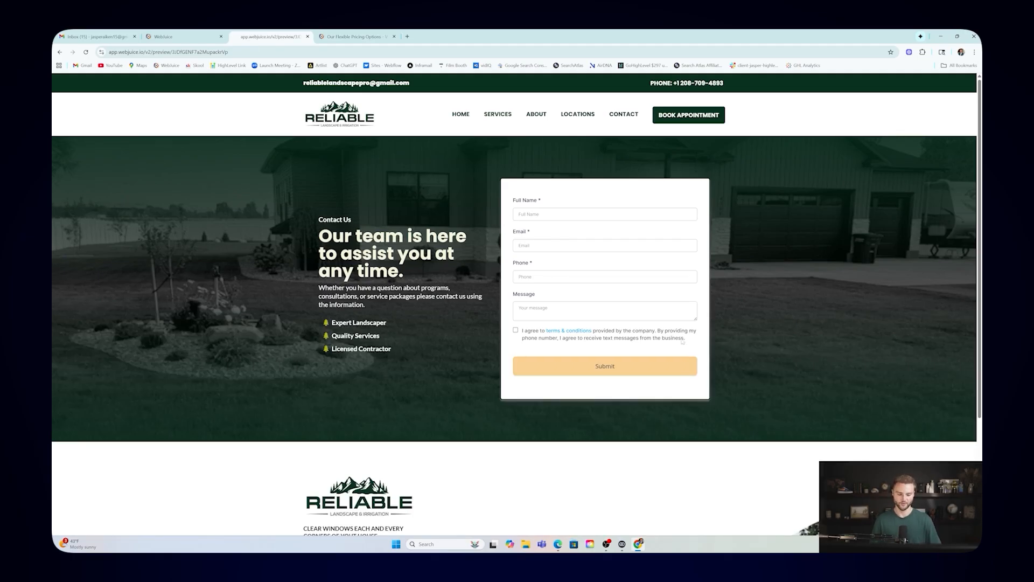
{"action": "mouse_move", "coordinate": [563, 226]}
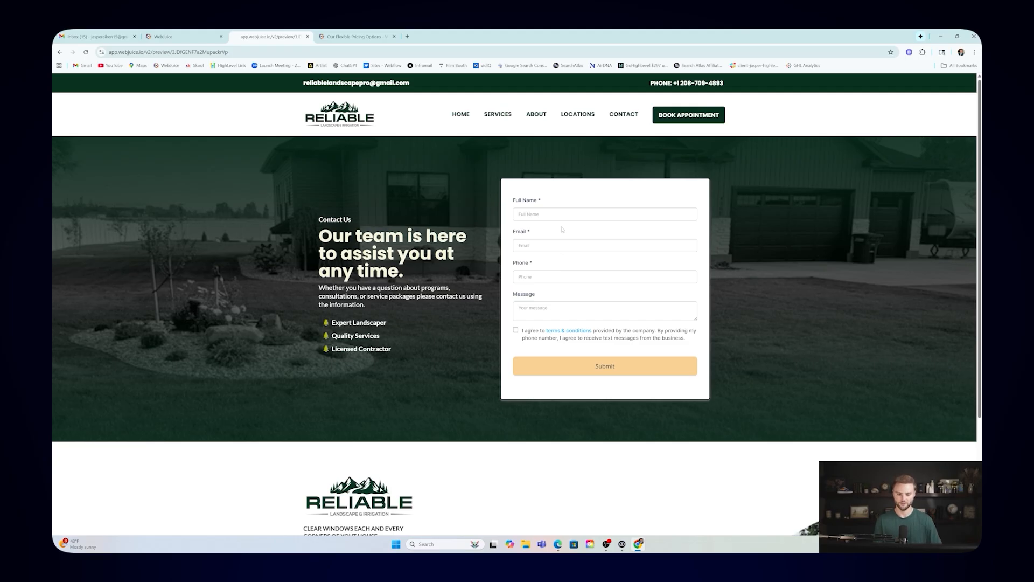
{"action": "mouse_move", "coordinate": [672, 159]}
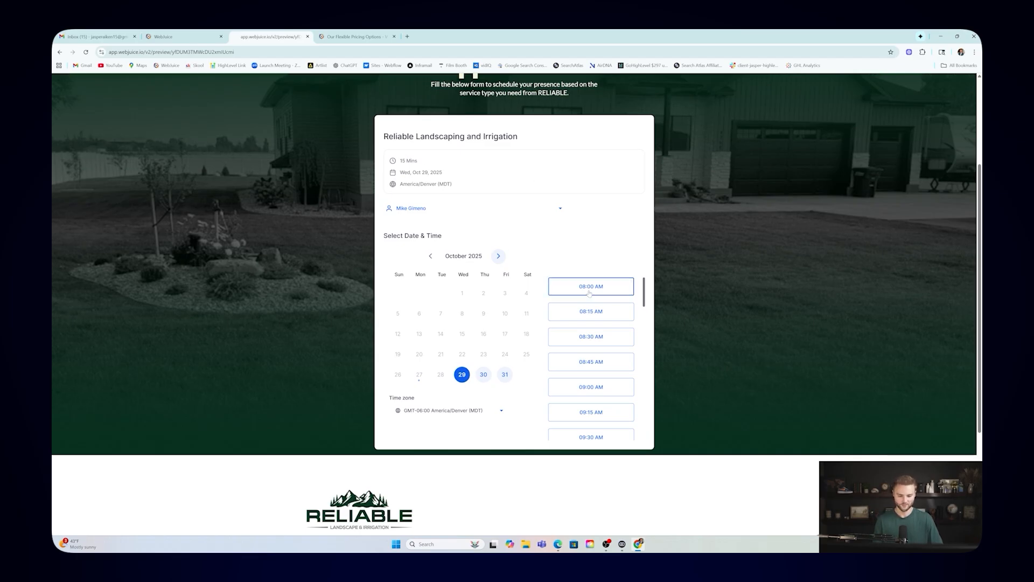
{"action": "left_click", "coordinate": [590, 286]}
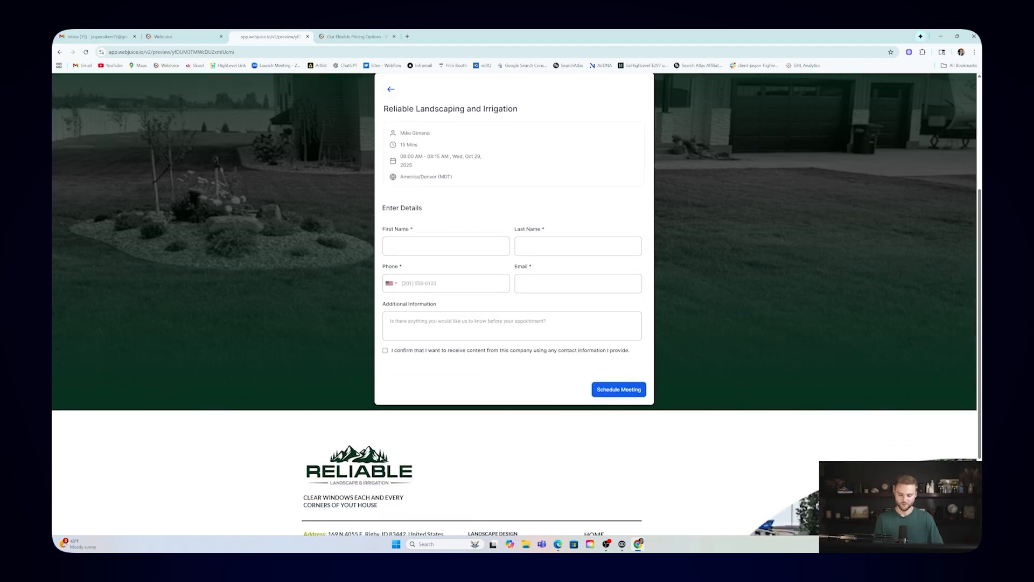
{"action": "mouse_move", "coordinate": [499, 271]}
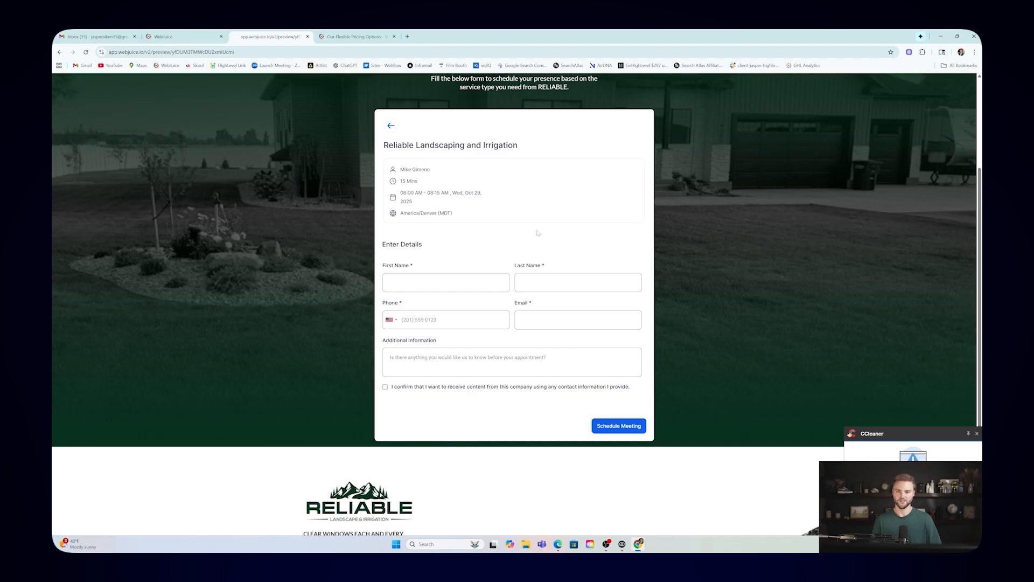
{"action": "mouse_move", "coordinate": [466, 237]}
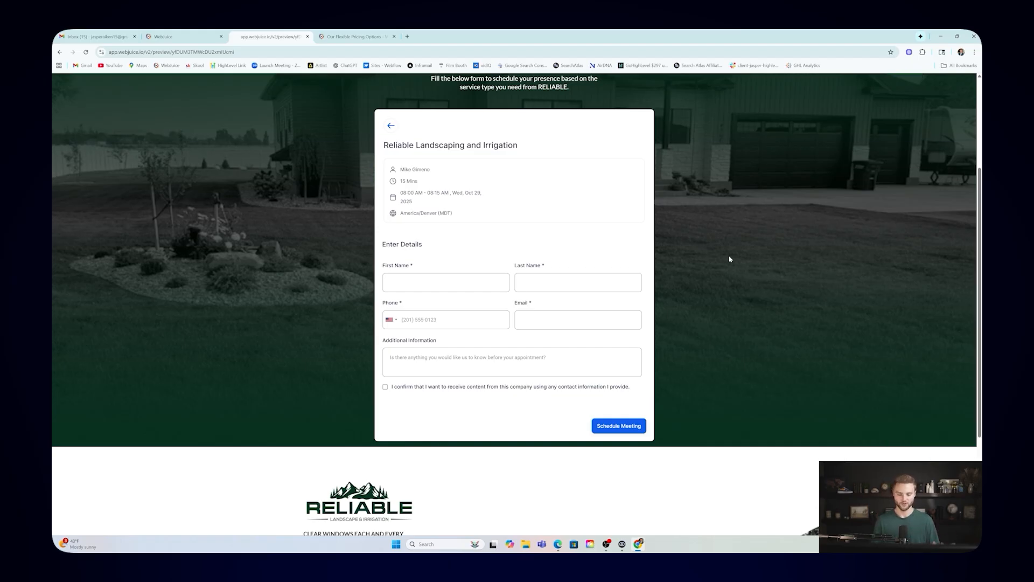
{"action": "left_click", "coordinate": [390, 126]}
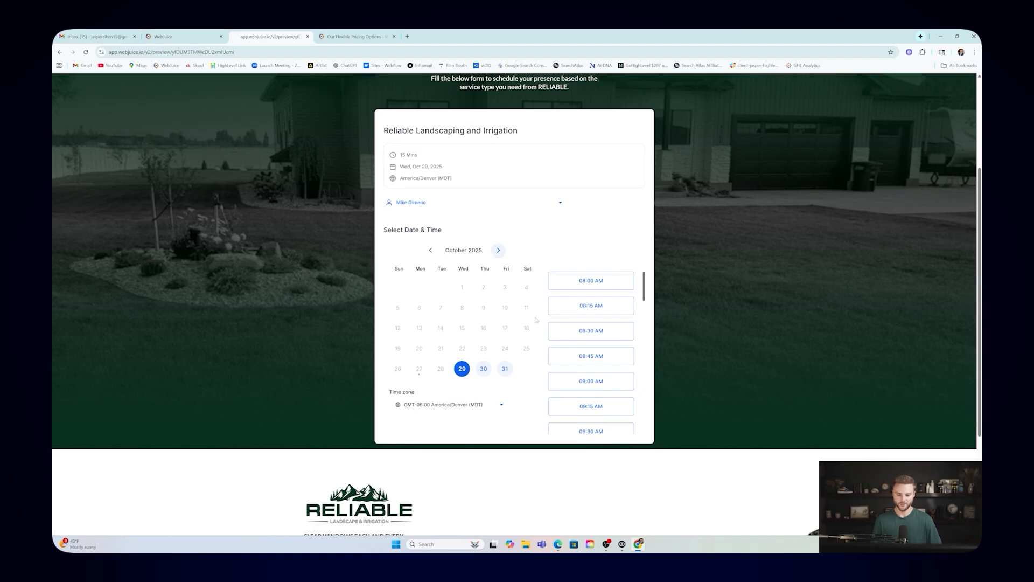
{"action": "mouse_move", "coordinate": [552, 249]}
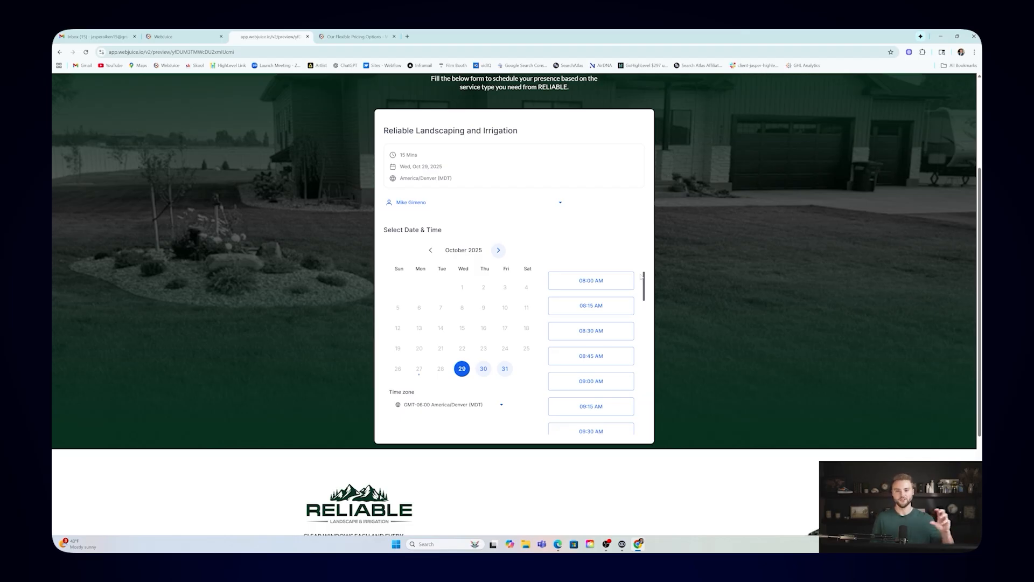
{"action": "mouse_move", "coordinate": [565, 282]}
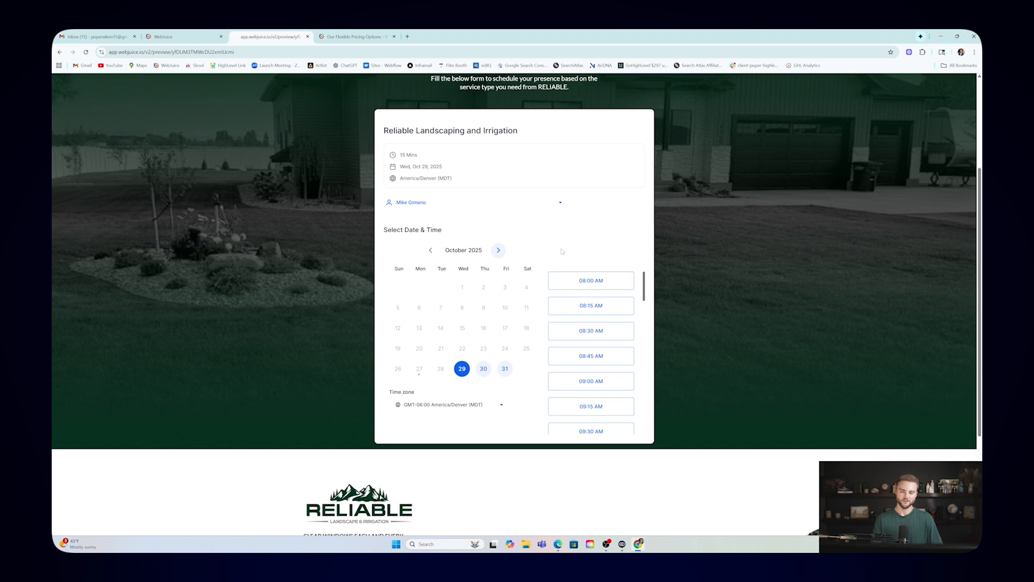
{"action": "mouse_move", "coordinate": [560, 248]}
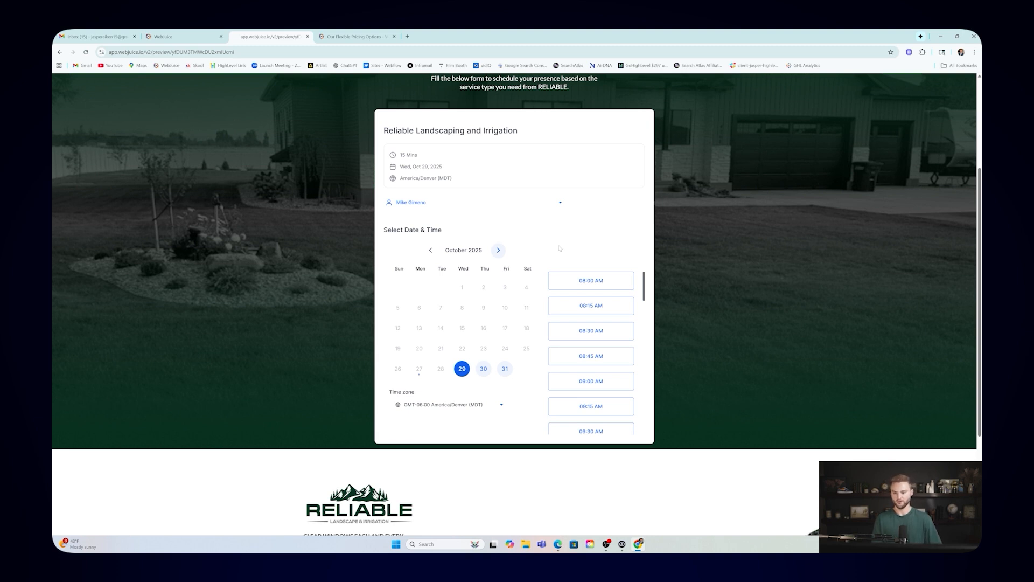
{"action": "mouse_move", "coordinate": [523, 218]}
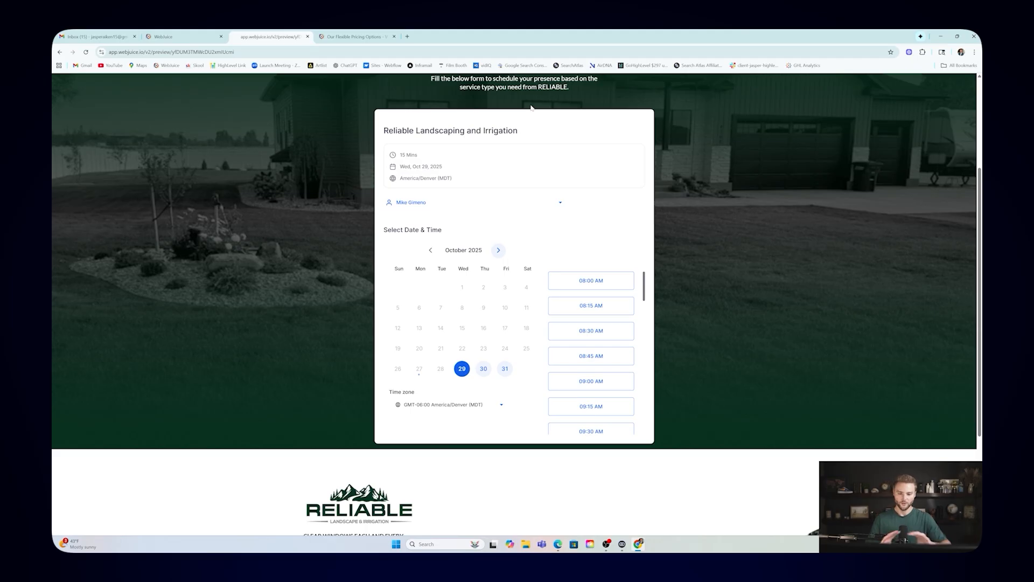
{"action": "scroll", "scroll_direction": "up", "scroll_amount": 3}
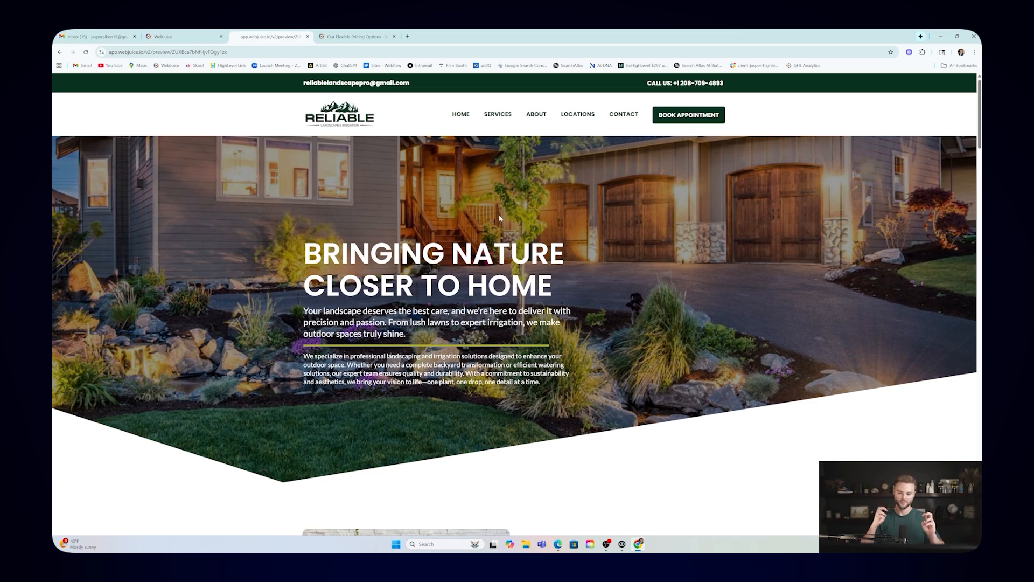
{"action": "mouse_move", "coordinate": [437, 101]}
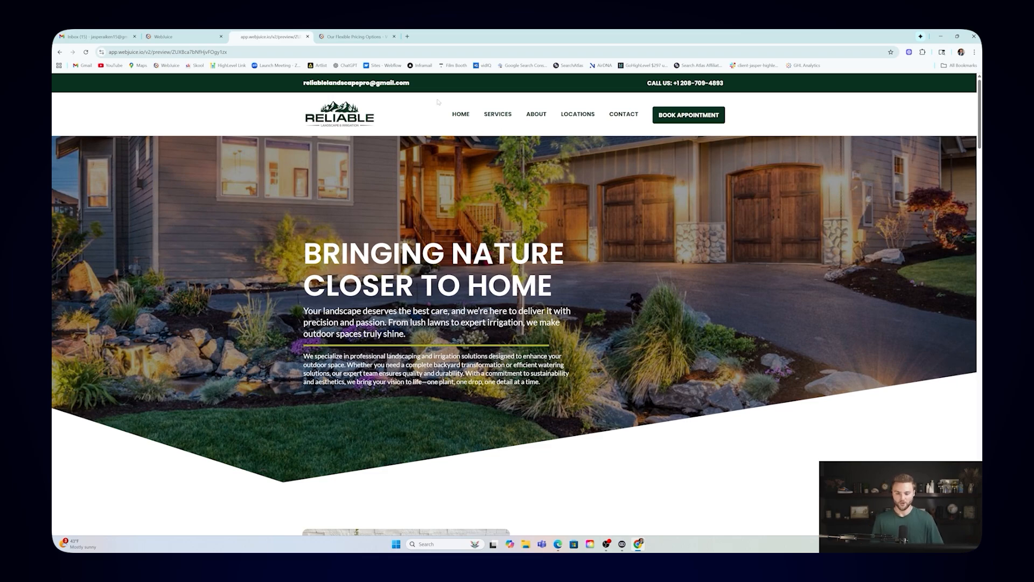
{"action": "mouse_move", "coordinate": [704, 116]}
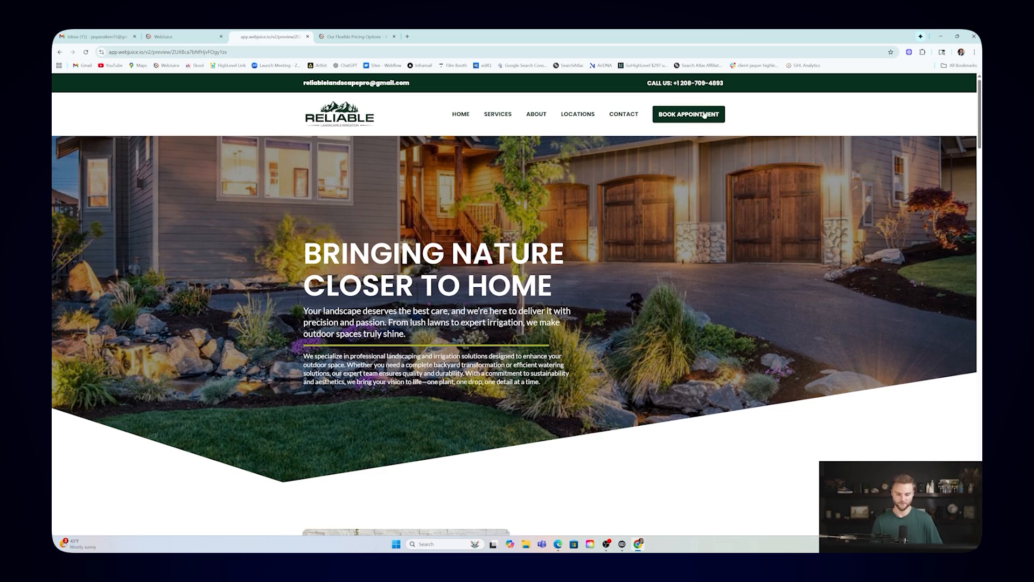
{"action": "mouse_move", "coordinate": [750, 102]}
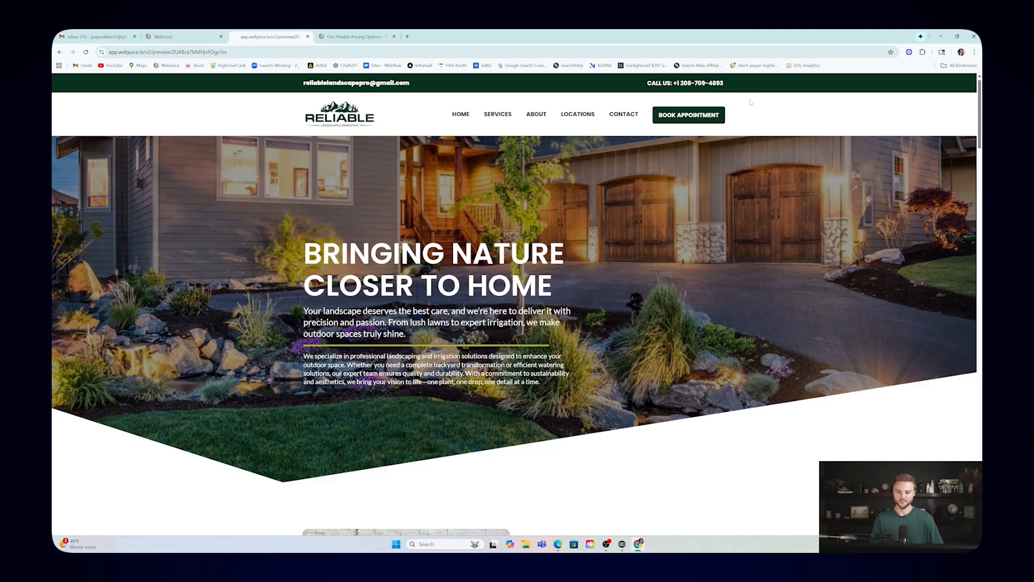
{"action": "mouse_move", "coordinate": [703, 100]}
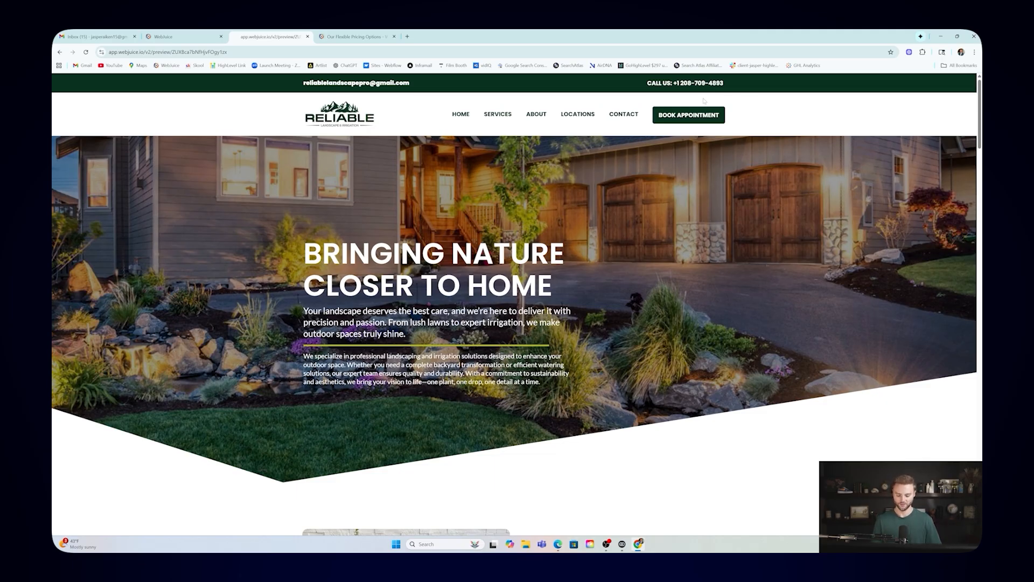
Step: Use the top back control to leave the preview for Webjuice's pricing page
{"action": "left_click", "coordinate": [357, 37]}
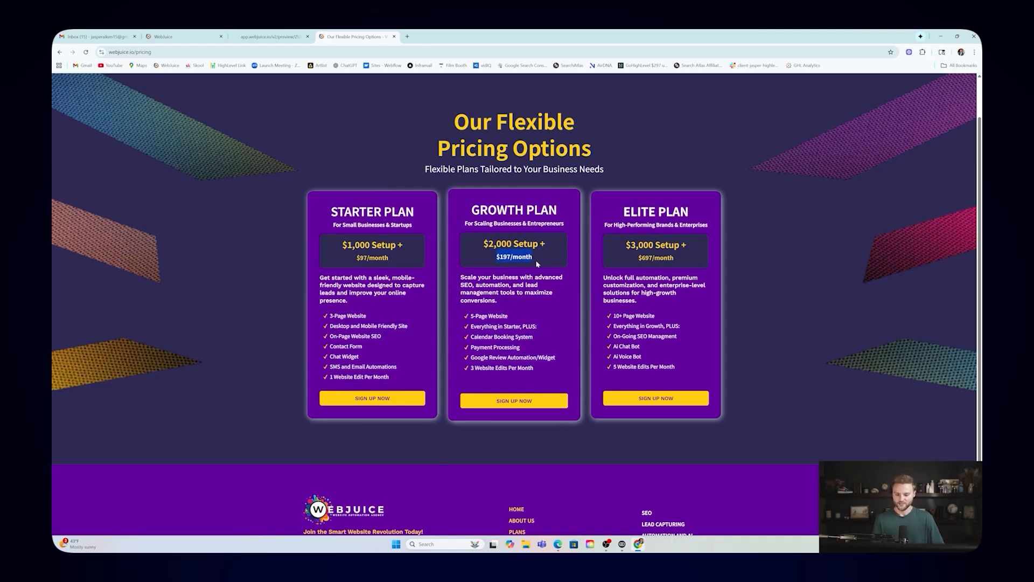
{"action": "mouse_move", "coordinate": [578, 183]}
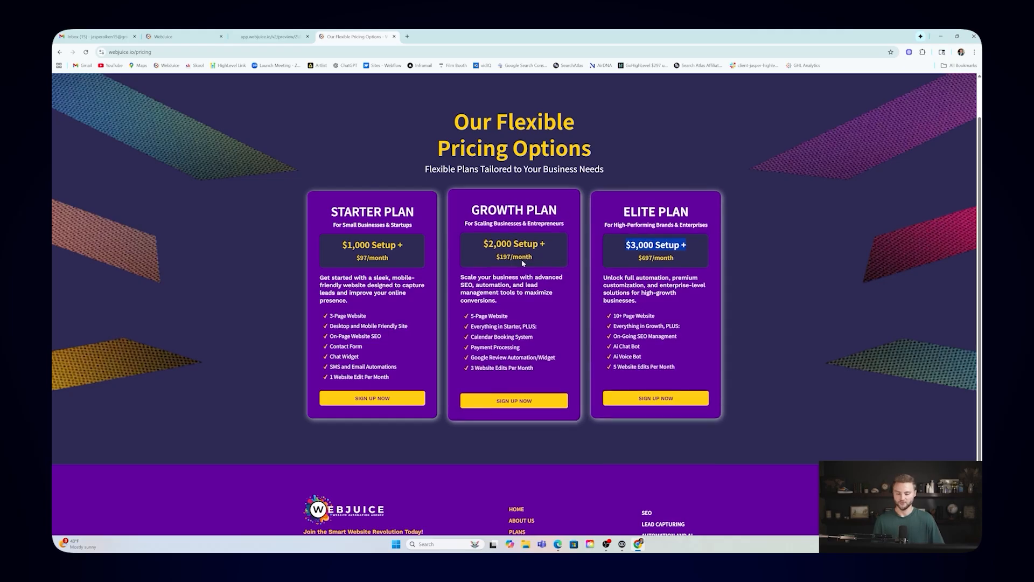
{"action": "mouse_move", "coordinate": [557, 293]}
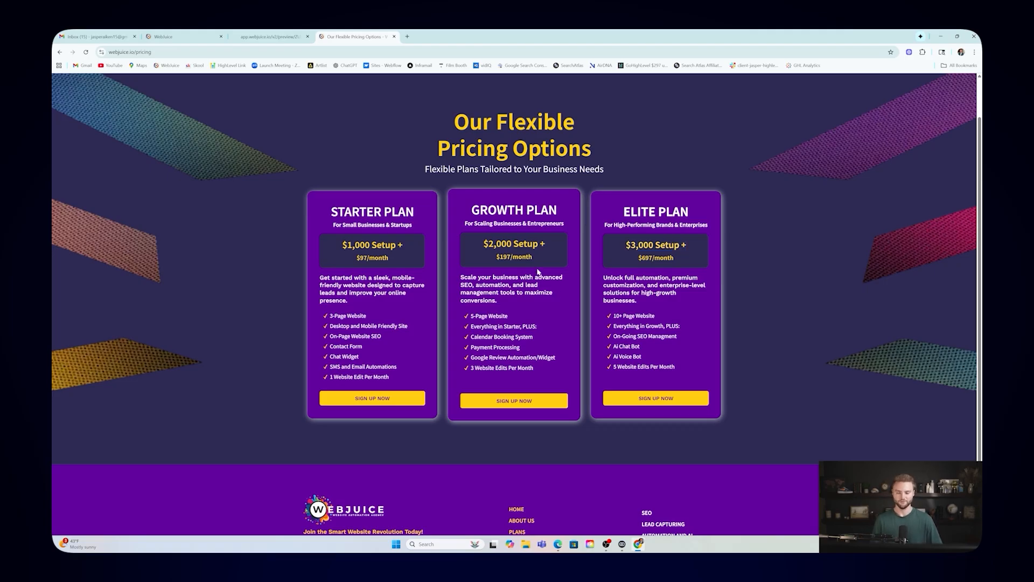
{"action": "mouse_move", "coordinate": [486, 255]}
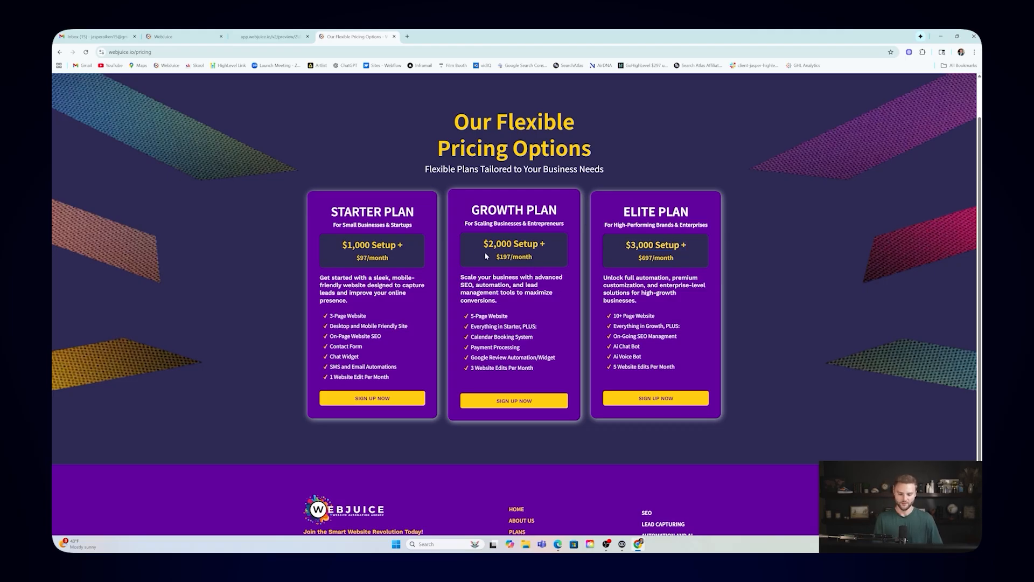